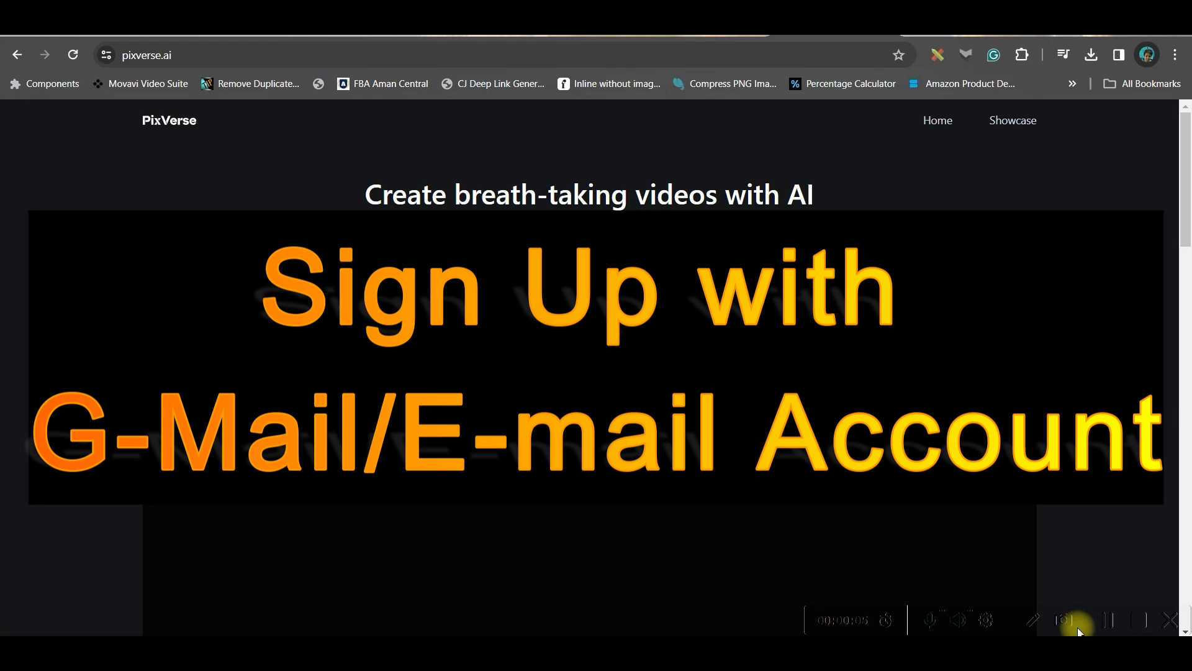
# - Browse the PixVerse landing page and enter the web app via Get Started
pyautogui.scroll(-3)
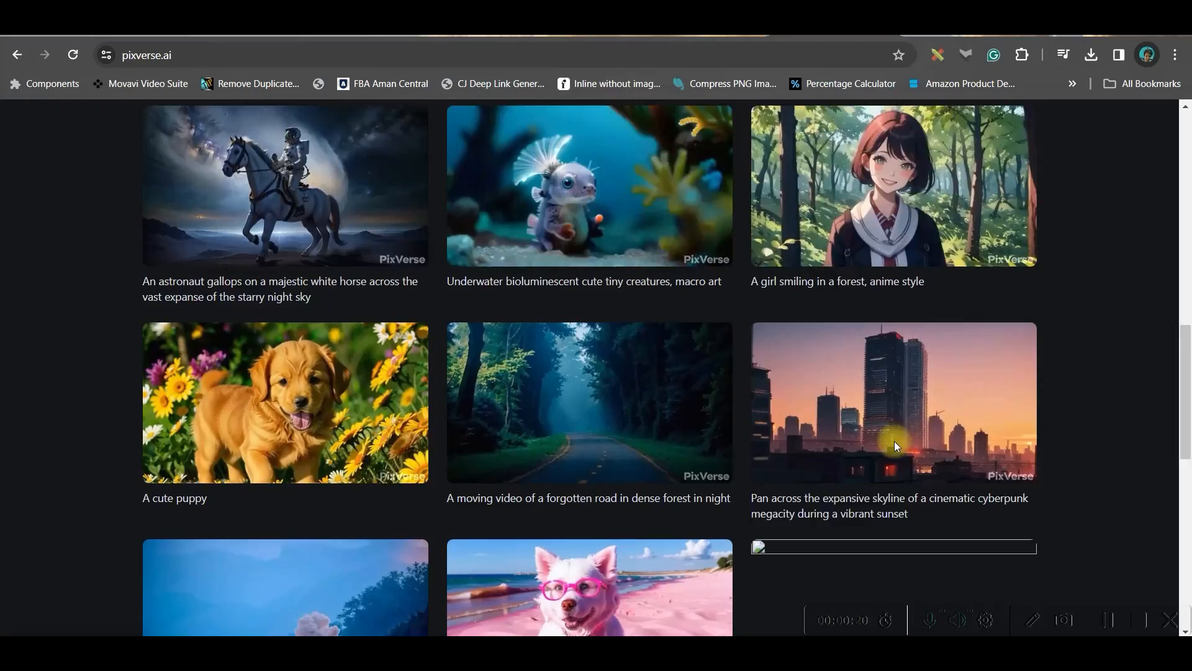
pyautogui.scroll(-3)
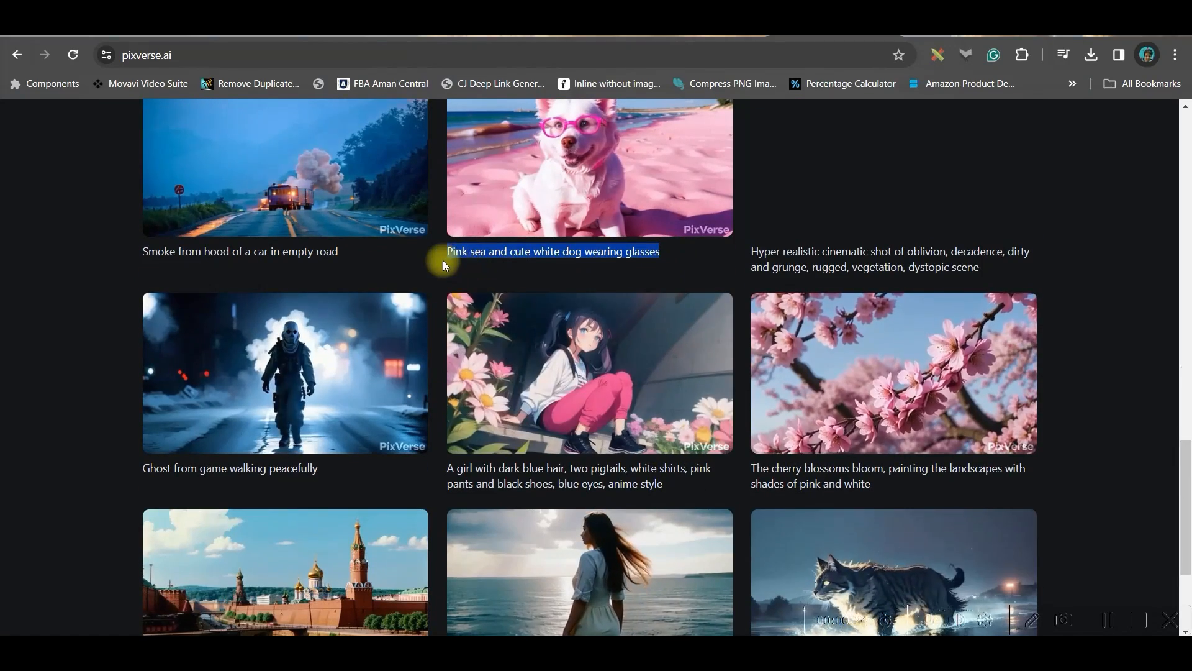
pyautogui.scroll(3)
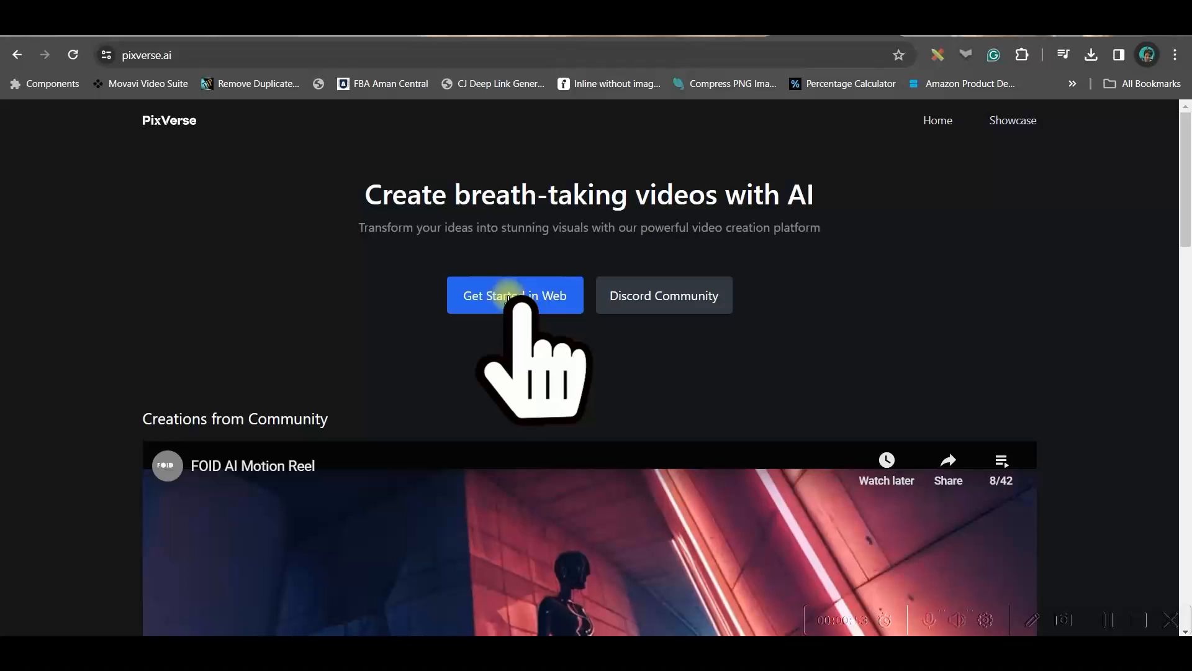
pyautogui.click(514, 296)
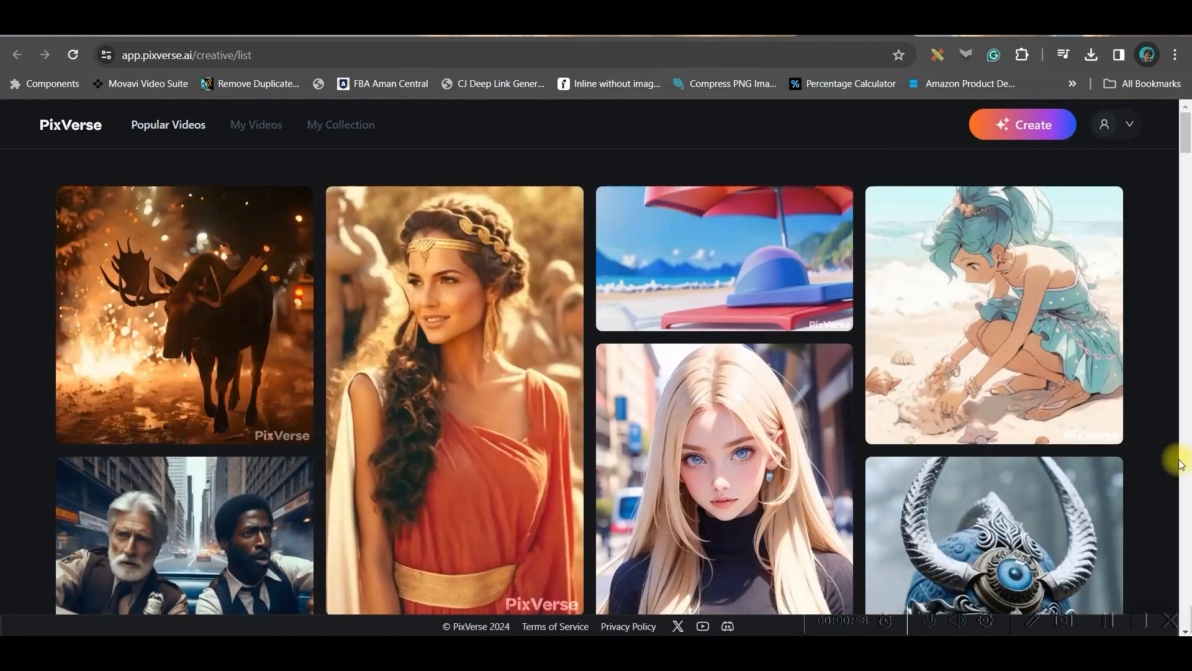
# - From Popular Videos, start a new creation from the blue horned warrior video's prompt
pyautogui.scroll(-3)
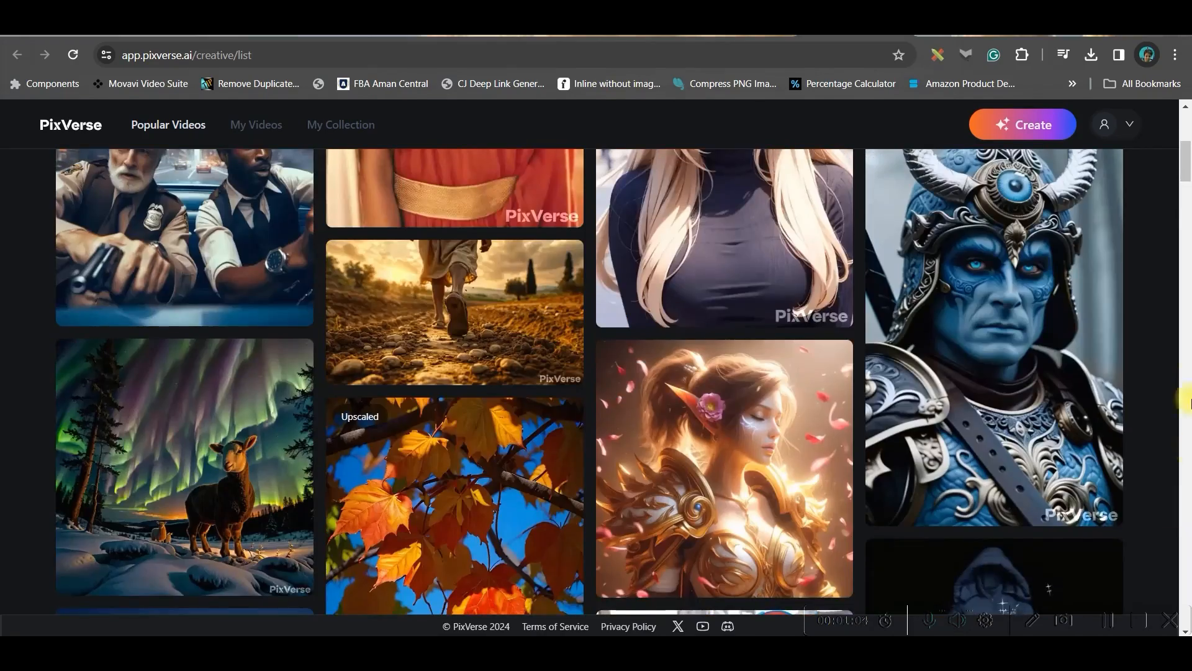
pyautogui.click(993, 343)
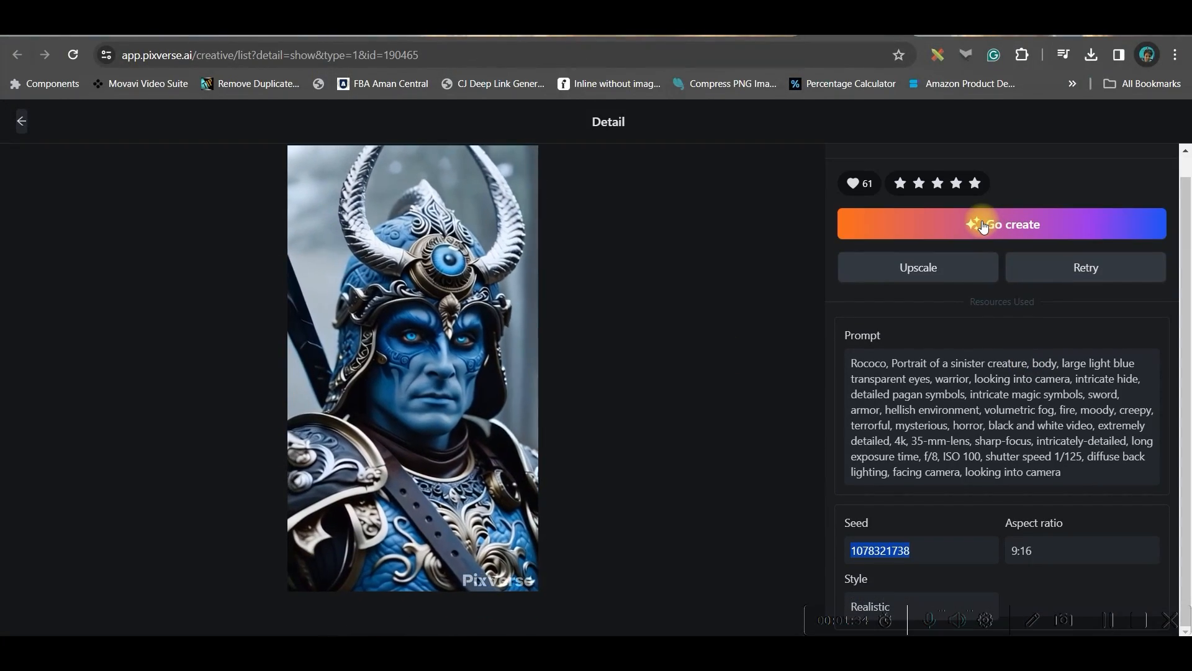
pyautogui.click(1001, 223)
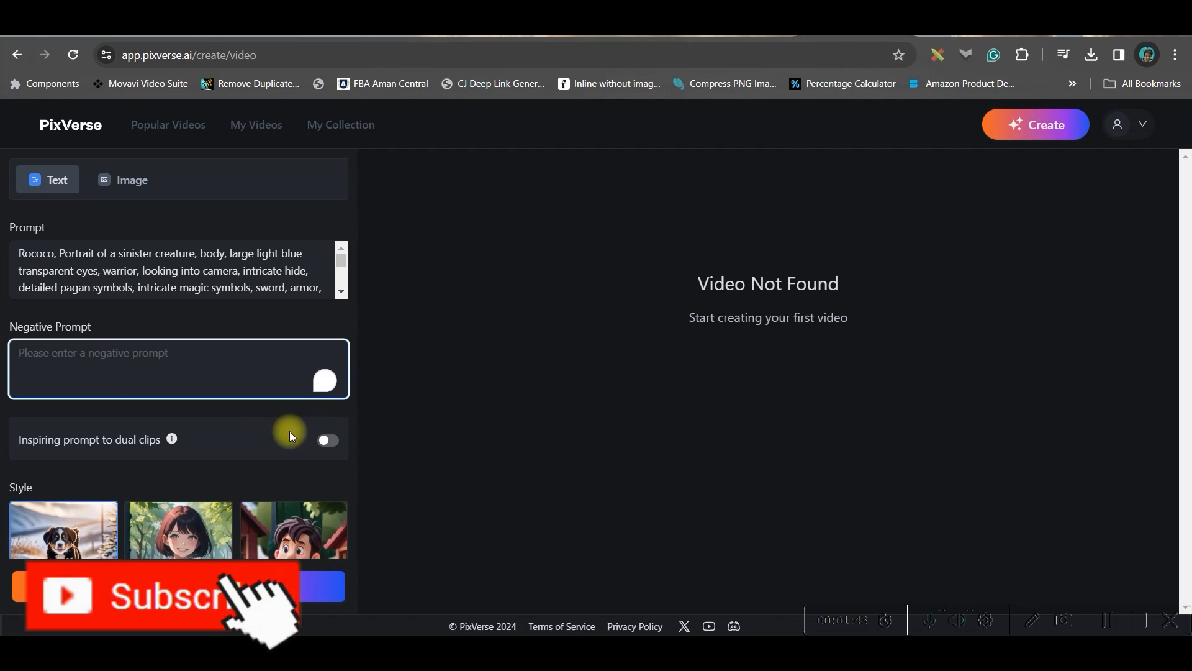
# - Enable 'Inspiring prompt to dual clips' and review Realistic style, 9:16 ratio and seed settings
pyautogui.click(327, 440)
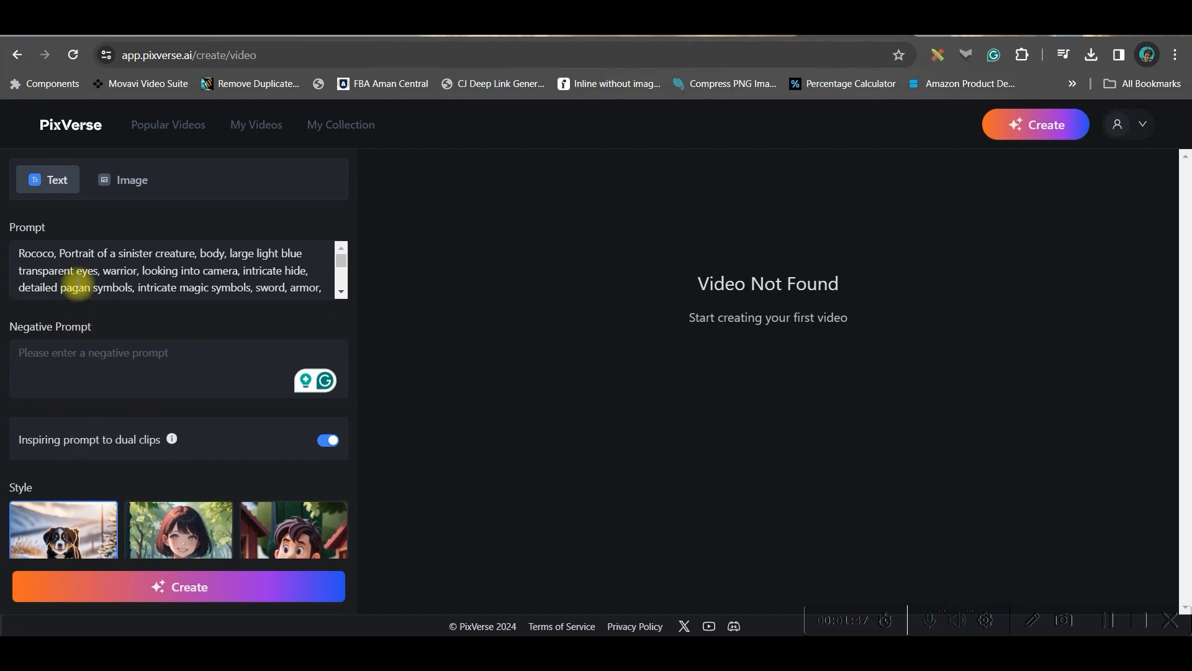
pyautogui.scroll(-3)
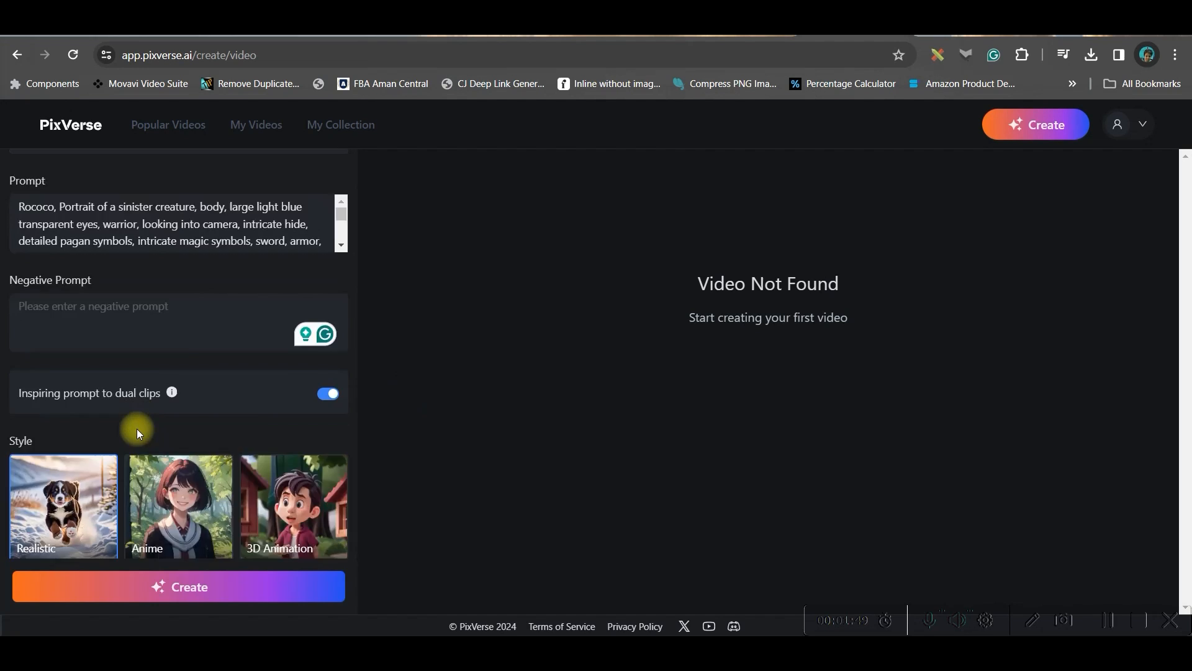
pyautogui.scroll(-3)
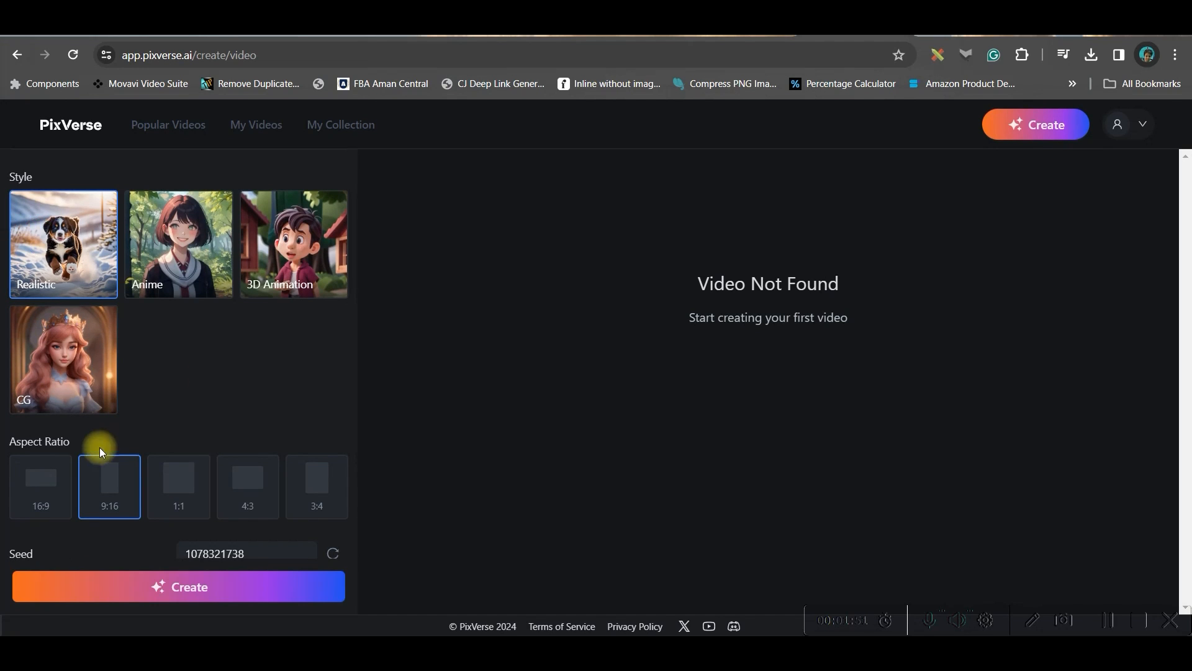
pyautogui.scroll(-3)
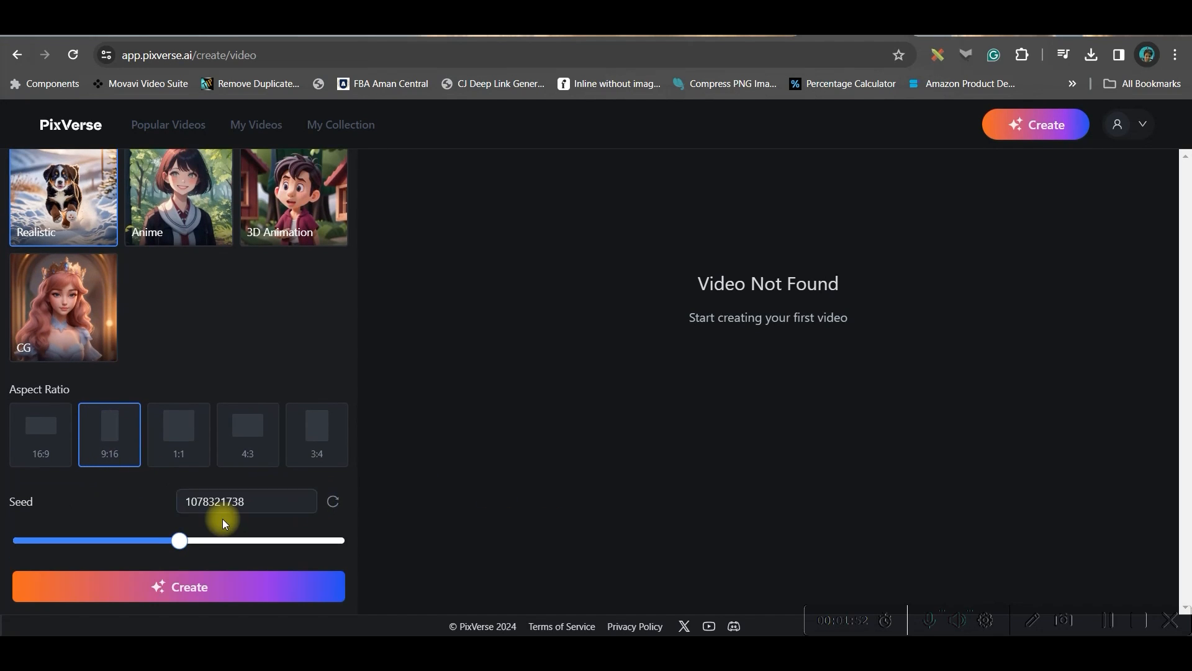
pyautogui.click(243, 500)
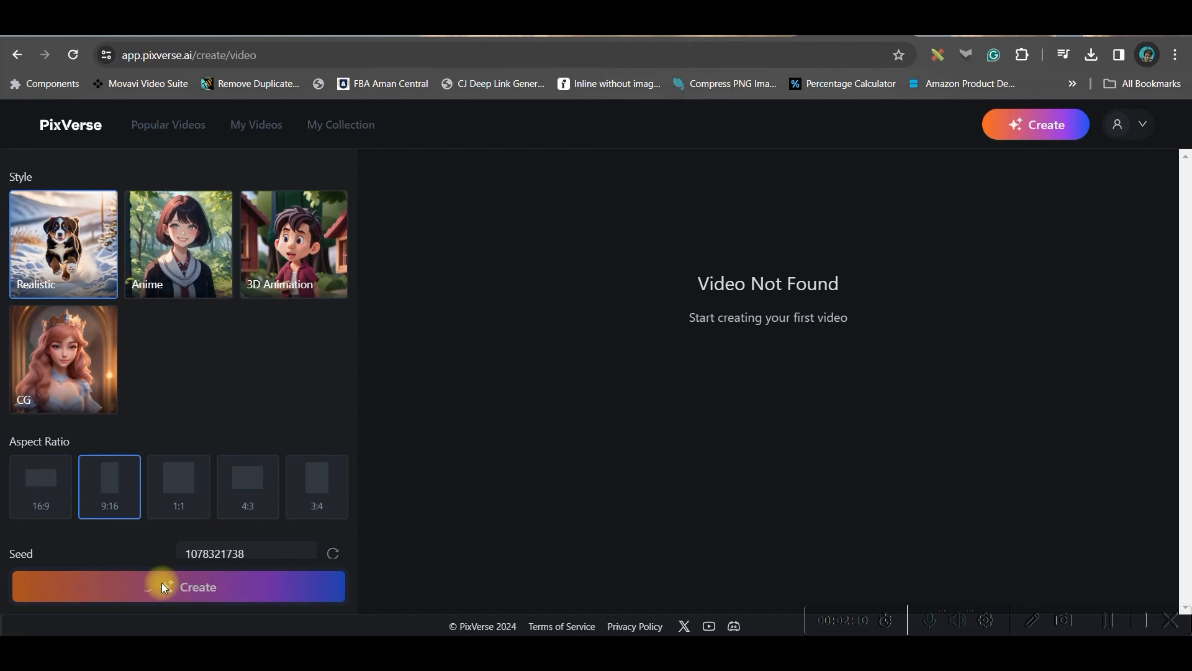
# - Create the two warrior clips, check My Videos, then return to the Popular Videos gallery
pyautogui.click(178, 586)
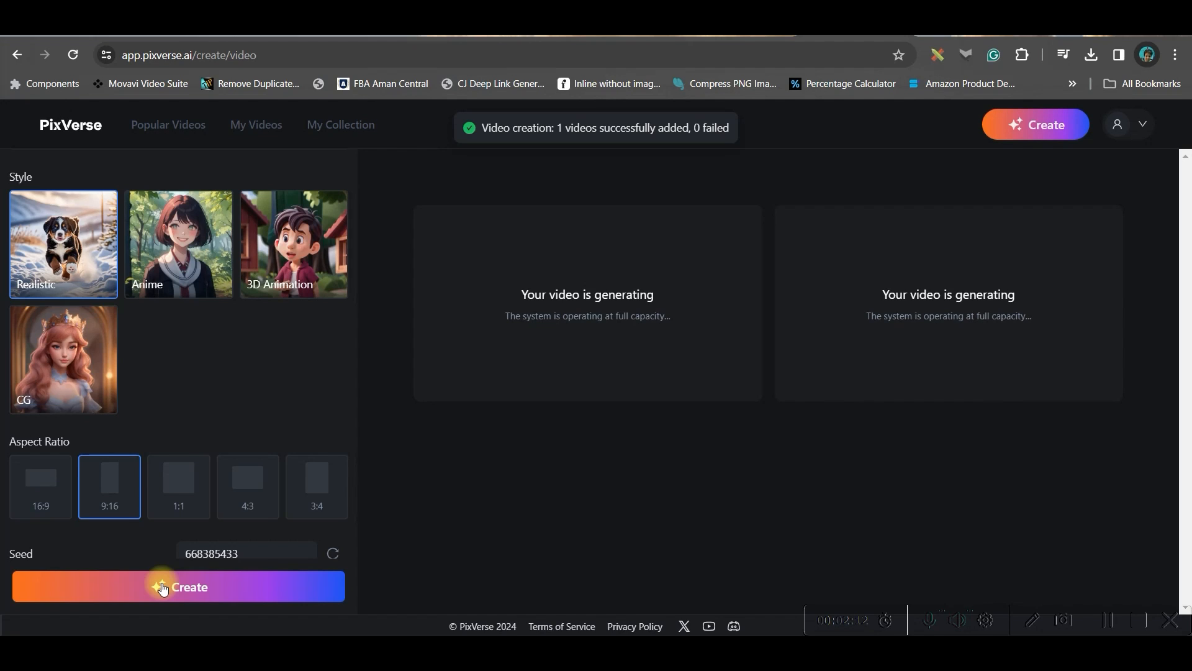
pyautogui.click(256, 122)
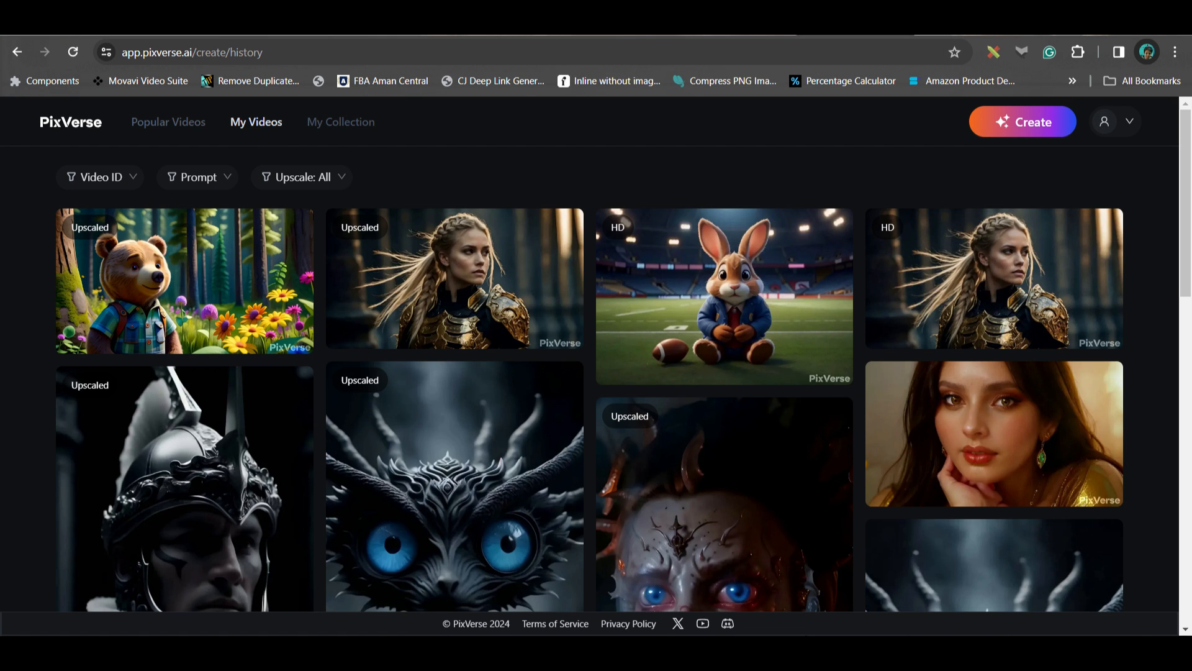
pyautogui.click(167, 122)
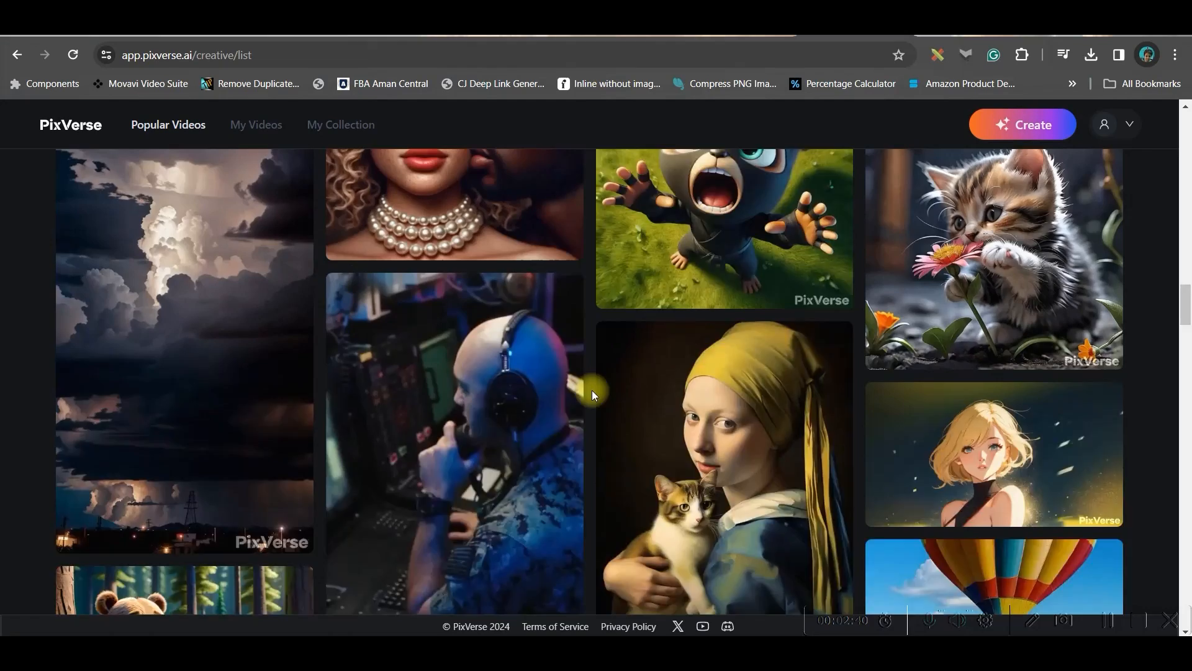
pyautogui.scroll(-3)
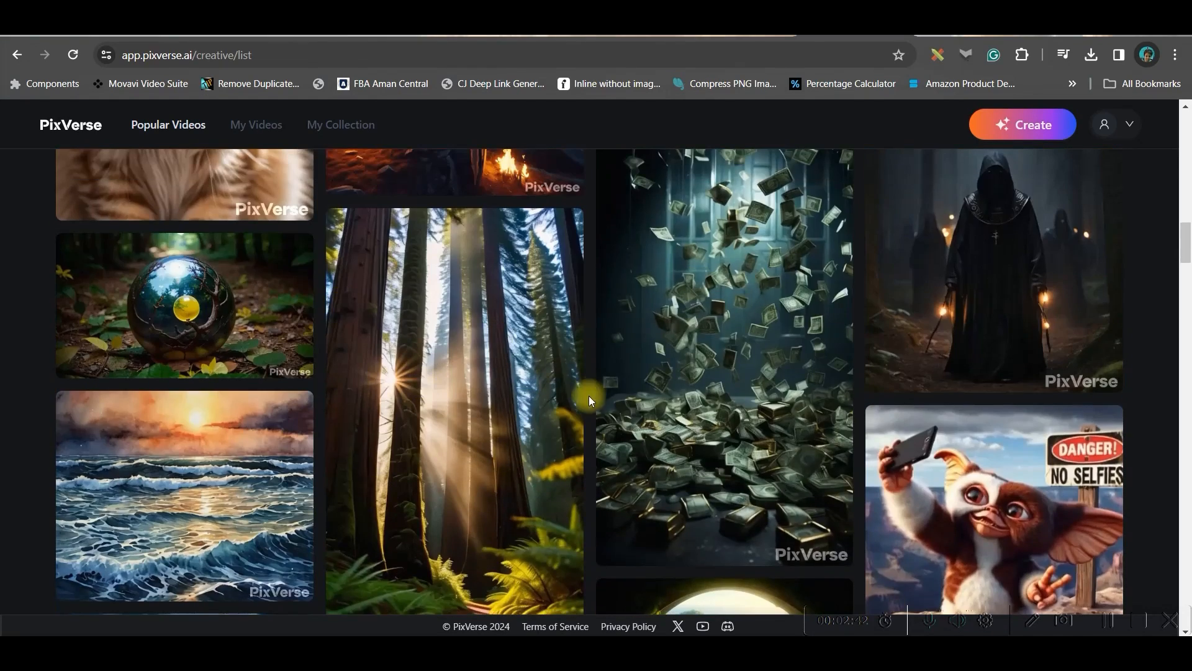
pyautogui.scroll(-3)
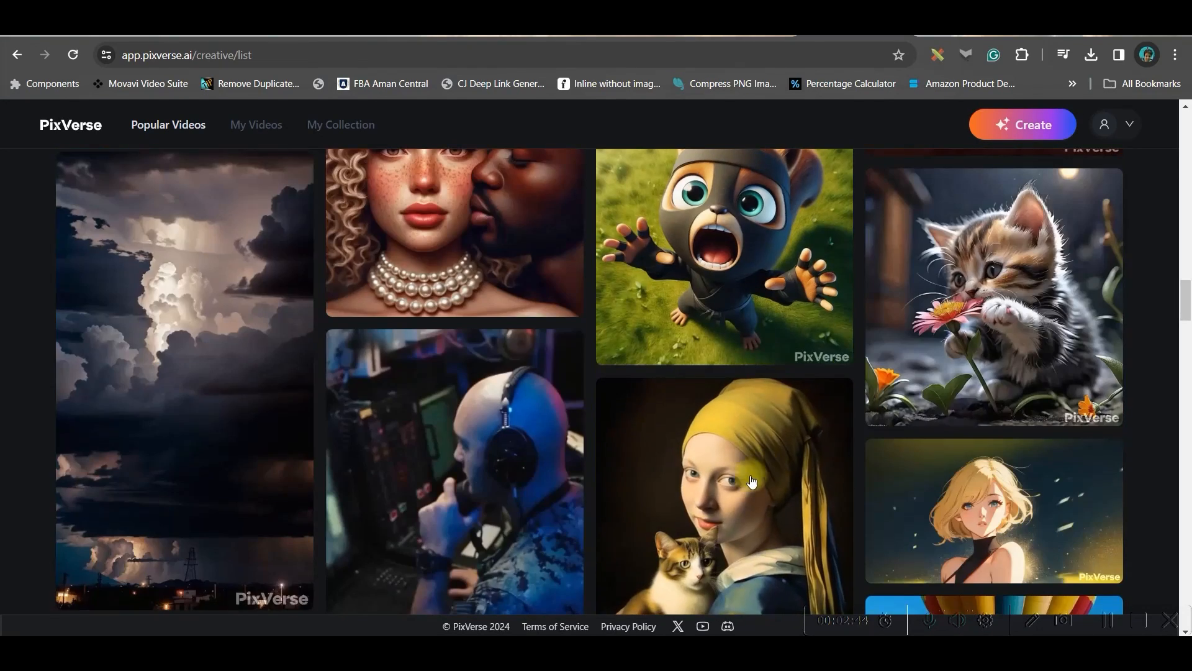
pyautogui.scroll(-3)
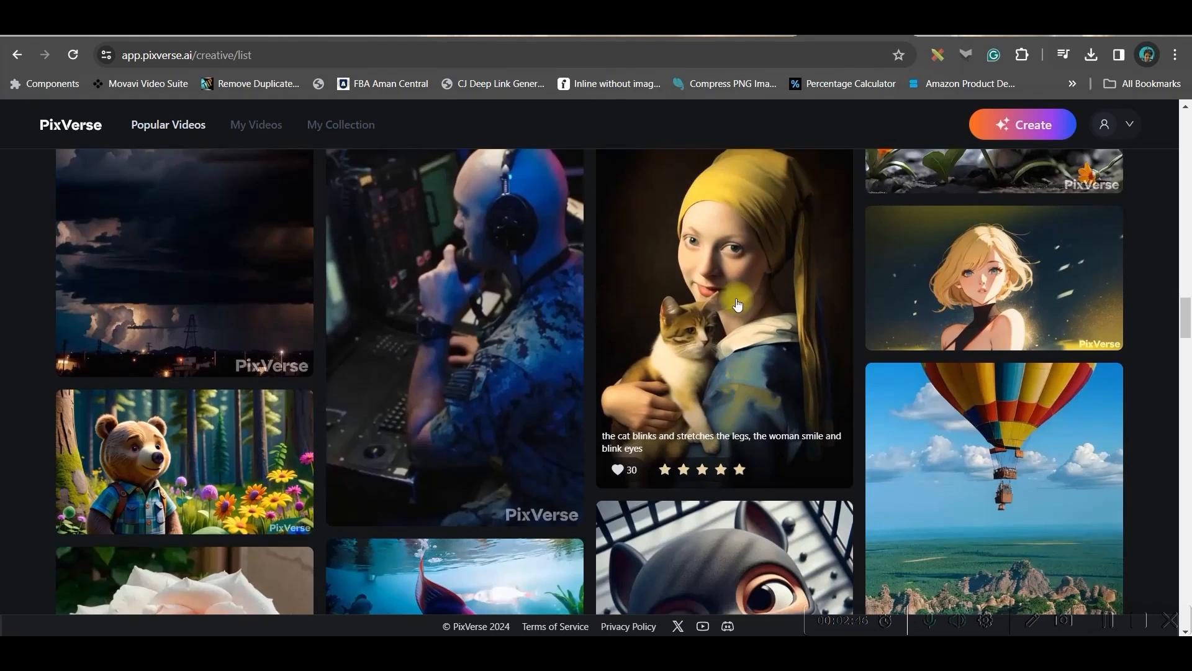
pyautogui.click(723, 304)
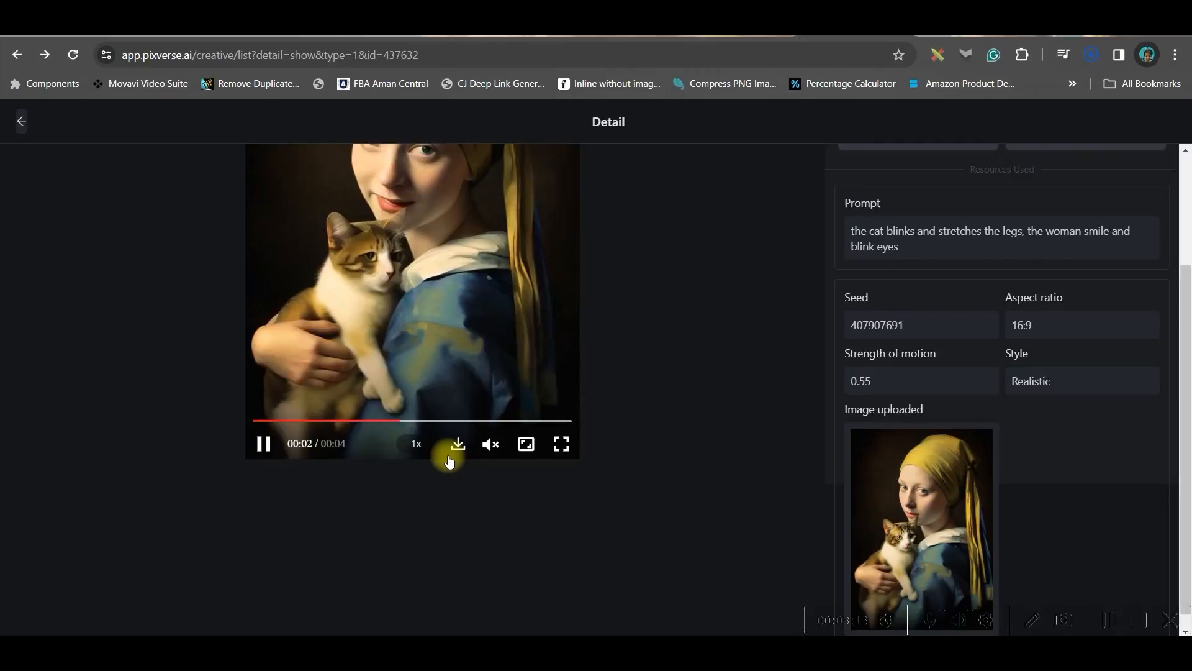
pyautogui.click(21, 121)
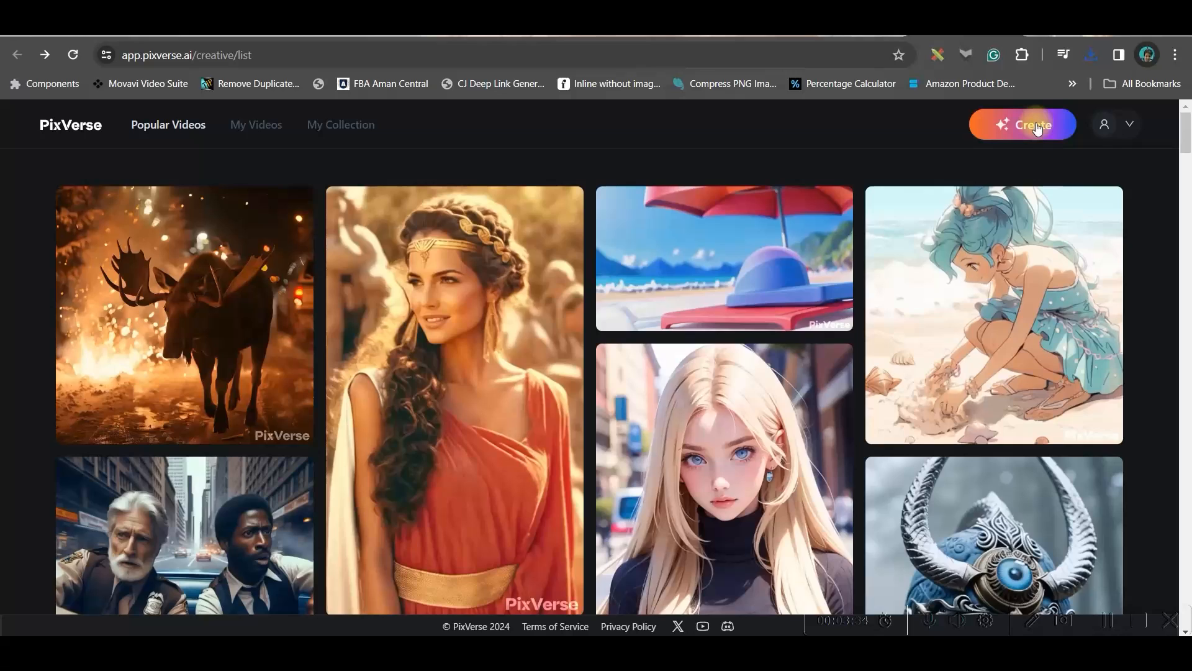
# - Start a new creation with a 'Blurry Background' negative prompt and dual clips enabled
pyautogui.click(1034, 124)
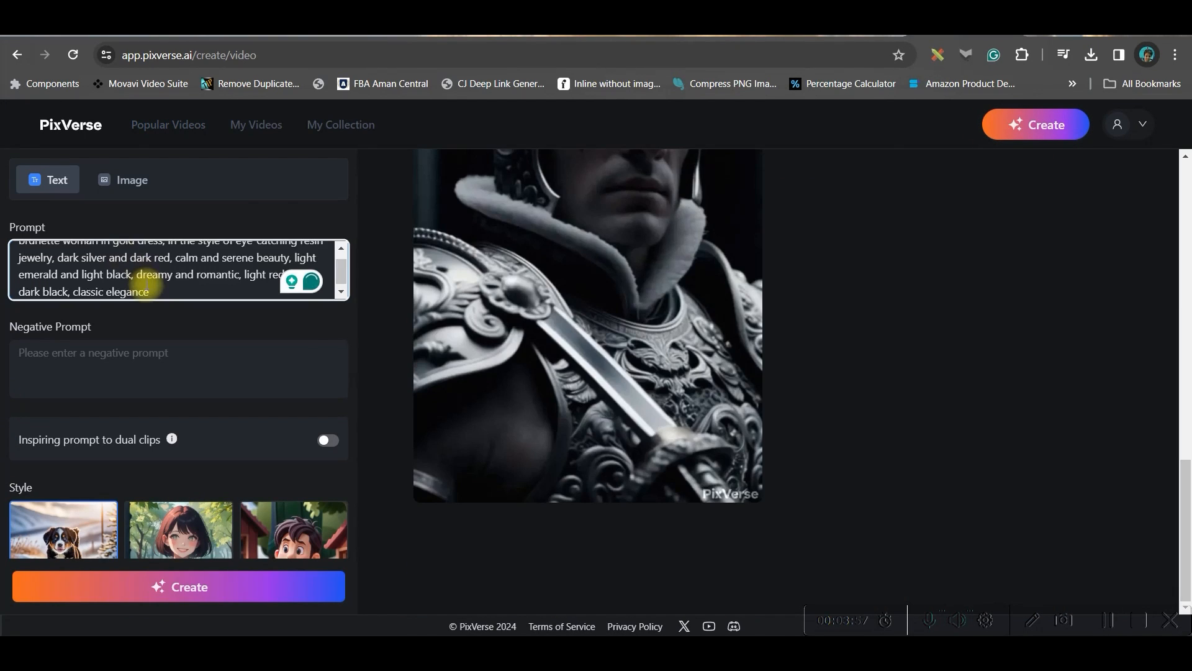
pyautogui.click(178, 369)
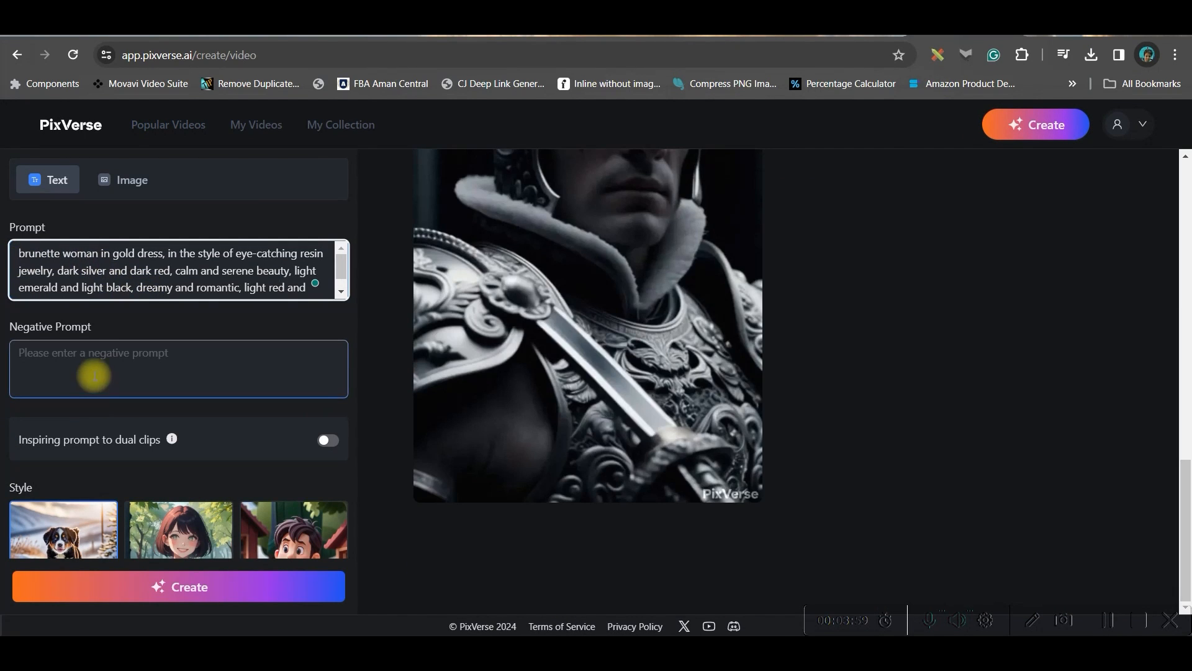
pyautogui.click(179, 369)
pyautogui.write('Blurry Background')
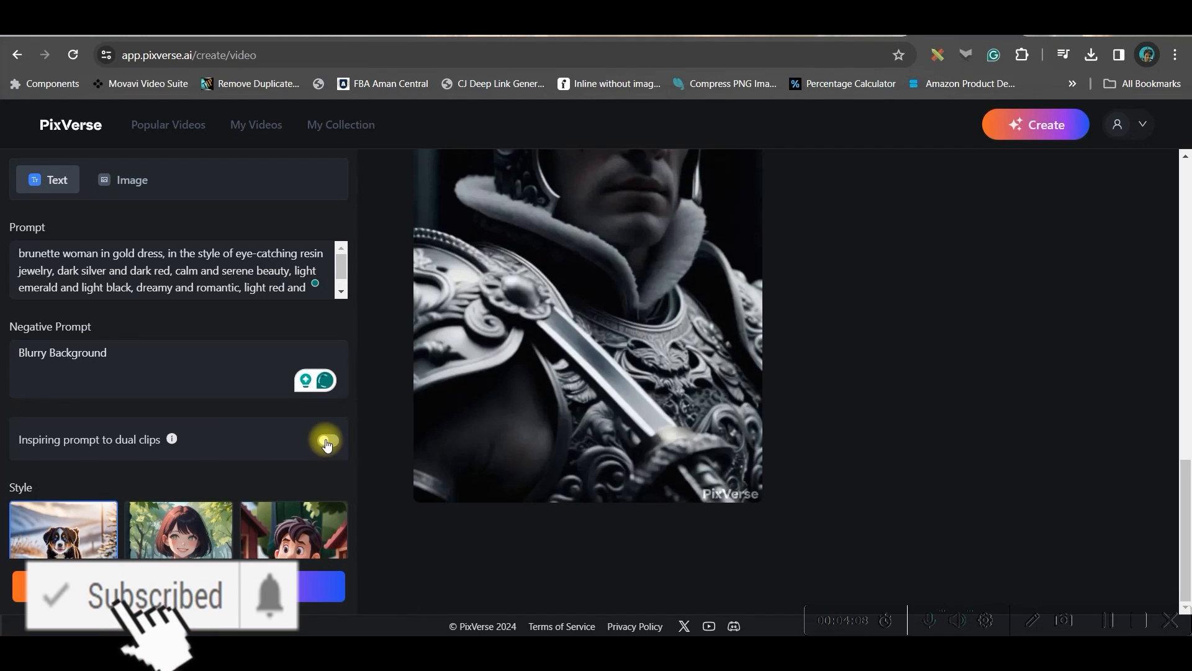
pyautogui.click(327, 439)
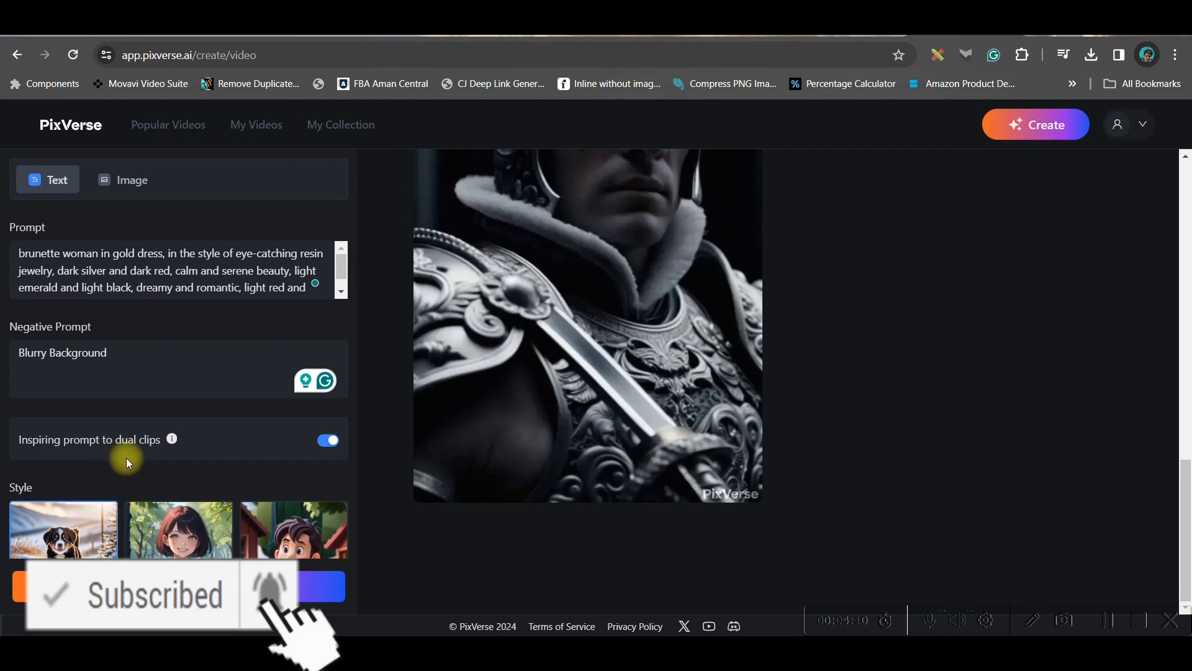
pyautogui.scroll(-3)
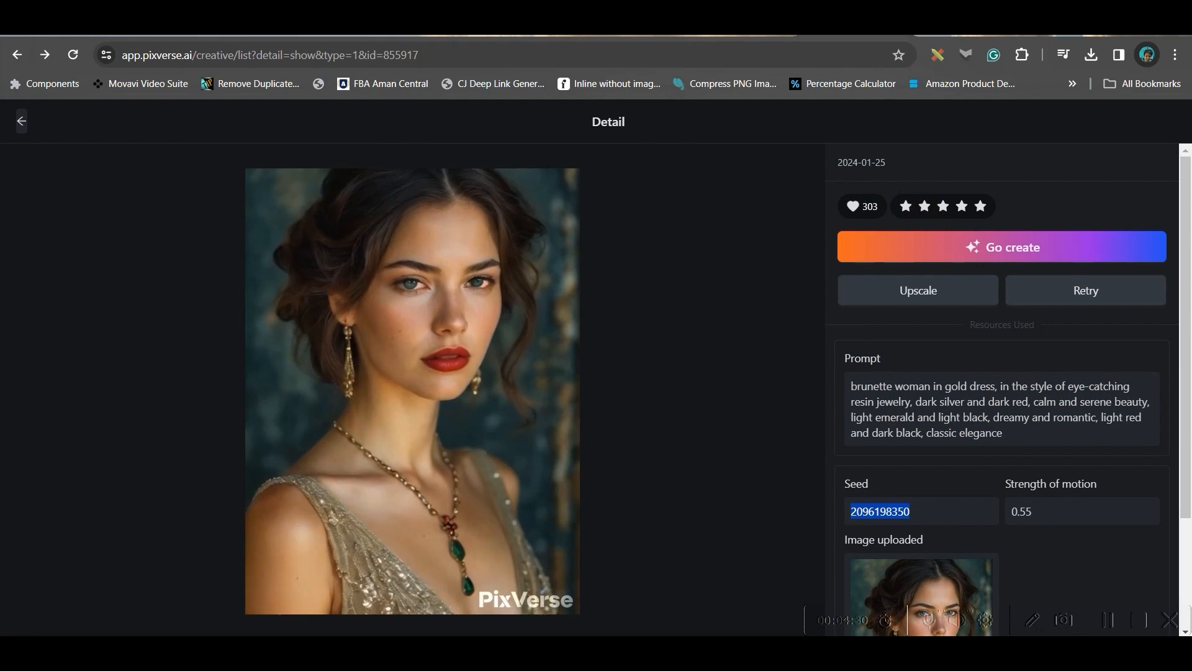
pyautogui.click(1001, 246)
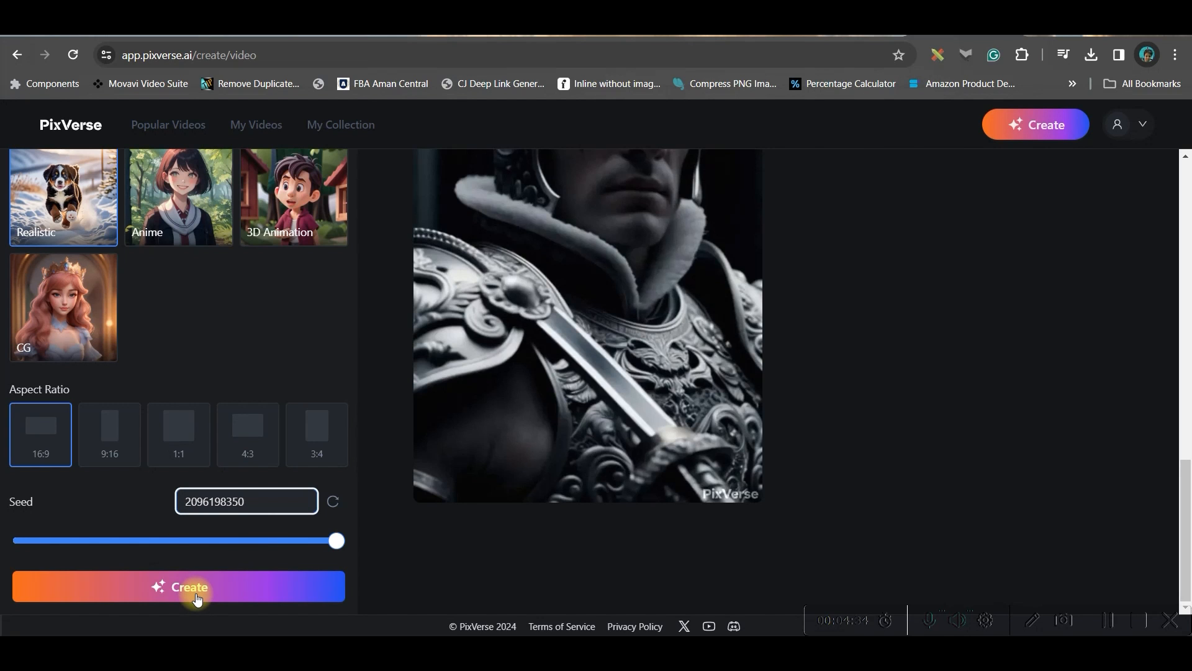
pyautogui.click(177, 586)
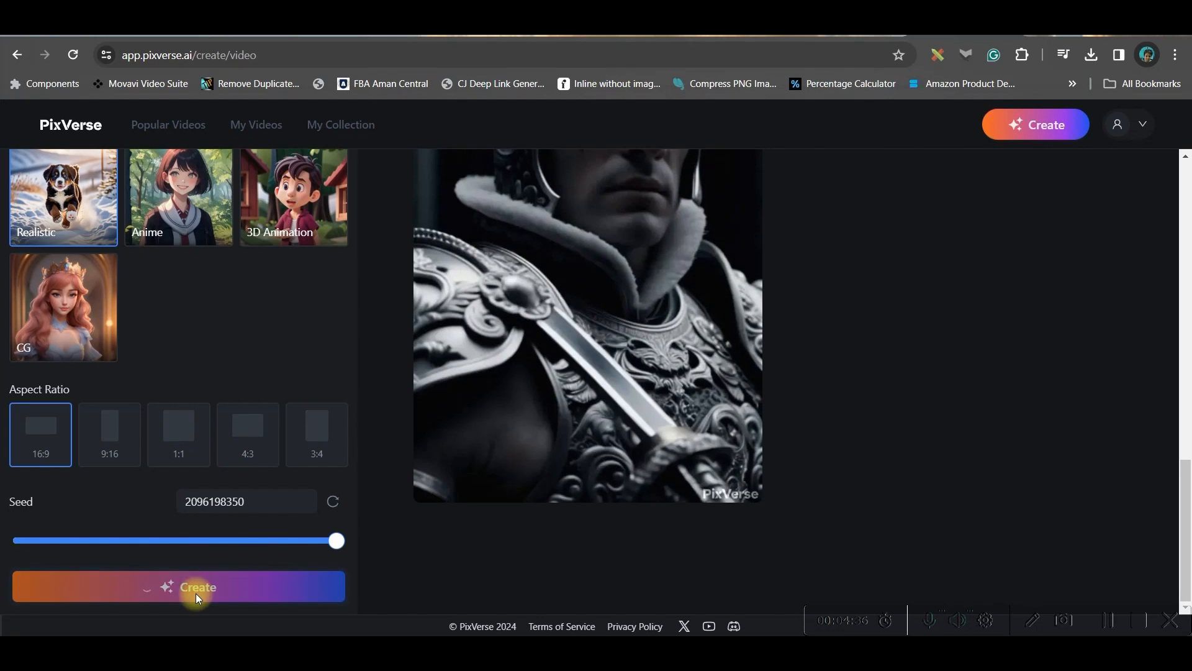
pyautogui.click(178, 586)
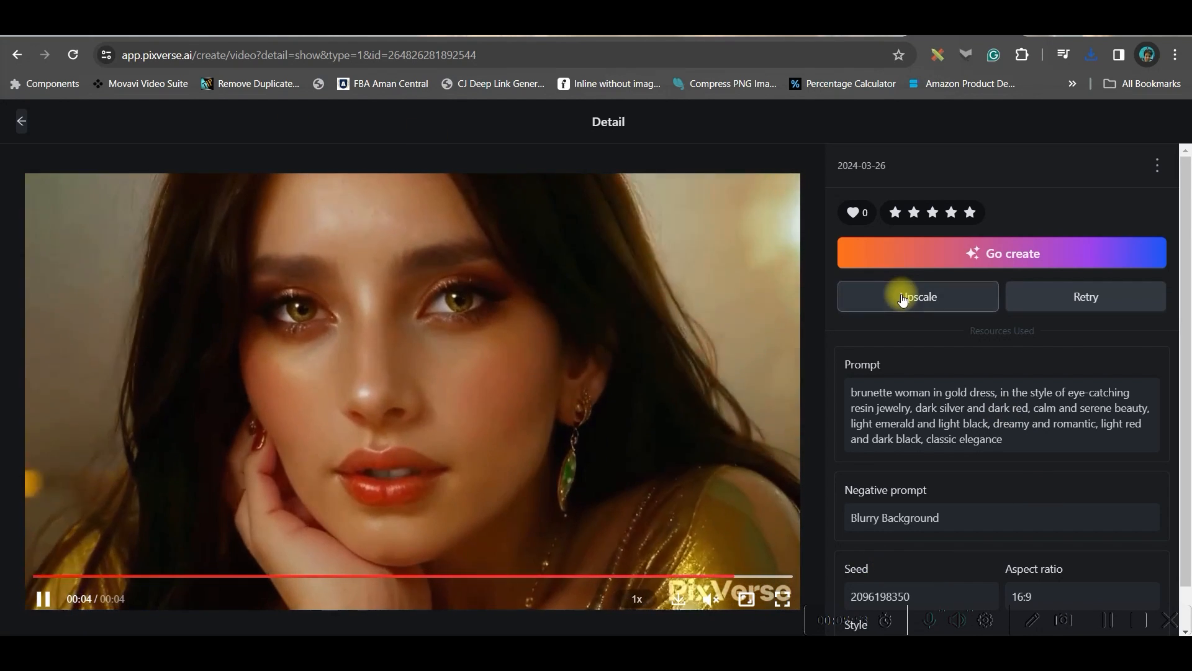
# - Download the brunette woman video and go back to the creation page
pyautogui.click(636, 598)
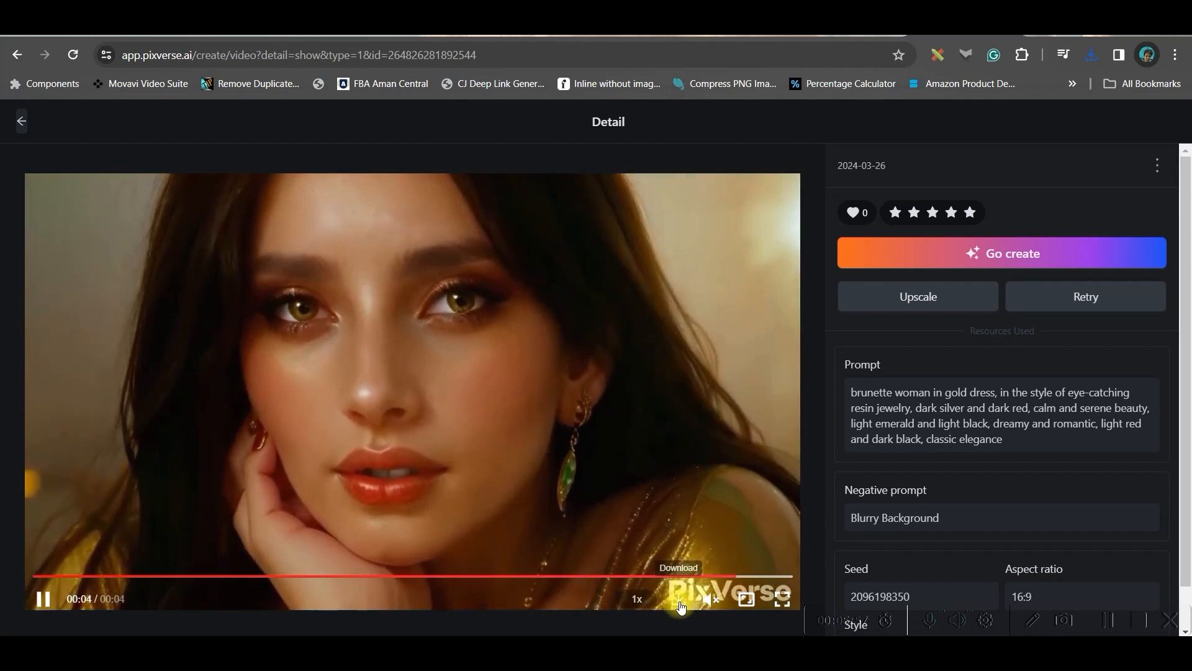
pyautogui.click(637, 598)
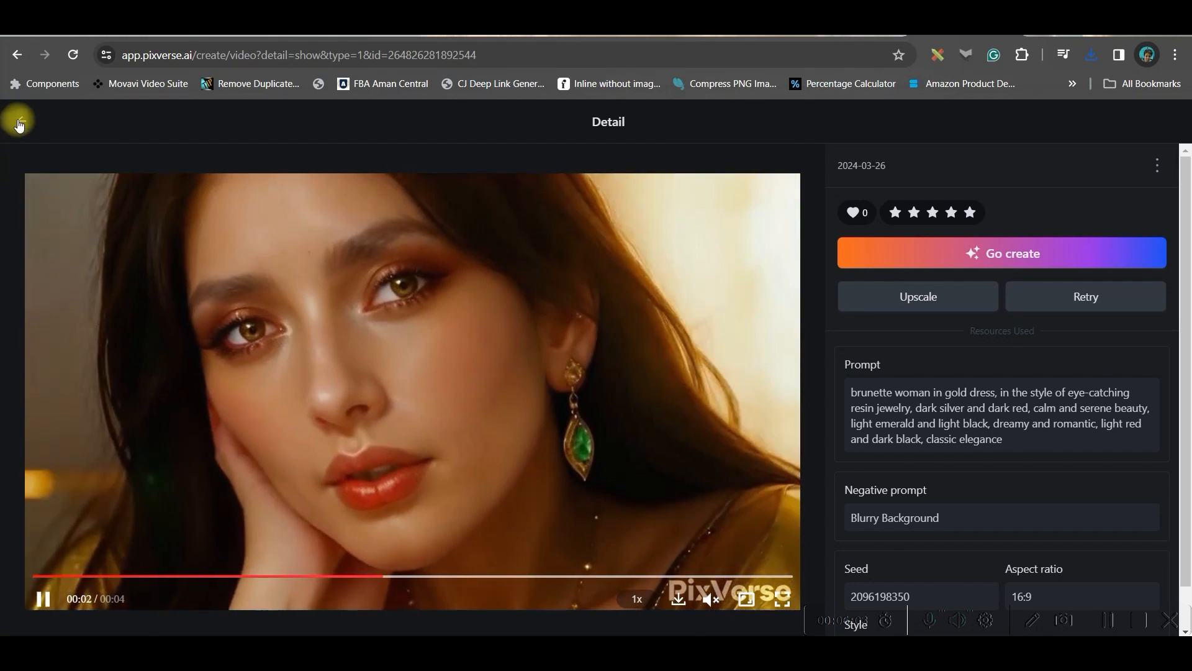
pyautogui.click(18, 121)
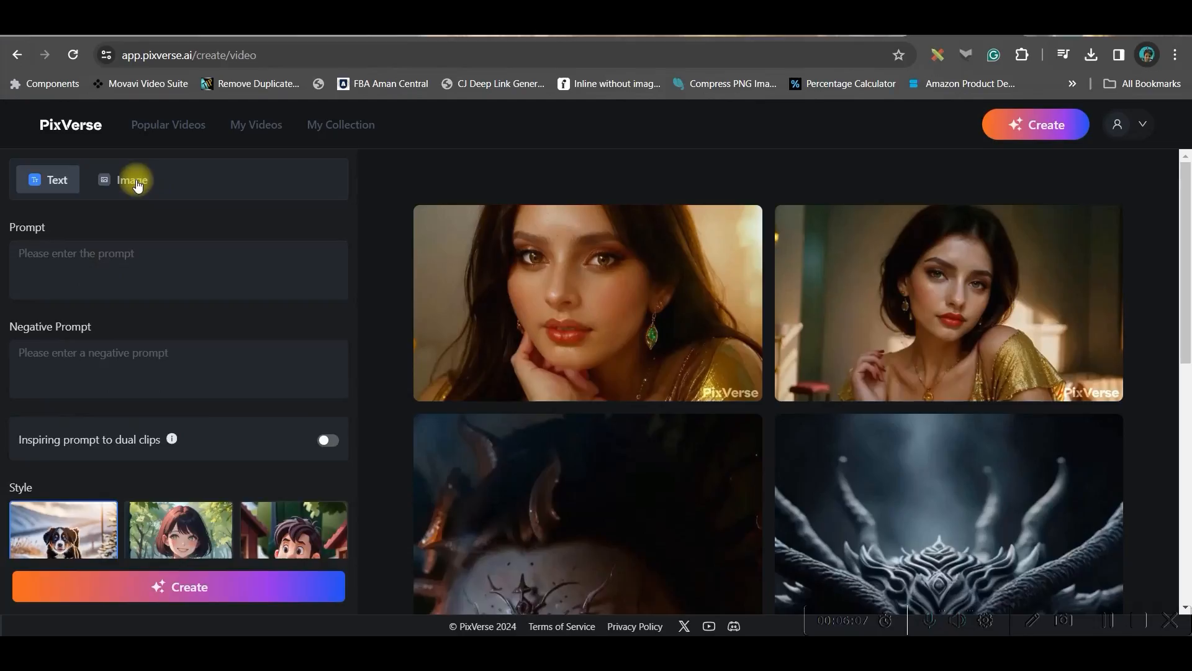
# - Switch to image-to-video and upload the blonde braided girl image
pyautogui.click(131, 179)
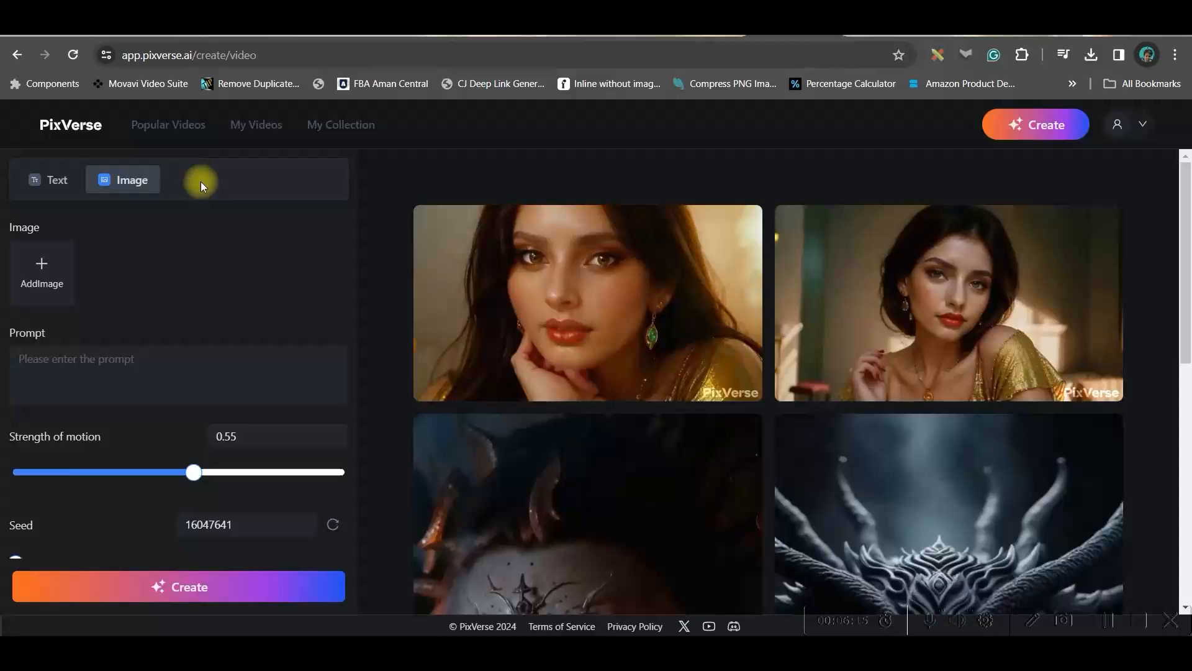
pyautogui.click(41, 272)
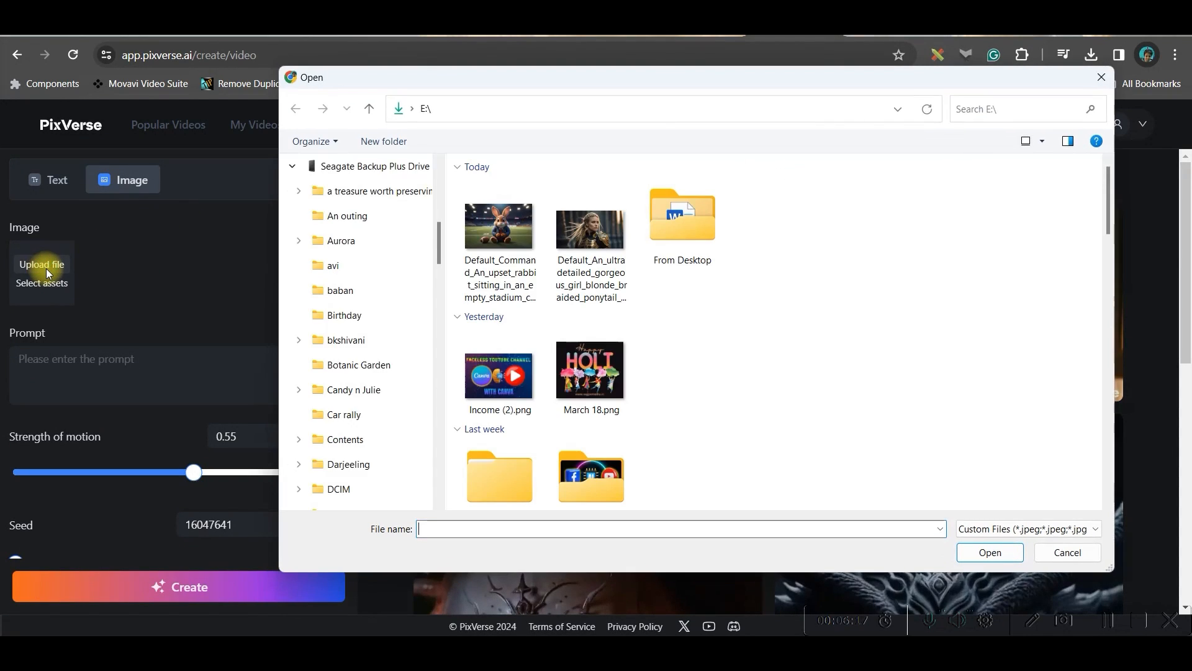
pyautogui.click(591, 226)
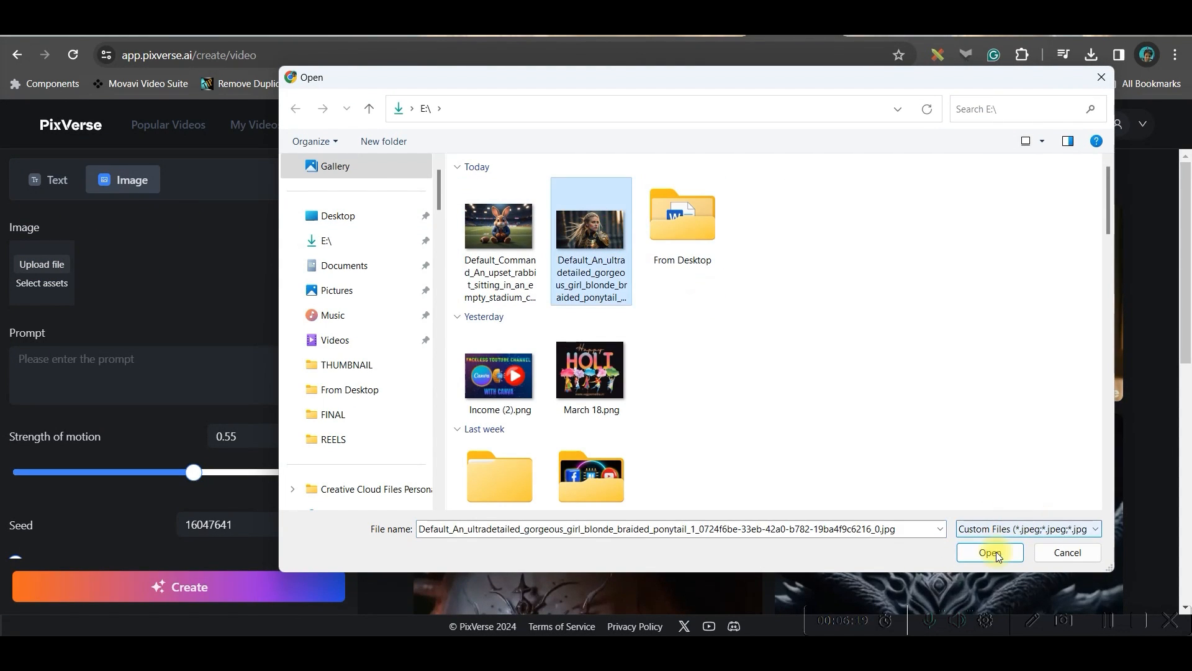
pyautogui.click(988, 553)
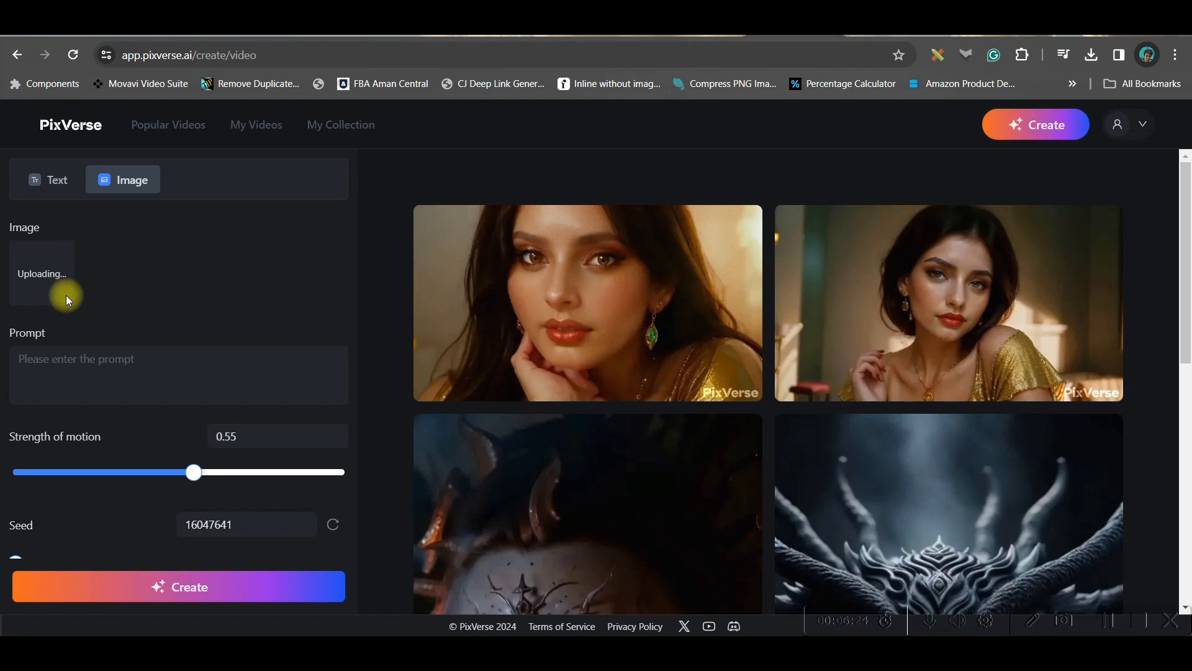
# - Generate 'A warrior Queen in the War field' video at motion strength 0.63 with HD quality
pyautogui.click(179, 375)
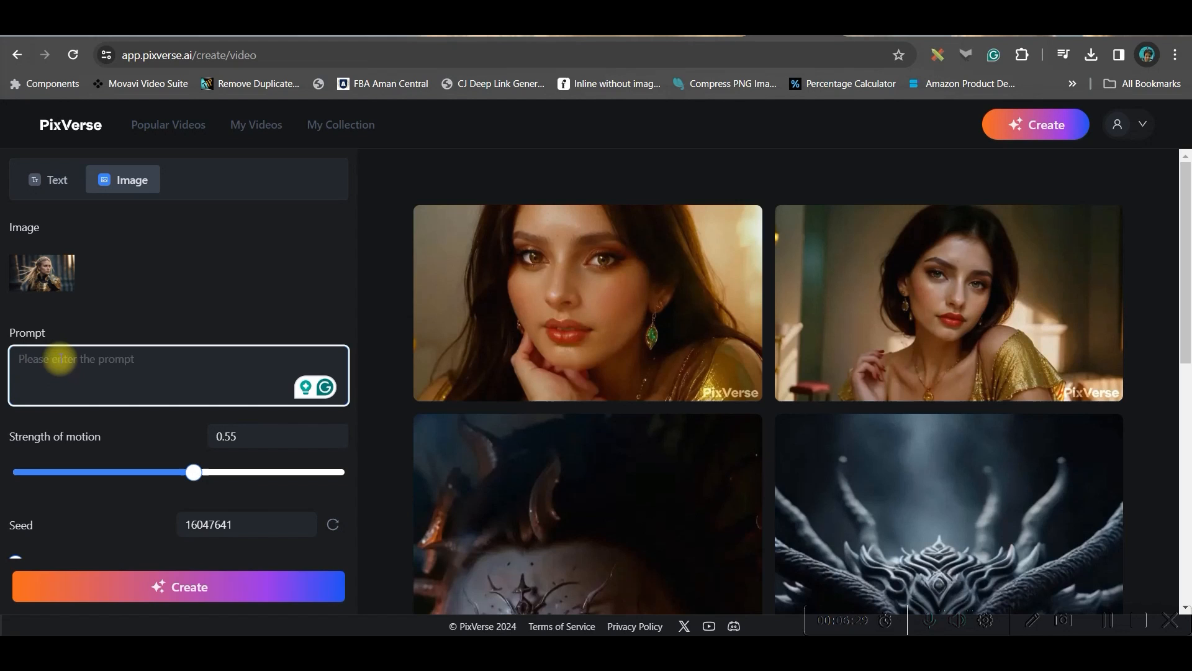
pyautogui.write('A warrior Queen in the War field')
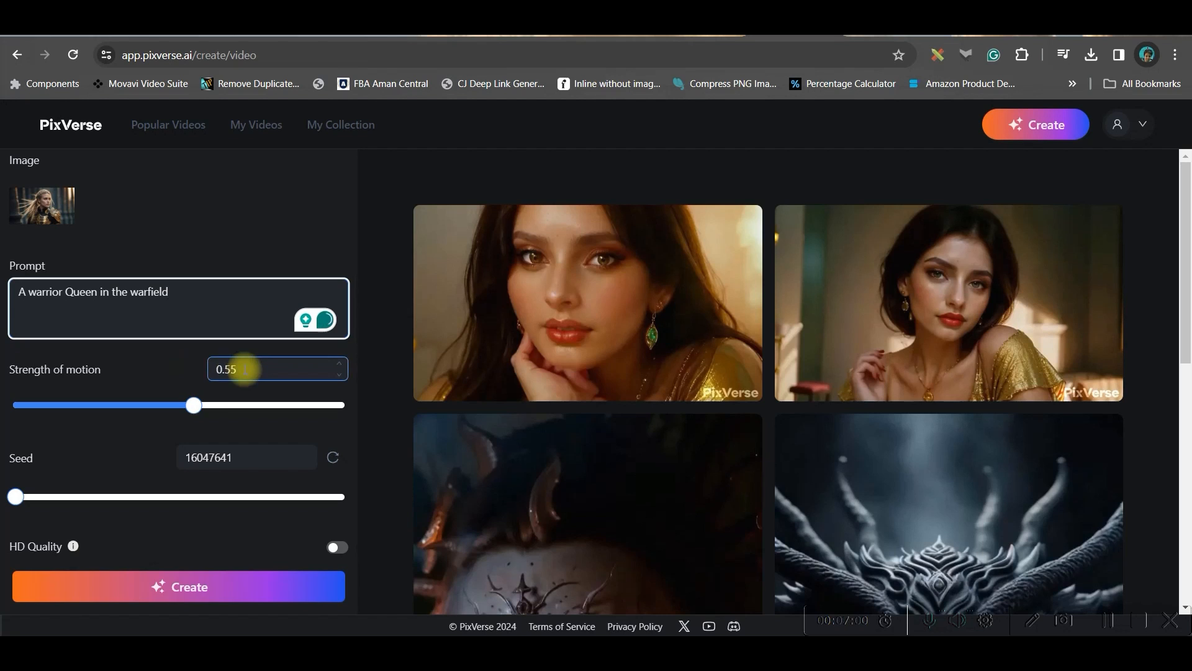
pyautogui.moveTo(193, 405); pyautogui.dragTo(221, 405)
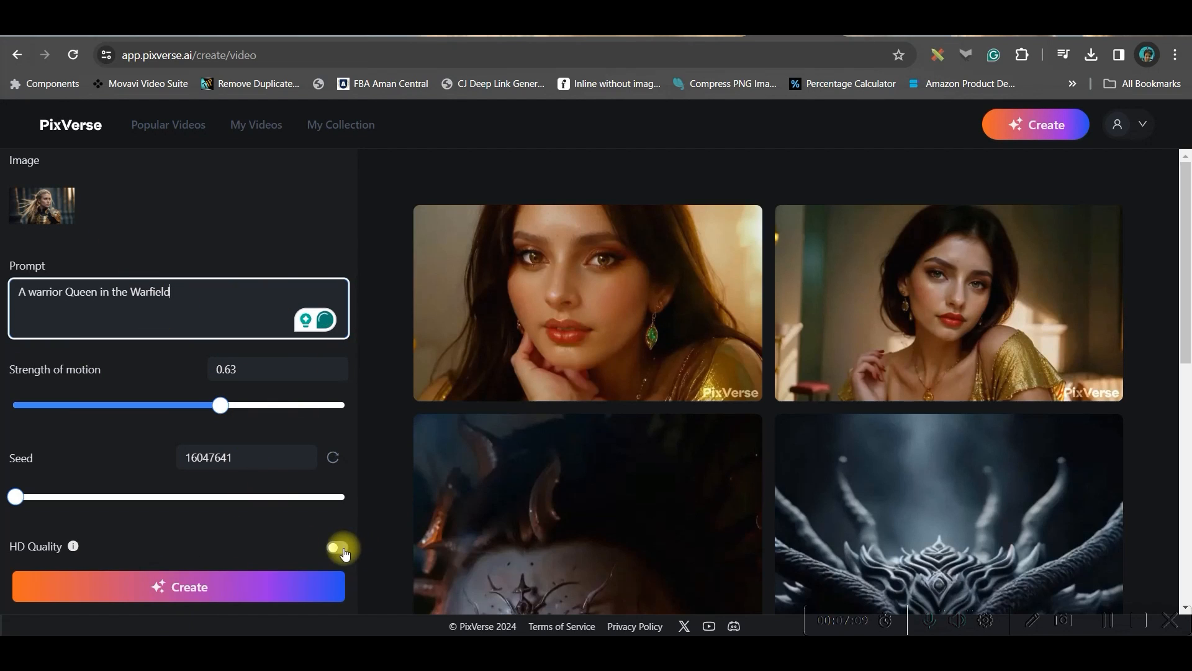
pyautogui.click(337, 546)
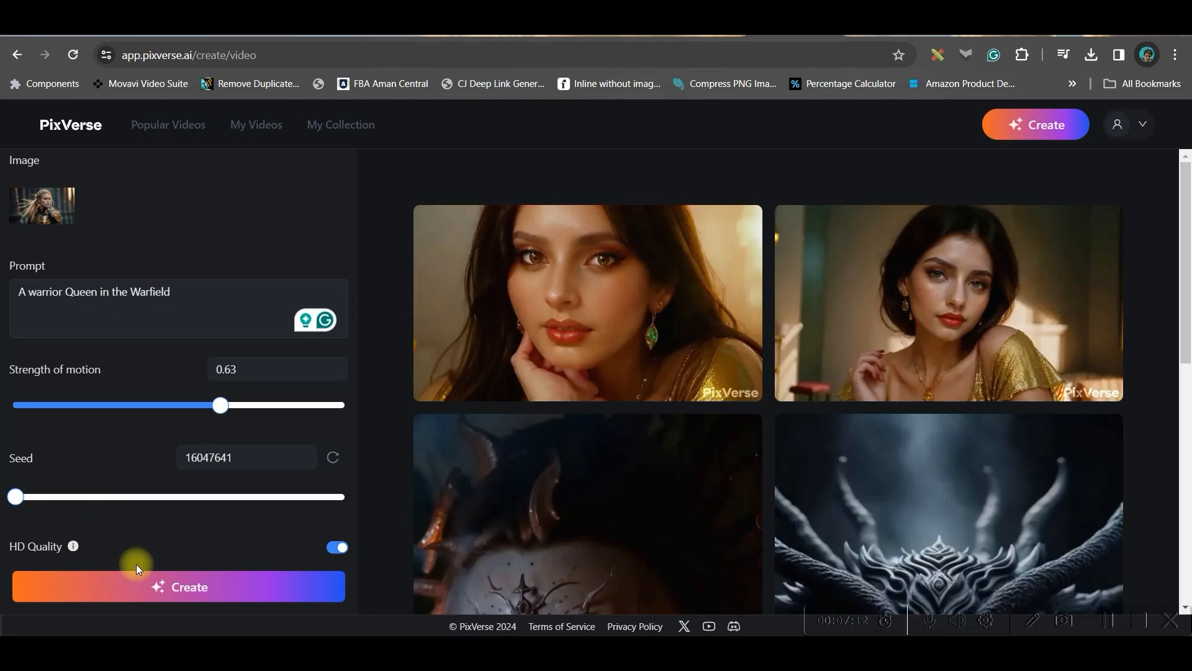
pyautogui.click(177, 586)
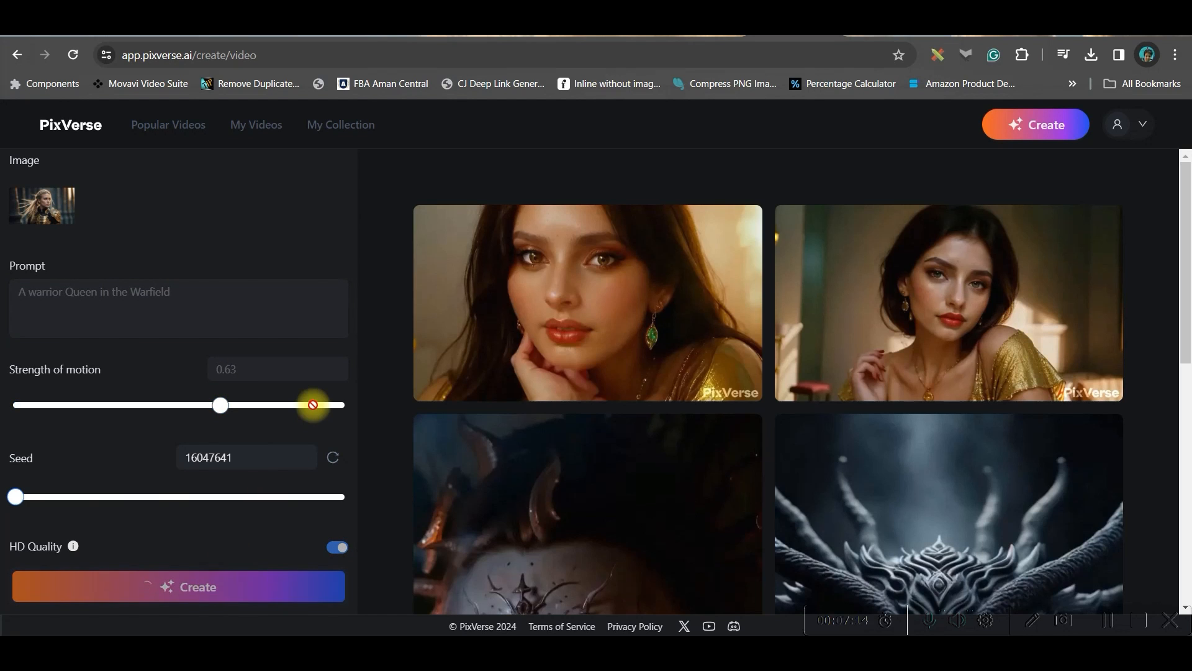
pyautogui.click(178, 586)
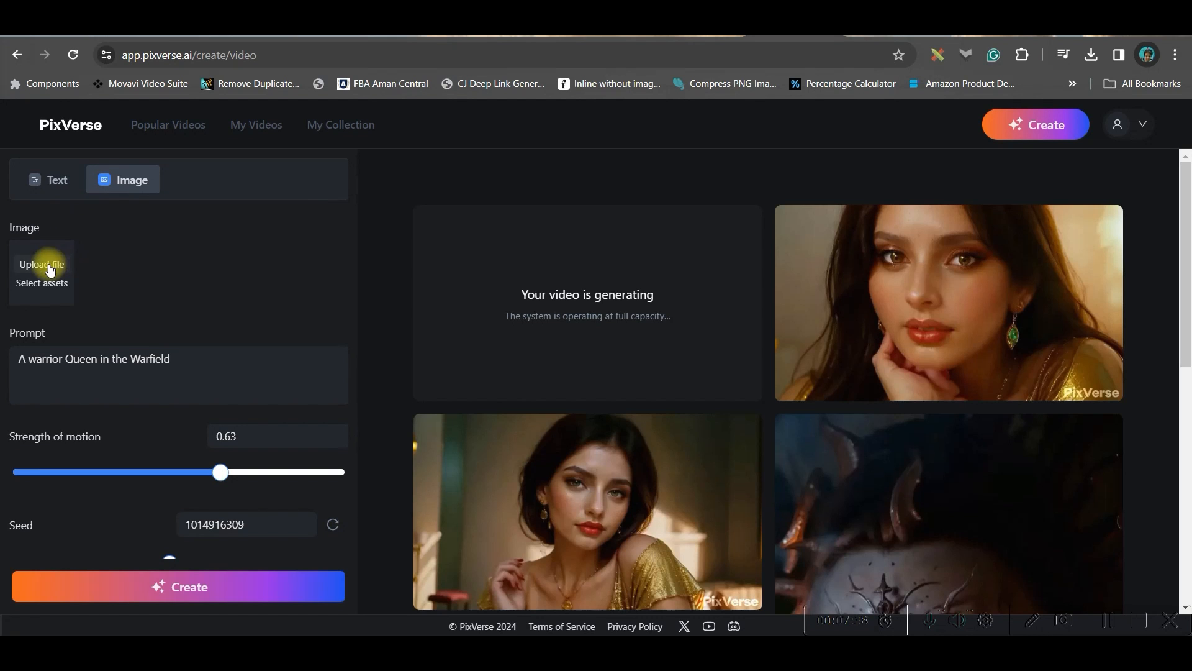
# - Upload the upset rabbit stadium image and generate the bunny footballer HD video
pyautogui.click(41, 263)
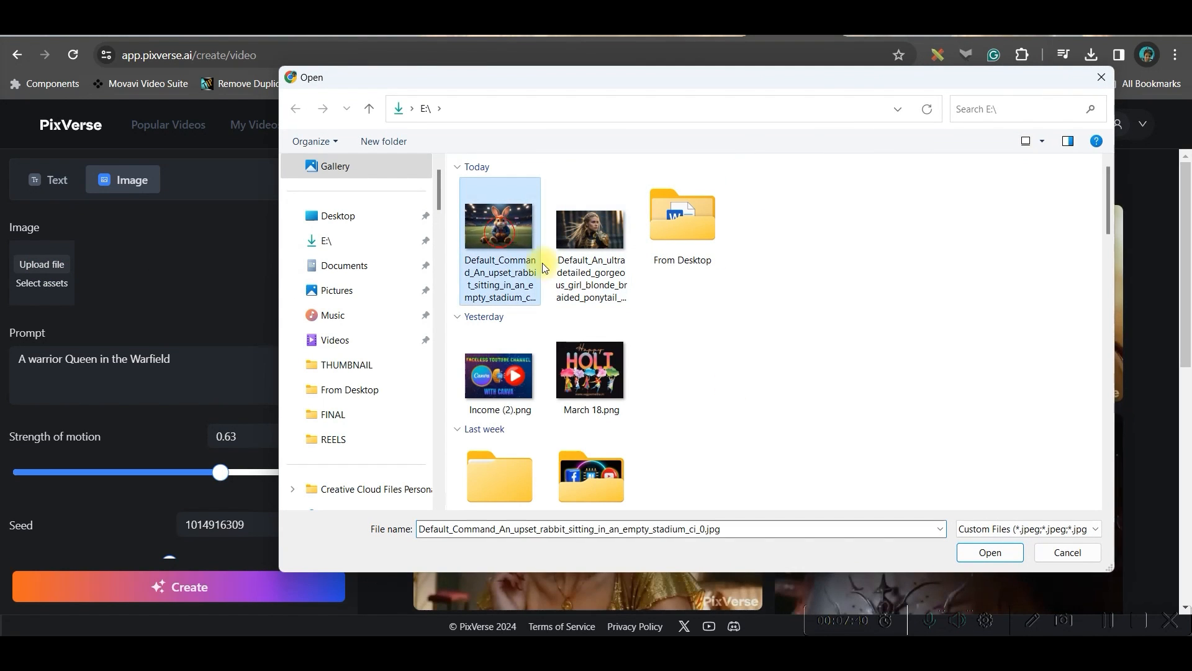
pyautogui.click(989, 552)
pyautogui.write('A bunny Footballer')
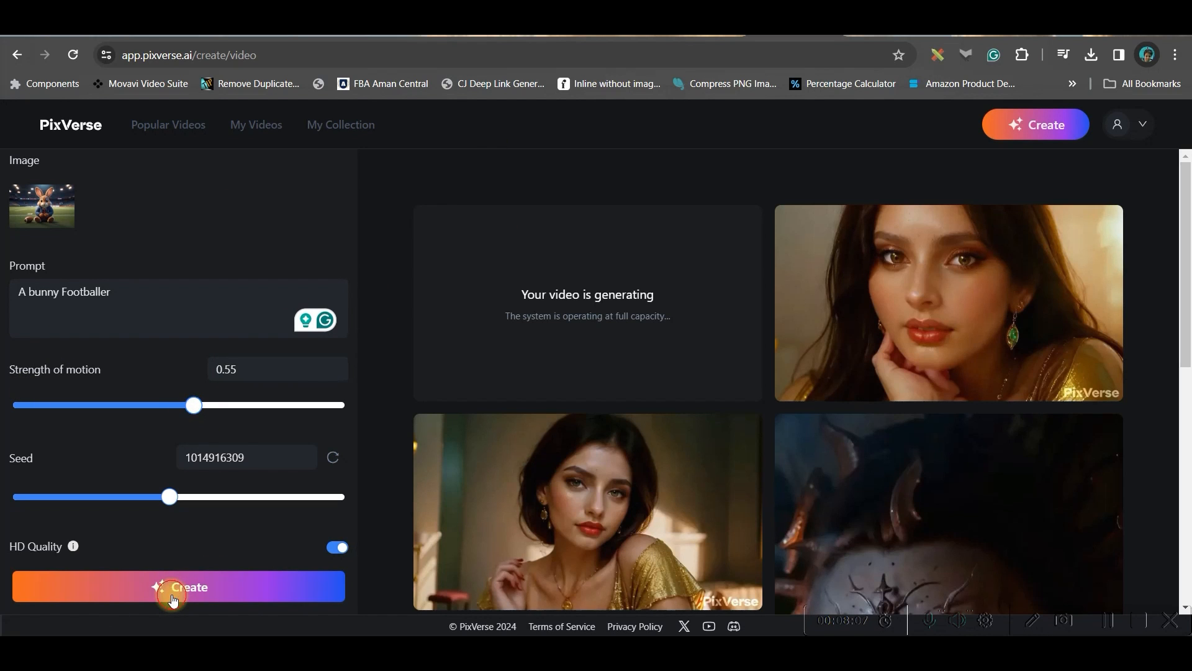
pyautogui.click(178, 586)
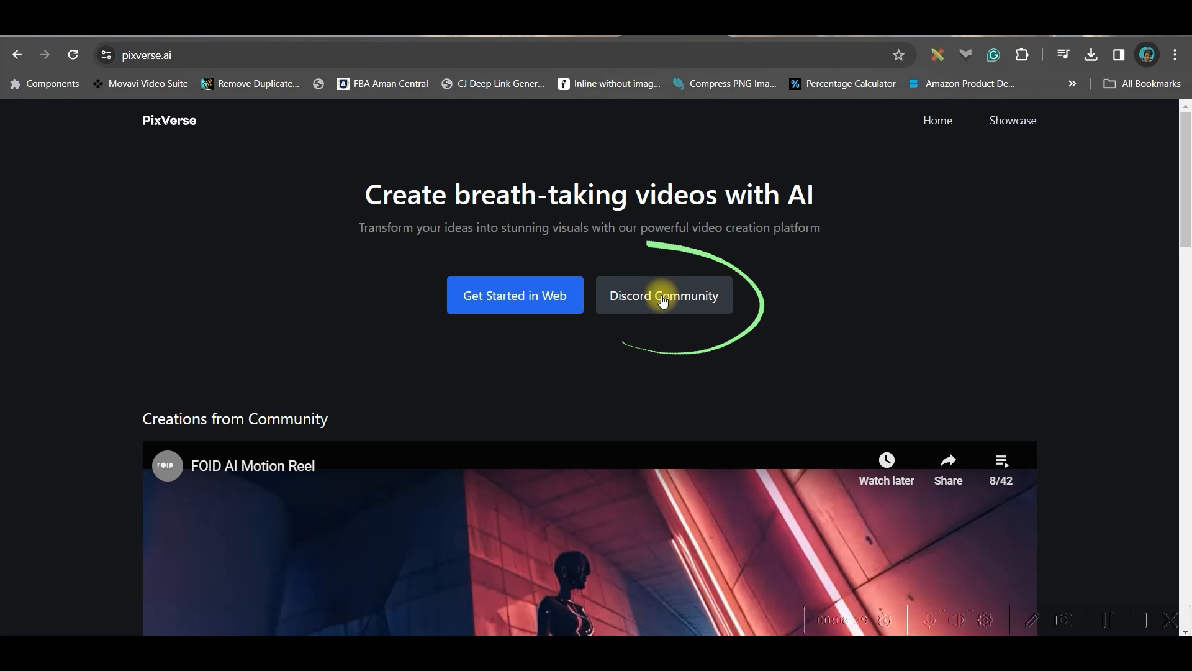
# - Join the PixVerse Discord server as 'VAGPE MEDIA' and enter the generate-room-2 channel
pyautogui.click(663, 296)
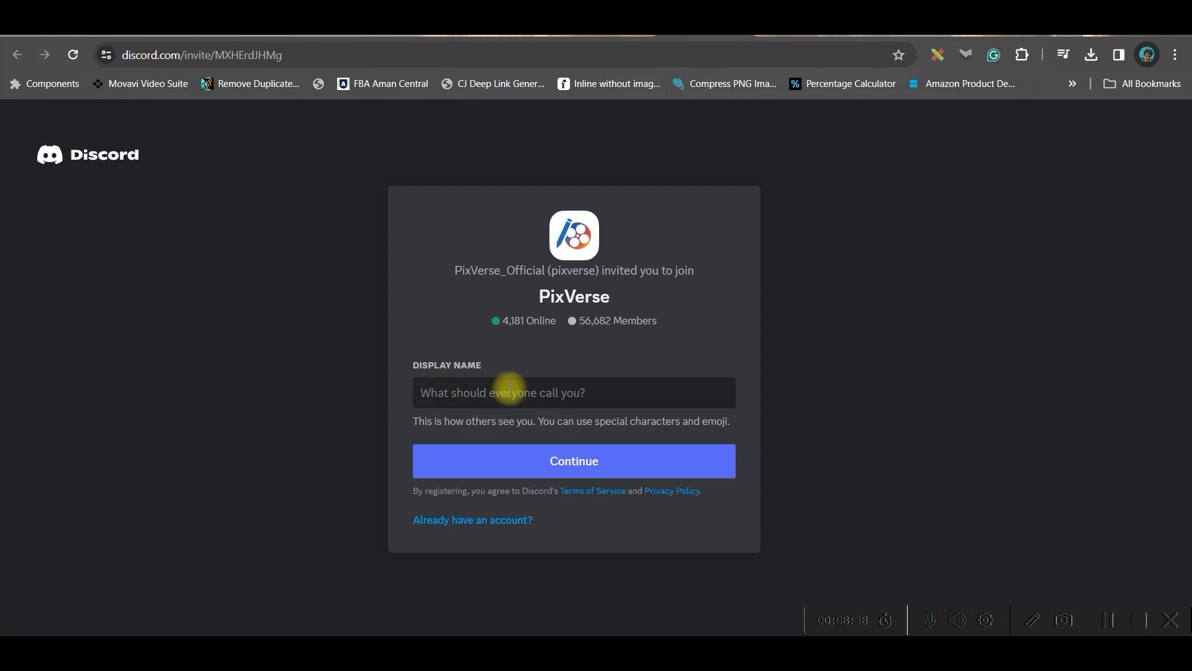
pyautogui.click(574, 393)
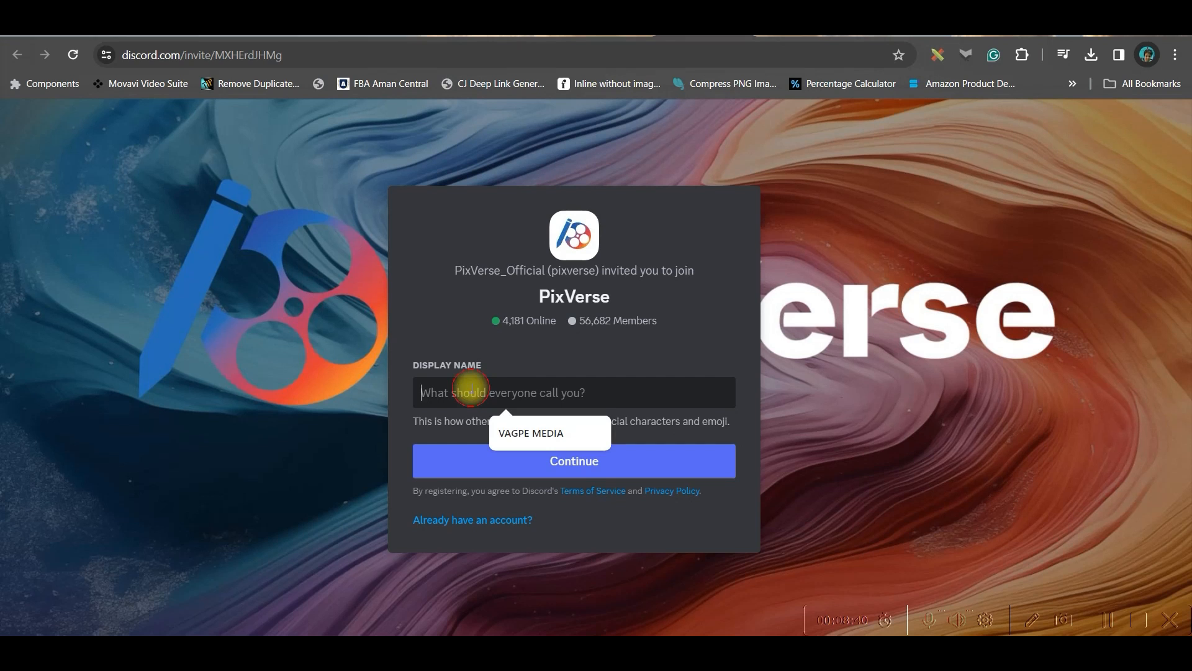
pyautogui.write('VAGPE MEDIA')
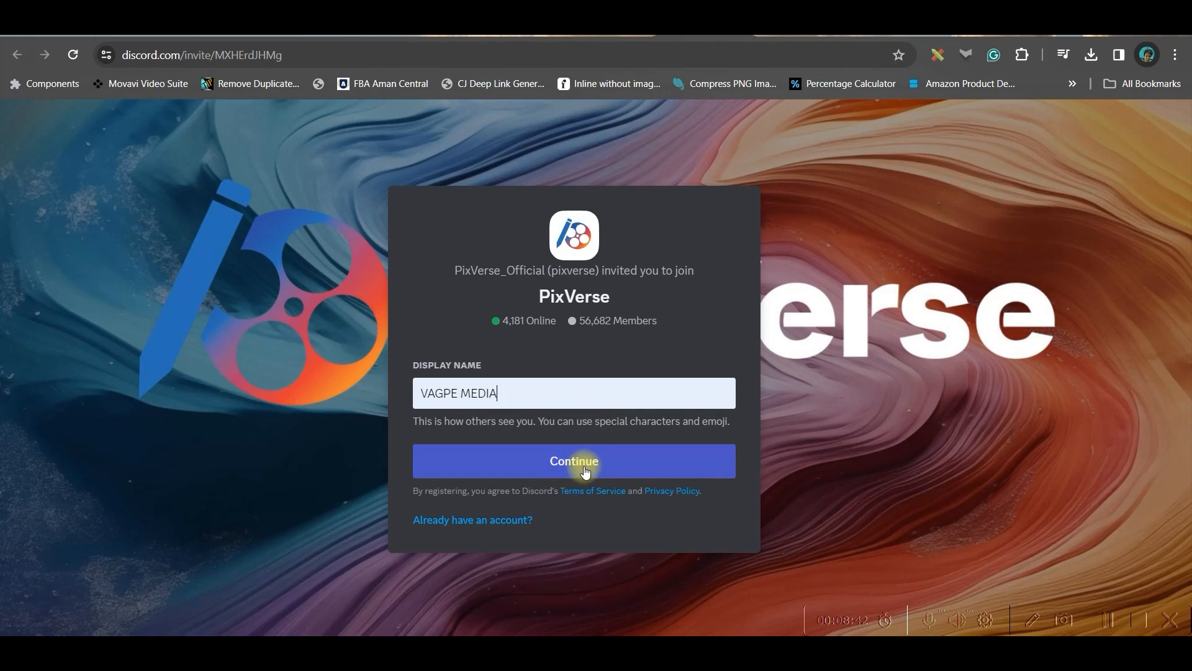
pyautogui.click(574, 461)
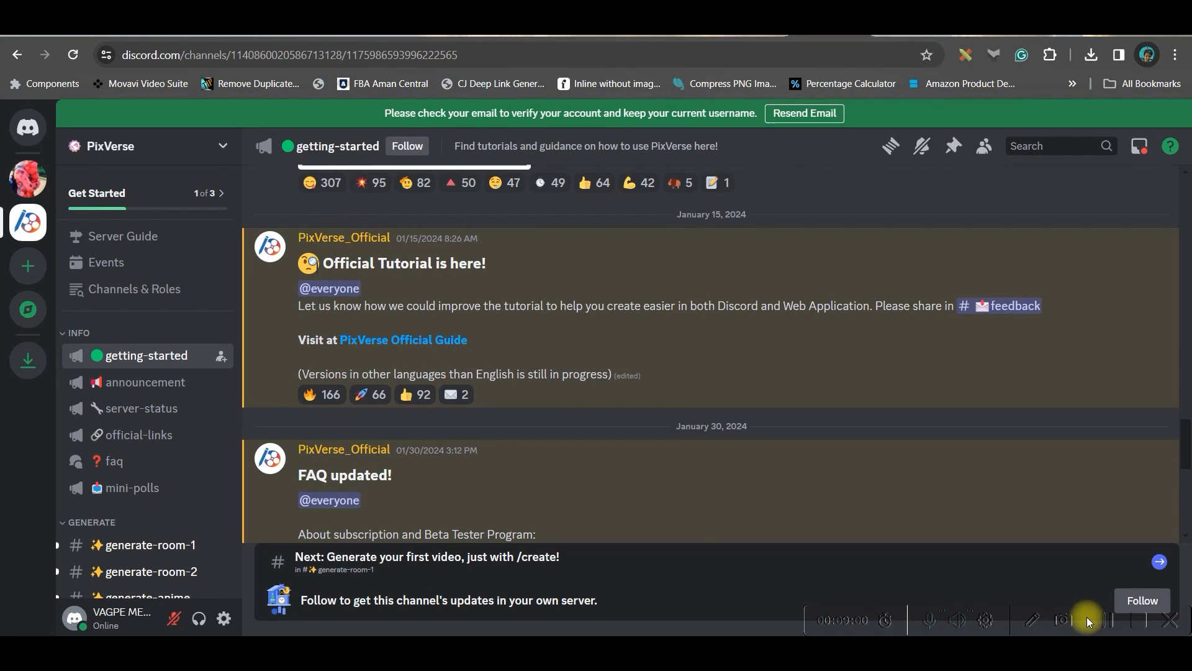
pyautogui.moveTo(879, 524)
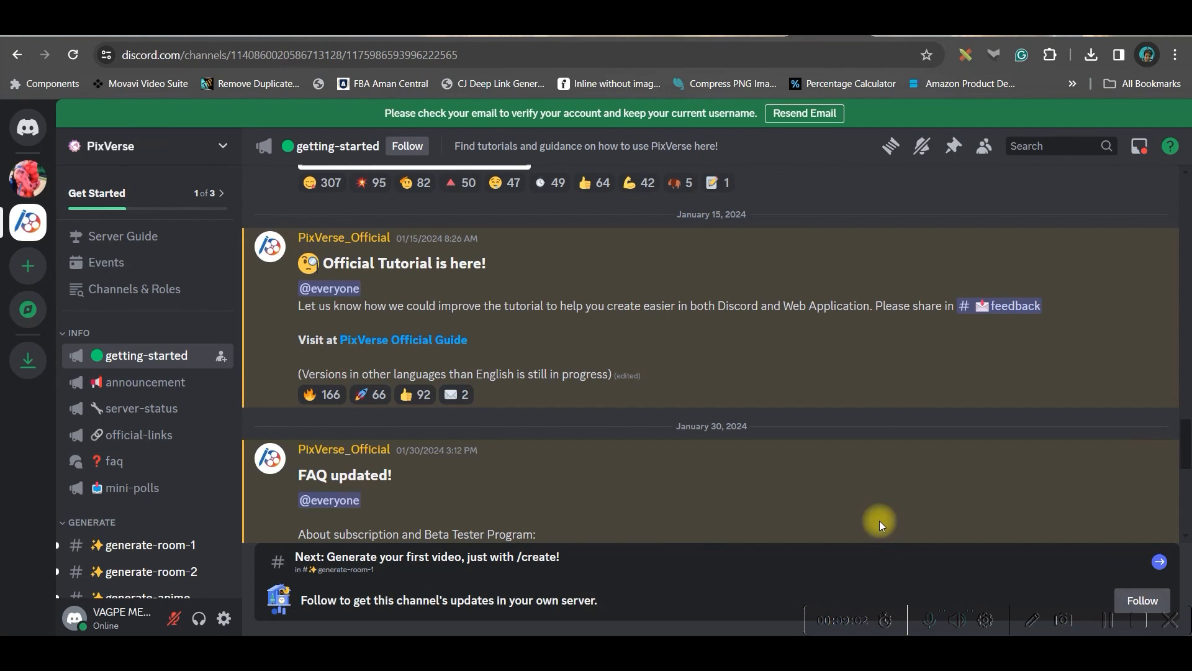
pyautogui.moveTo(49, 257)
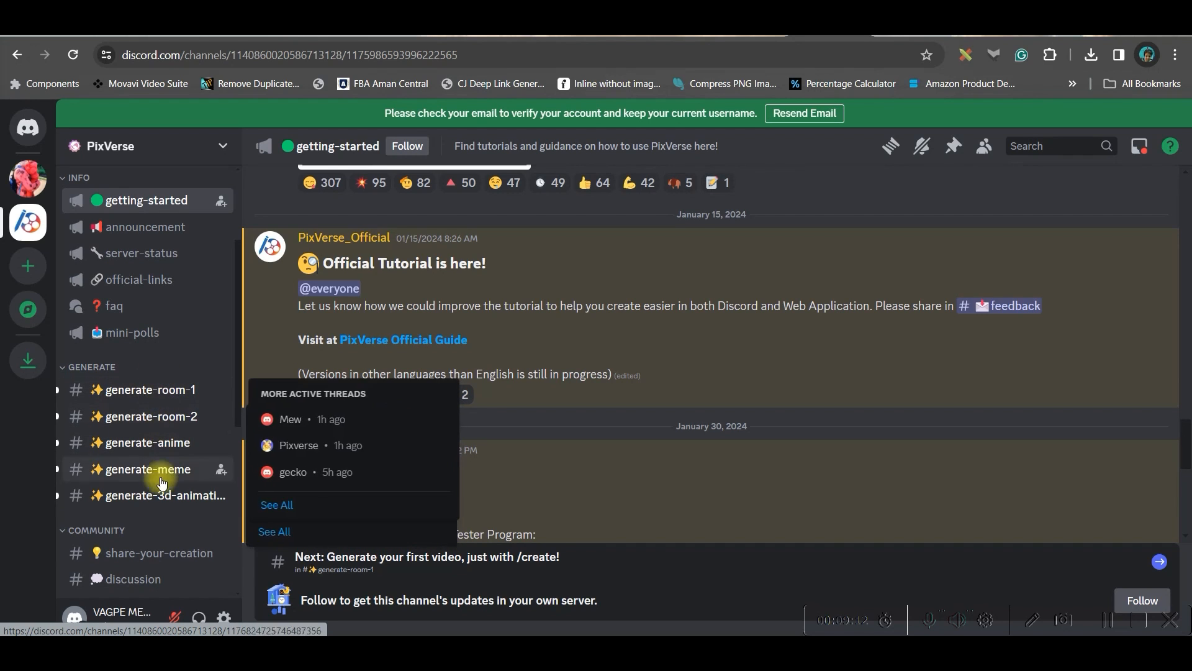
pyautogui.moveTo(150, 416)
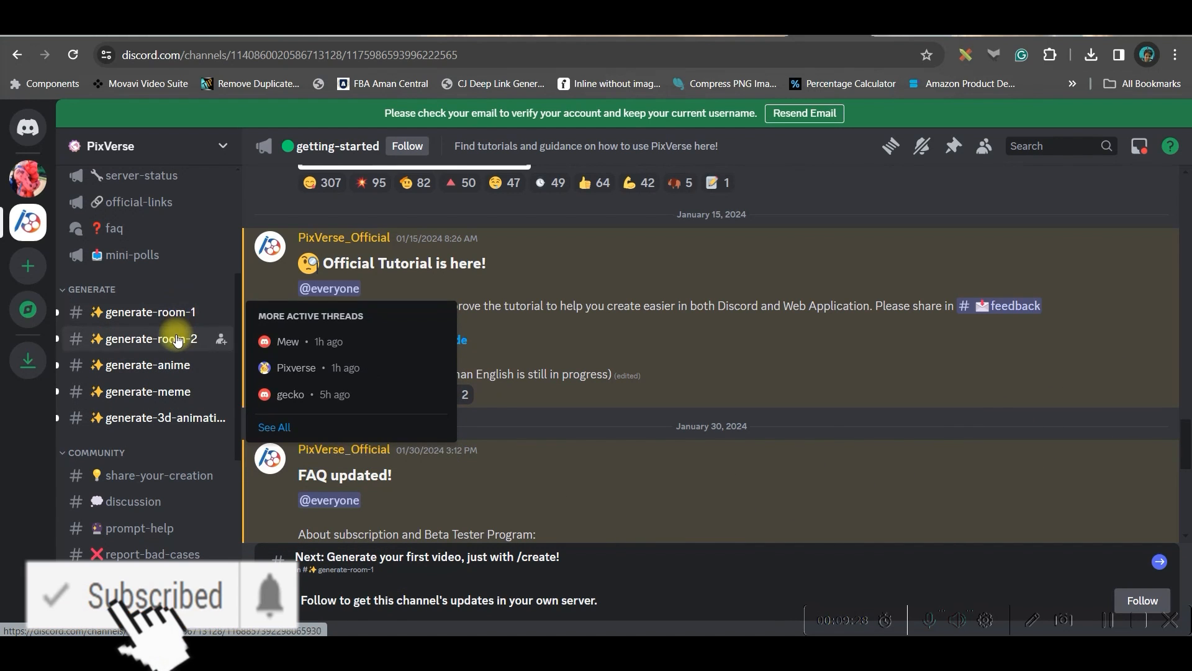
pyautogui.click(149, 311)
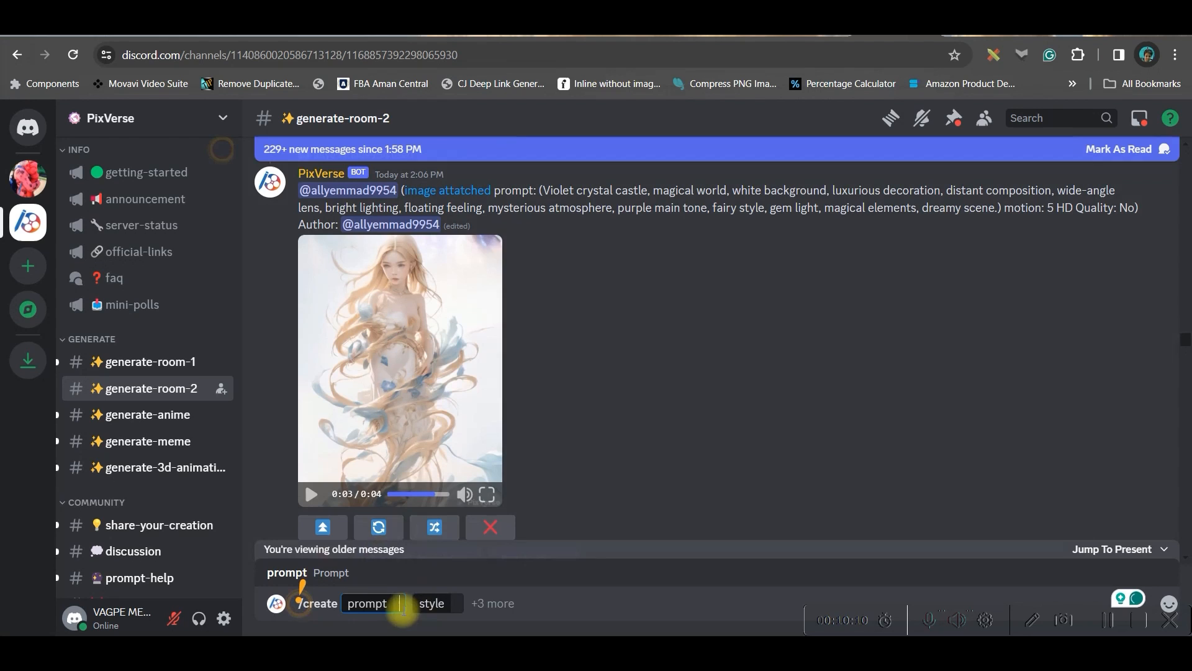
# - Fill the /create prompt 'Underwater bioluminescent cute tiny creatures, macro art' with Realistic style and aspect-ratio options
pyautogui.write('Underwater bioluminescent cute tiny creatures, macro art')
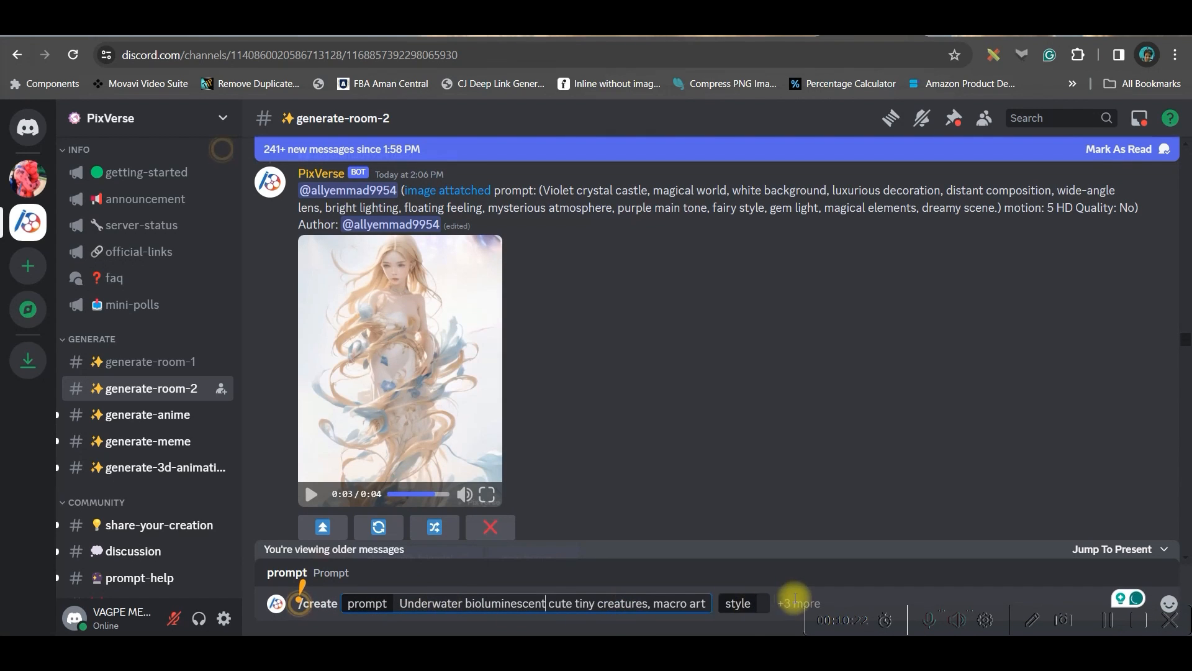
pyautogui.click(736, 603)
pyautogui.write('no blurry backghound')
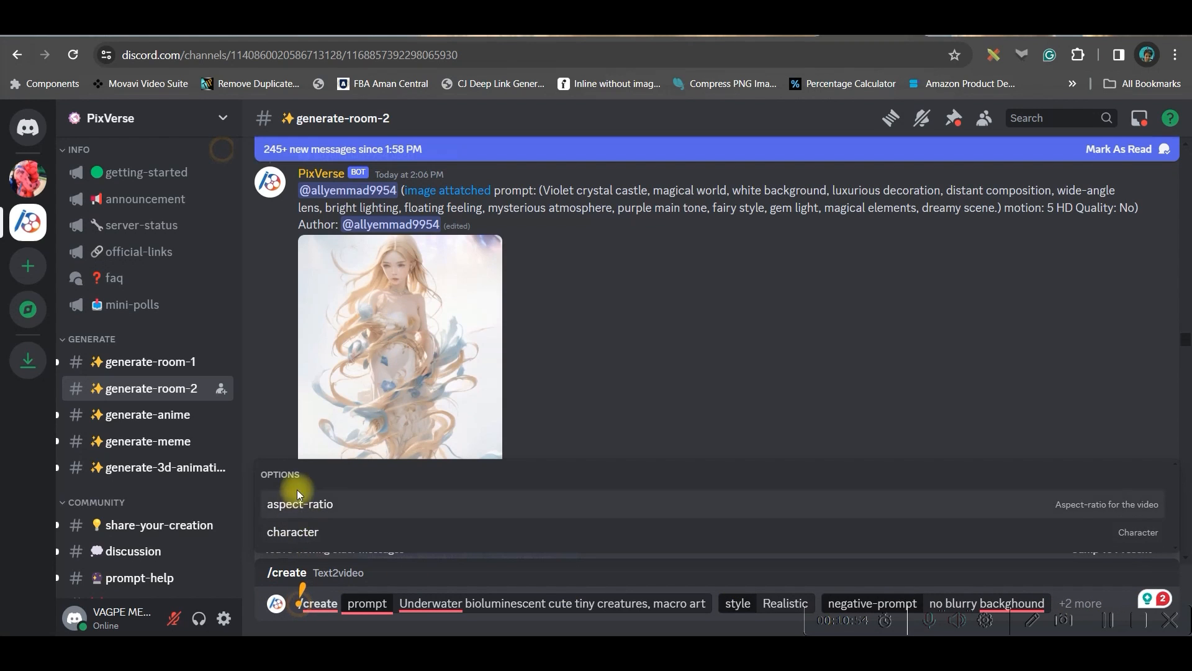
pyautogui.click(299, 503)
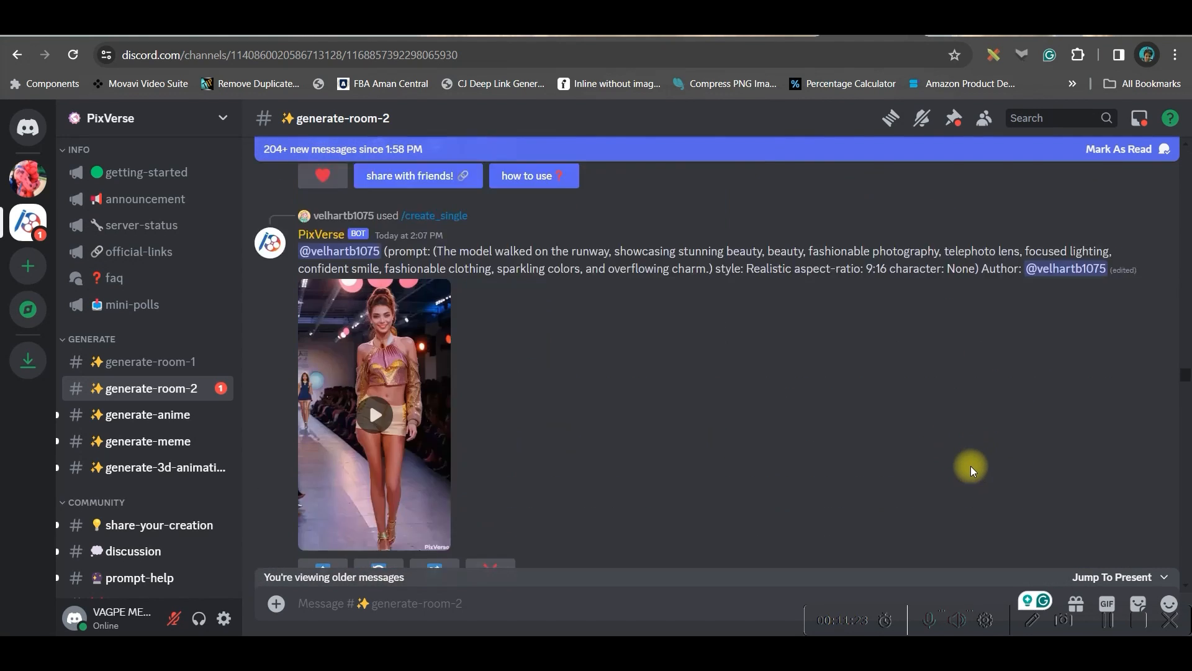
# - Scroll down to the bot's four-video grid of underwater bioluminescent creatures with U/V buttons
pyautogui.scroll(-3)
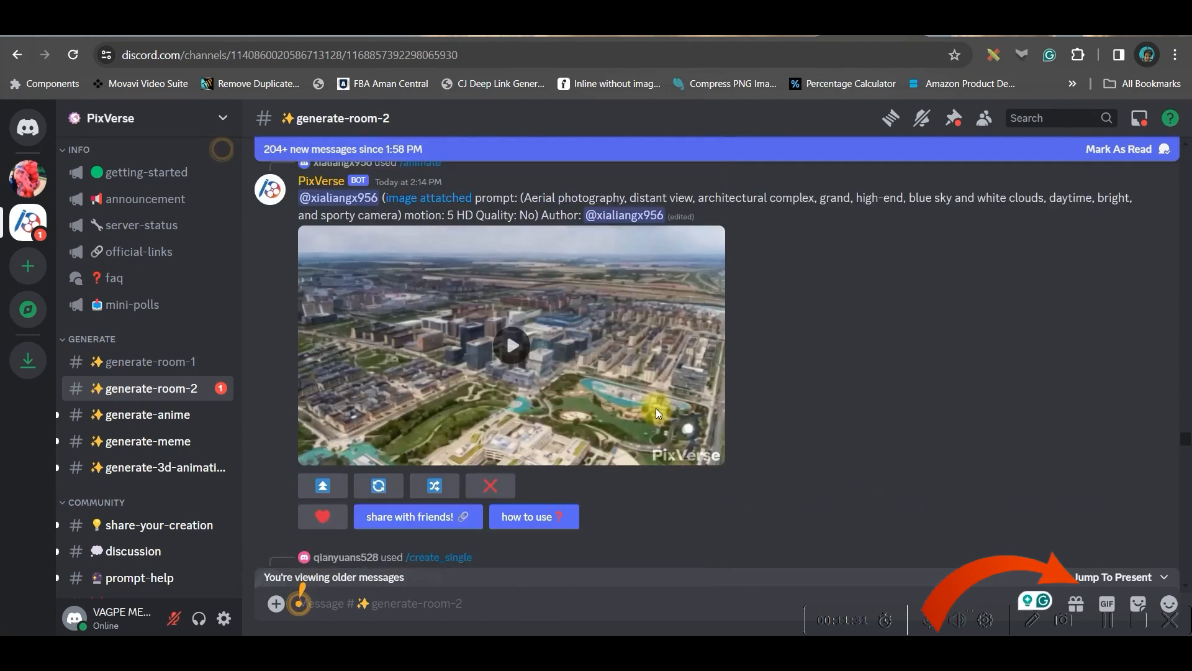
pyautogui.scroll(-3)
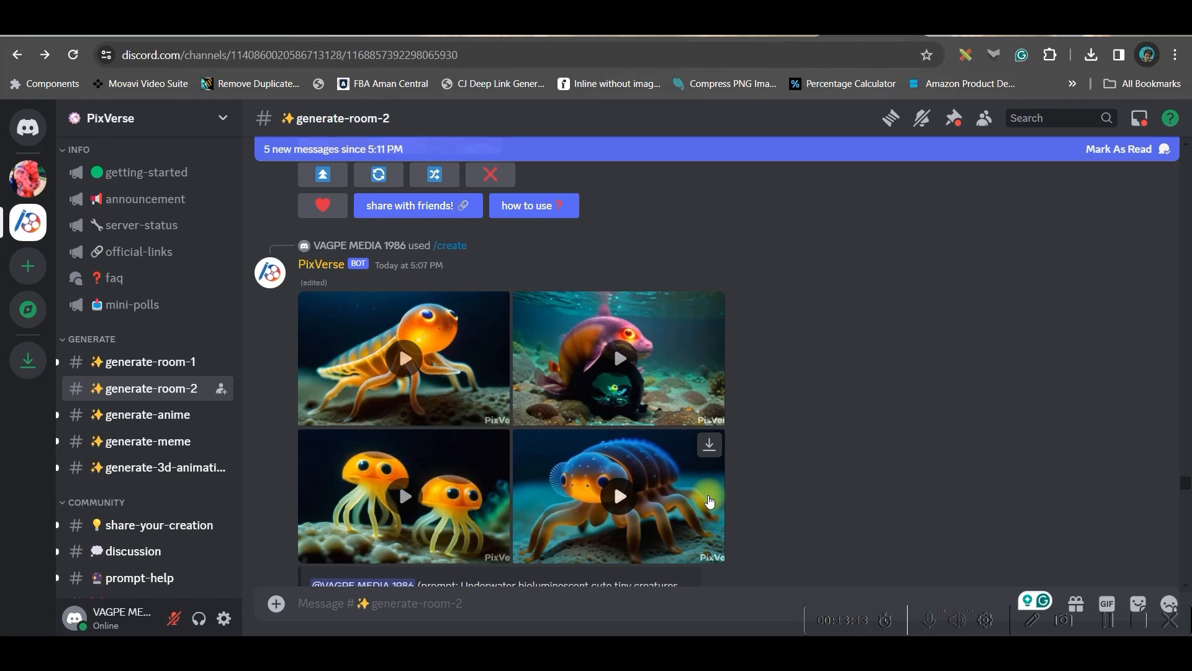
pyautogui.moveTo(906, 423)
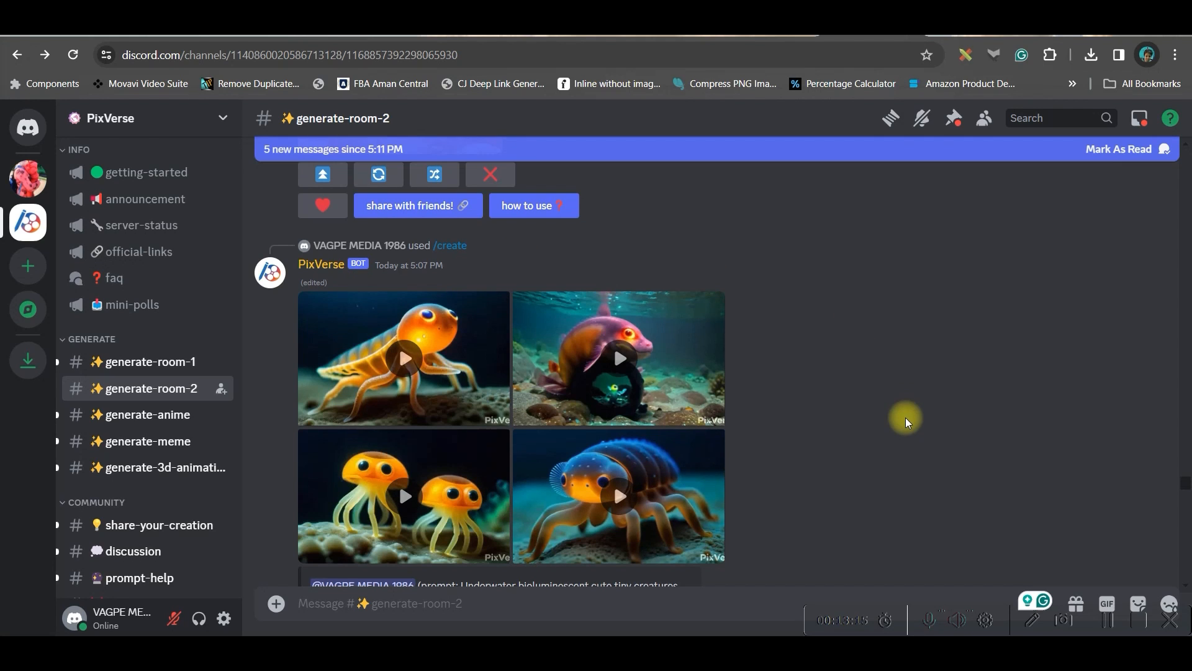
pyautogui.moveTo(542, 583)
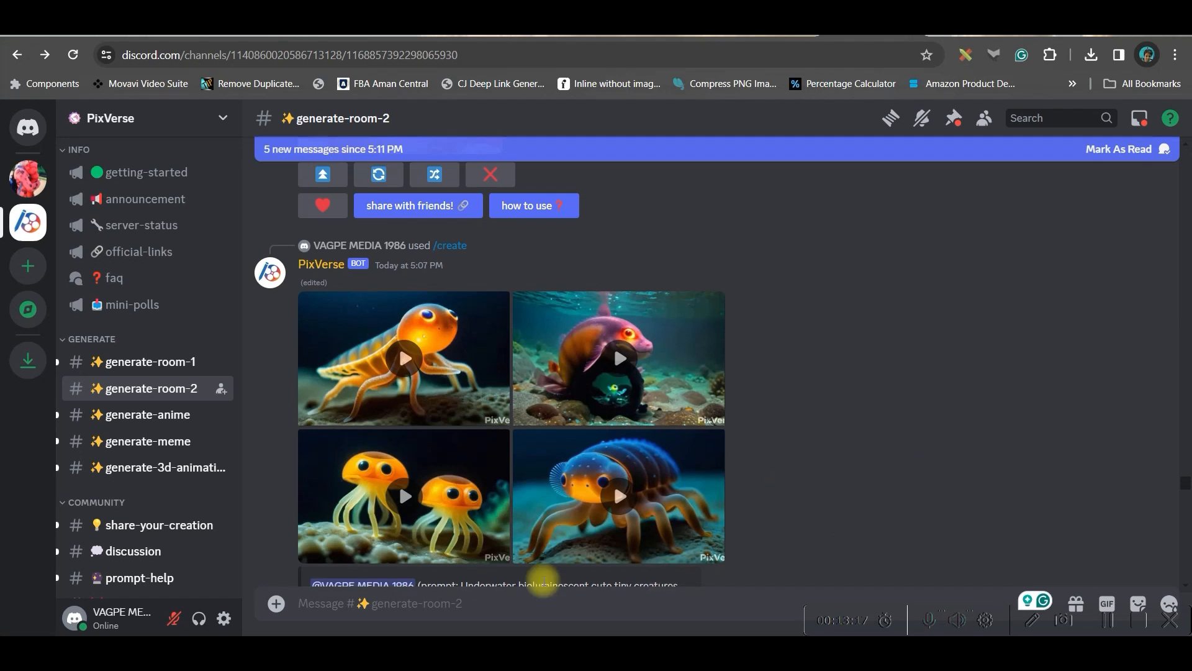
pyautogui.moveTo(663, 438)
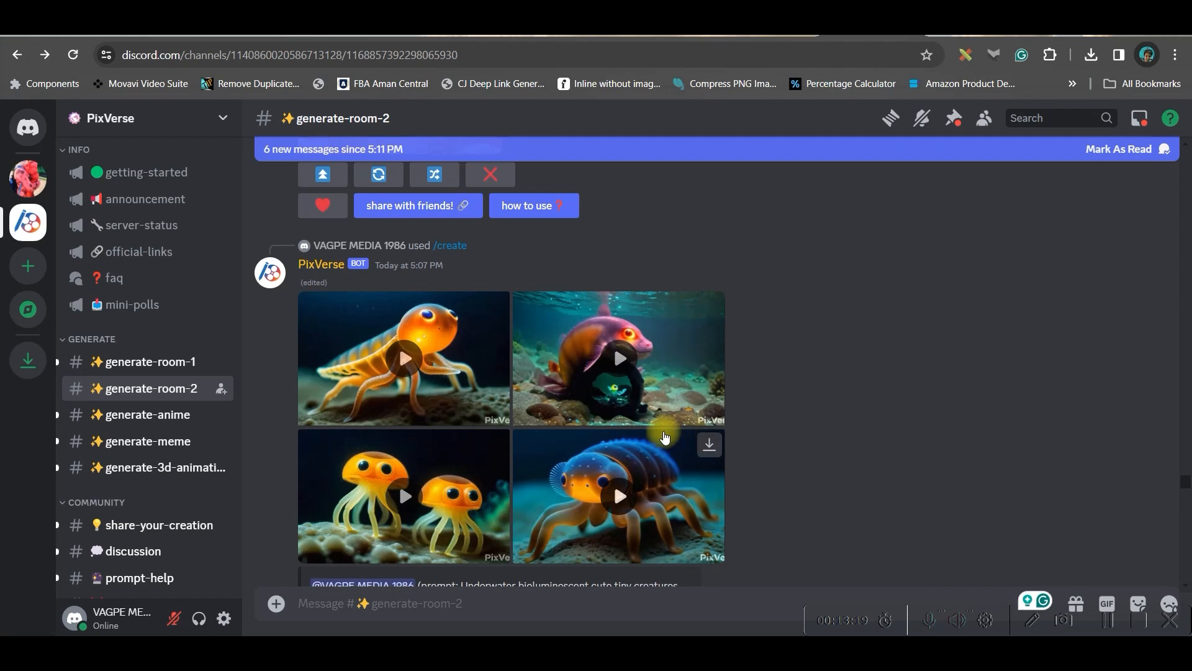
pyautogui.scroll(-3)
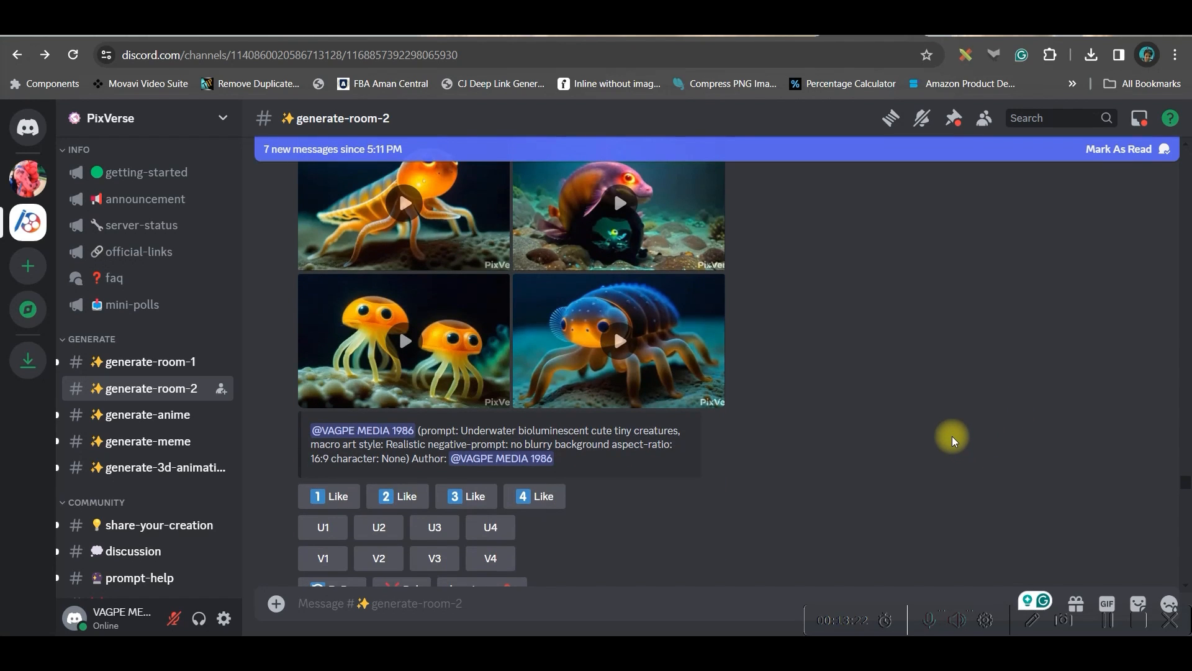
pyautogui.scroll(-3)
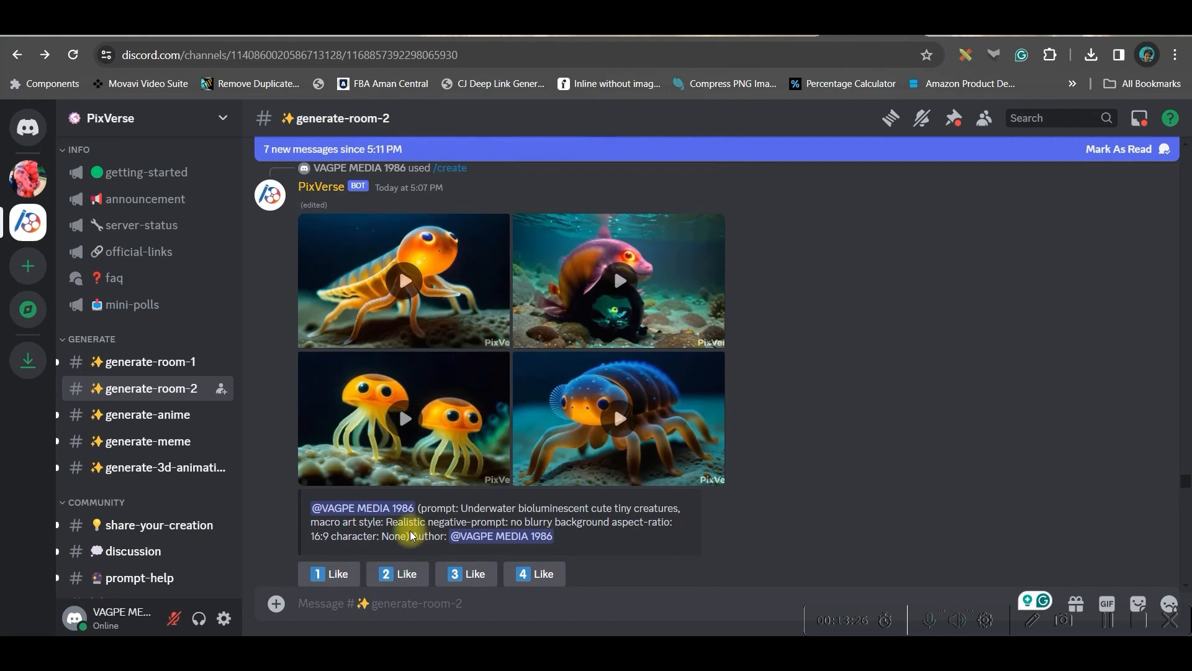
pyautogui.scroll(-3)
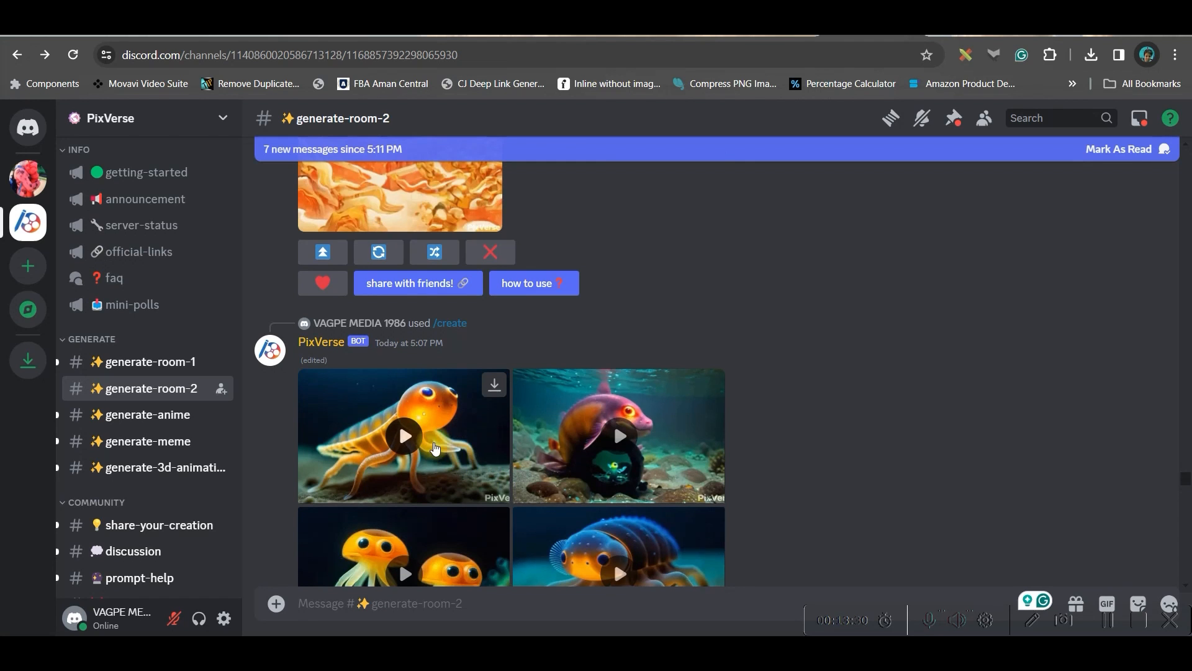
pyautogui.click(403, 436)
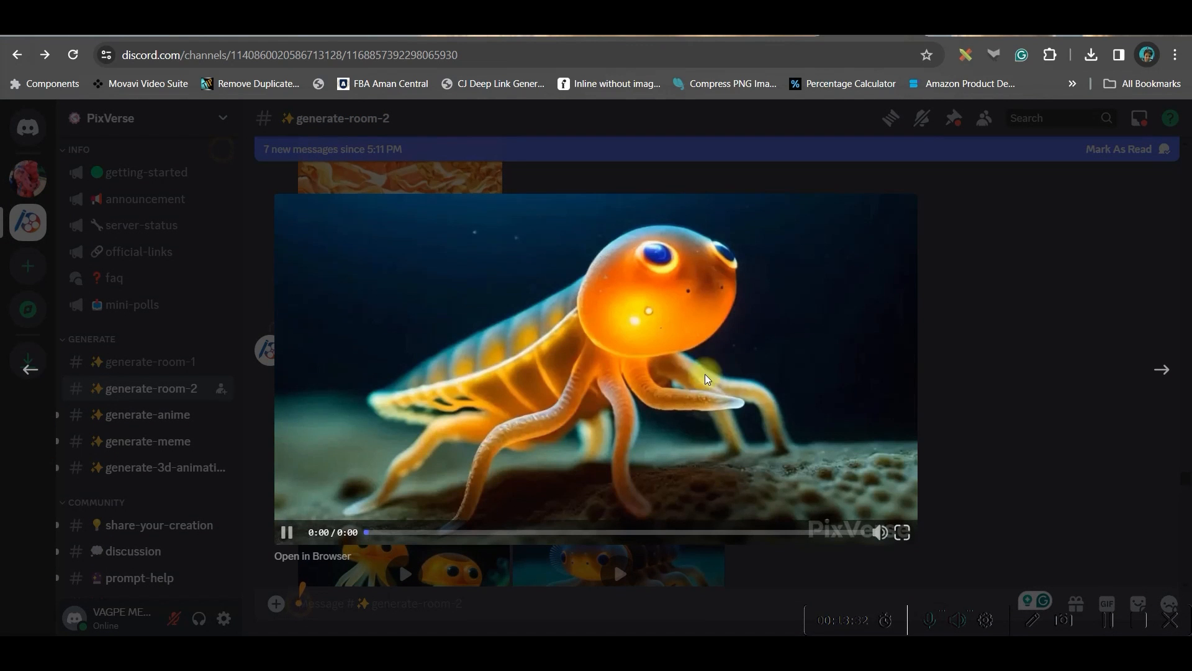
pyautogui.moveTo(922, 404)
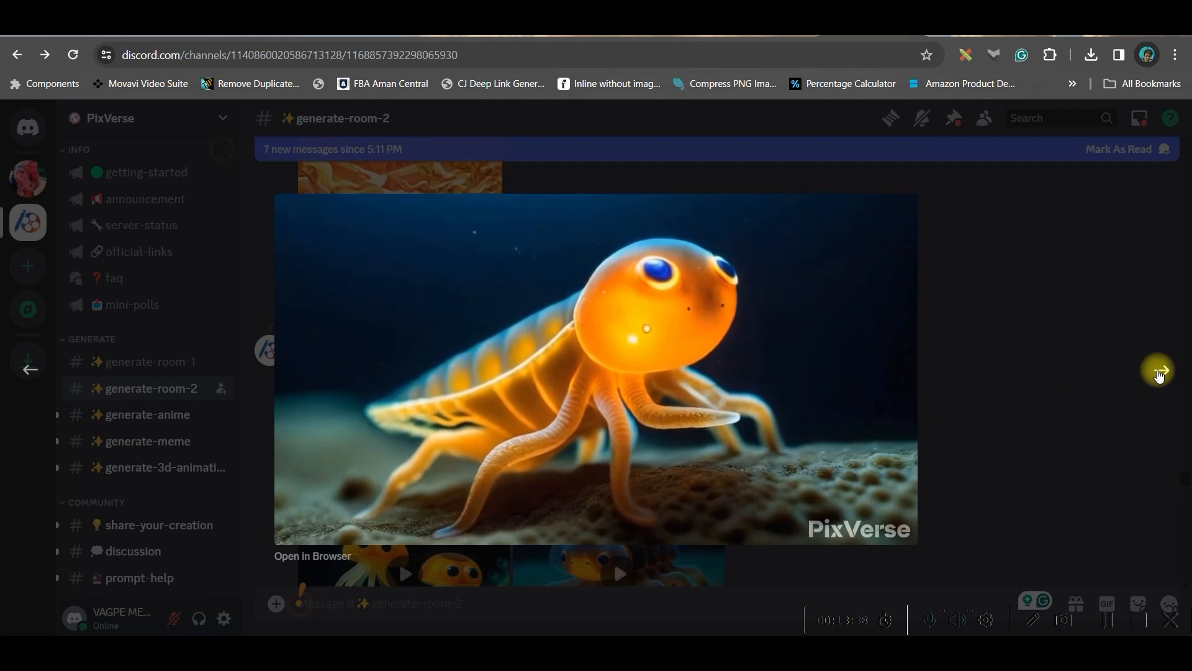
pyautogui.click(1162, 370)
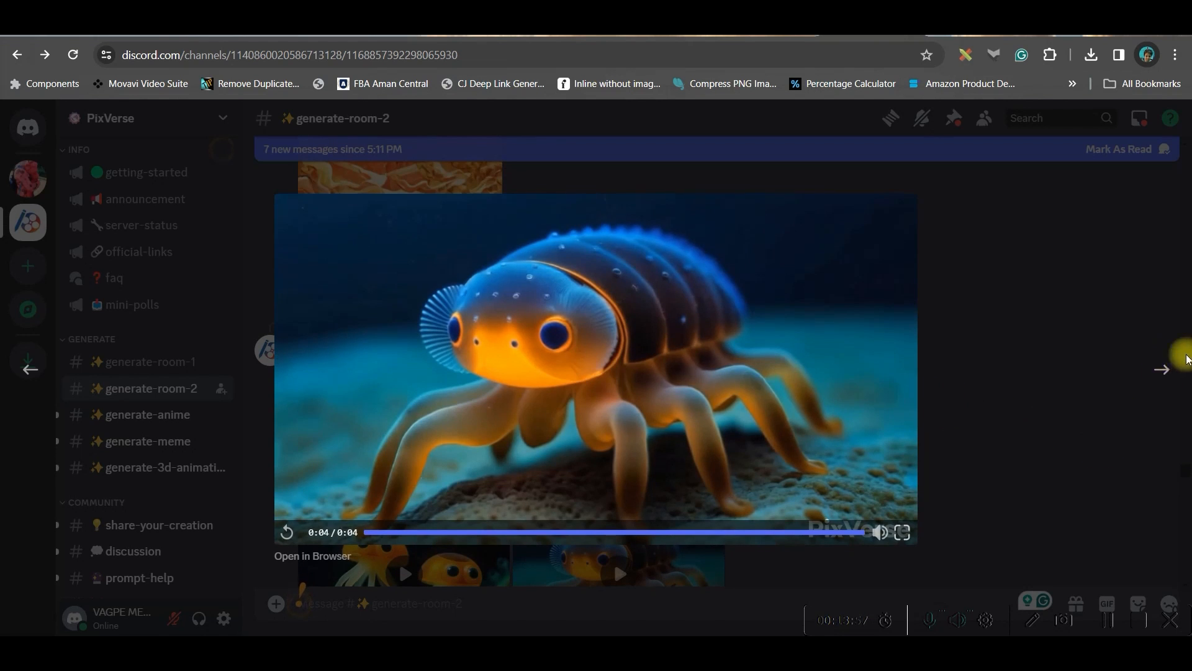
pyautogui.moveTo(1179, 169)
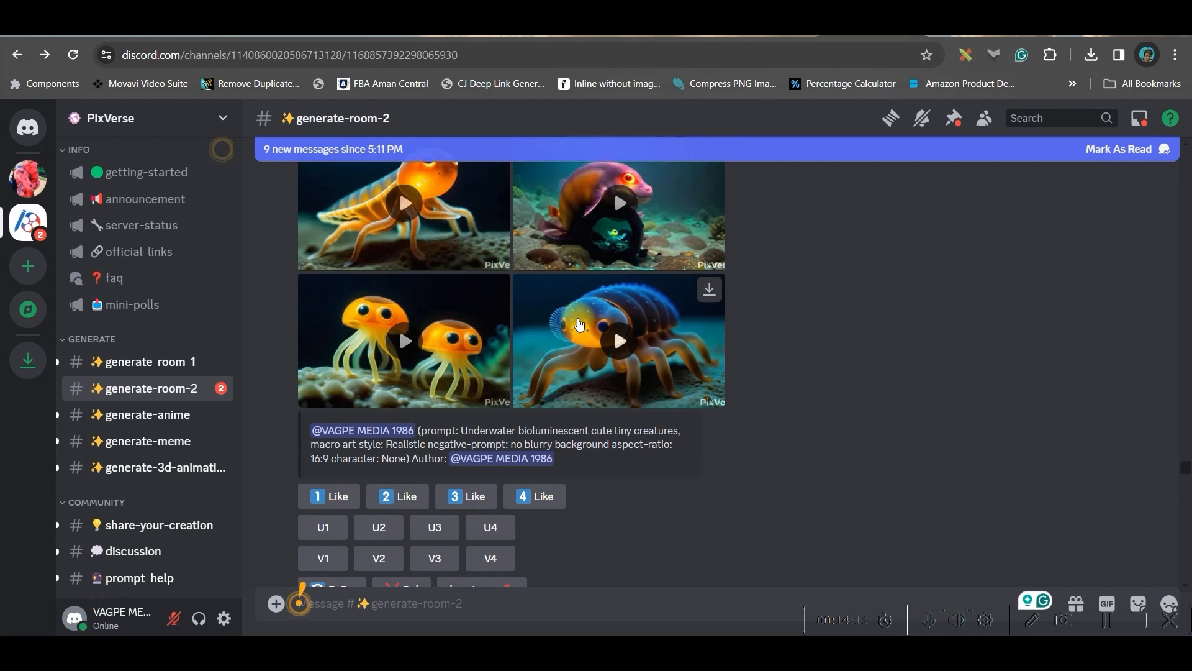
pyautogui.click(618, 340)
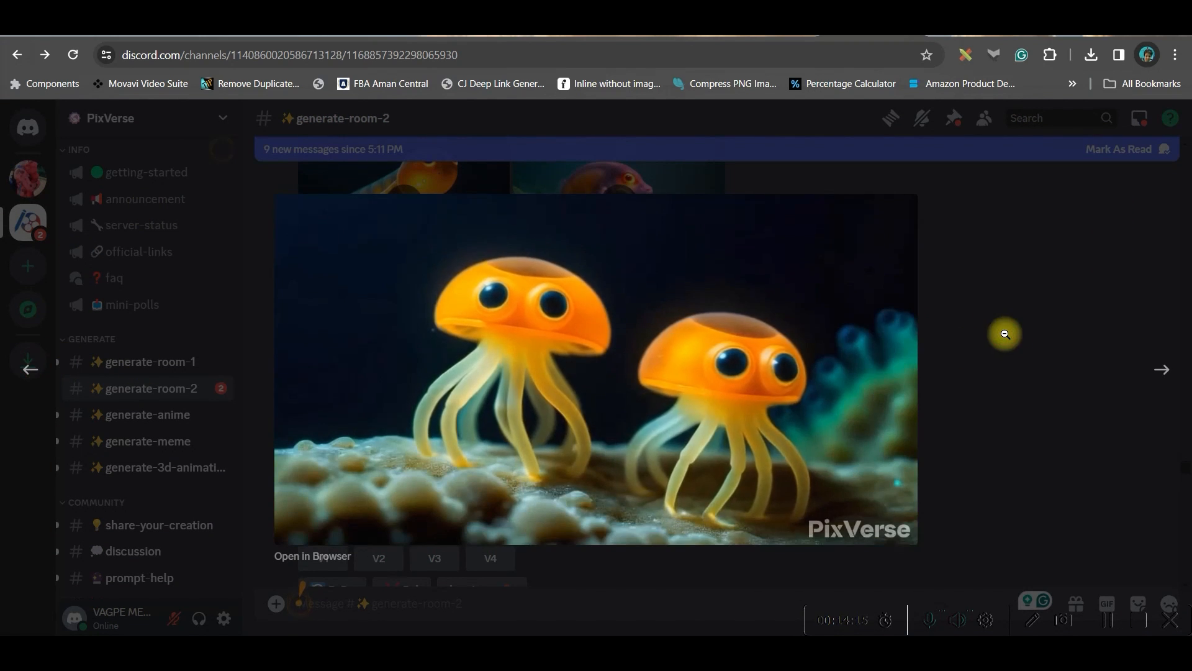
pyautogui.scroll(-3)
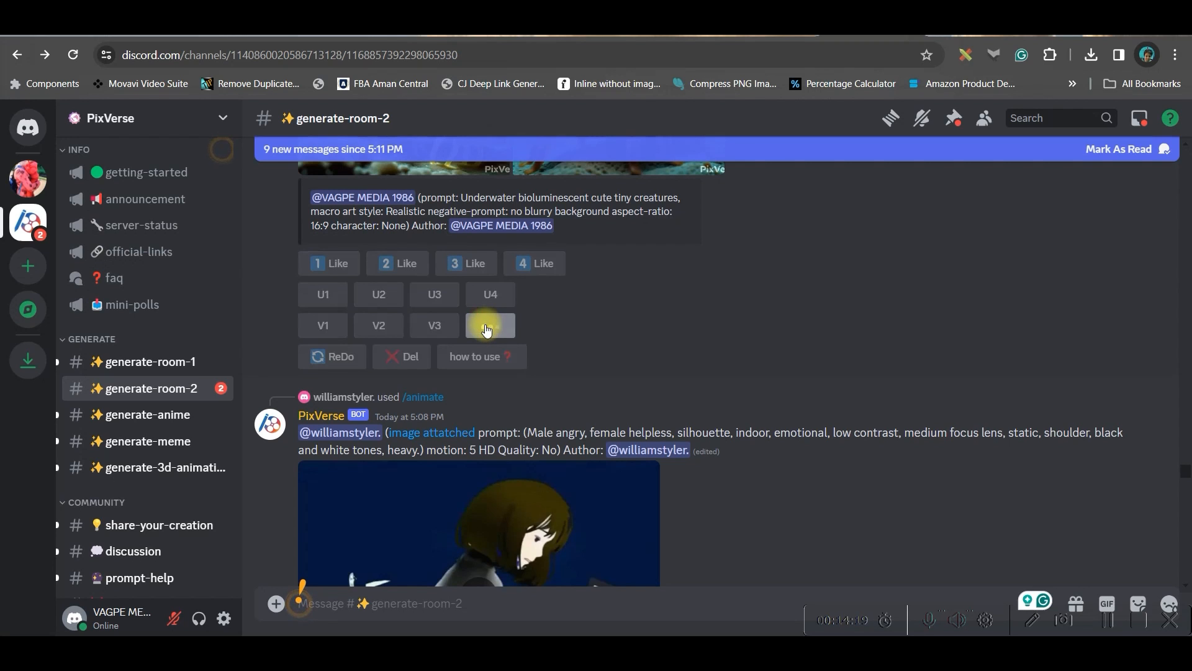
# - Submit a V4 variation with 'Walking under Water Surface' appended to the creature prompt
pyautogui.click(490, 325)
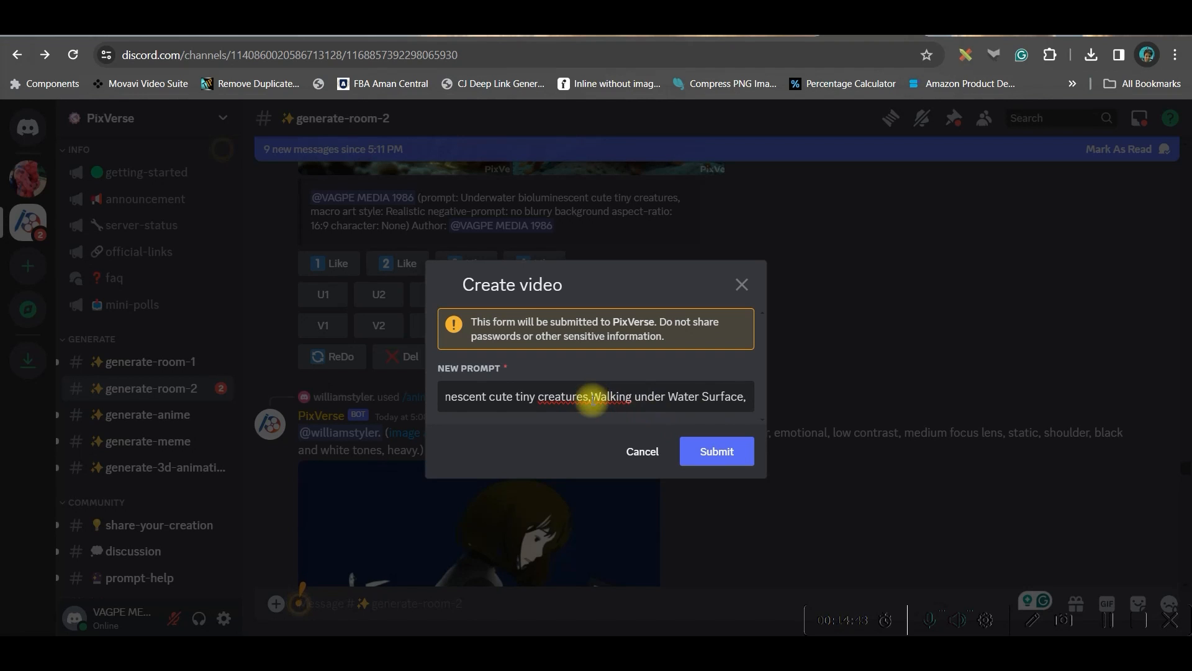
pyautogui.click(715, 451)
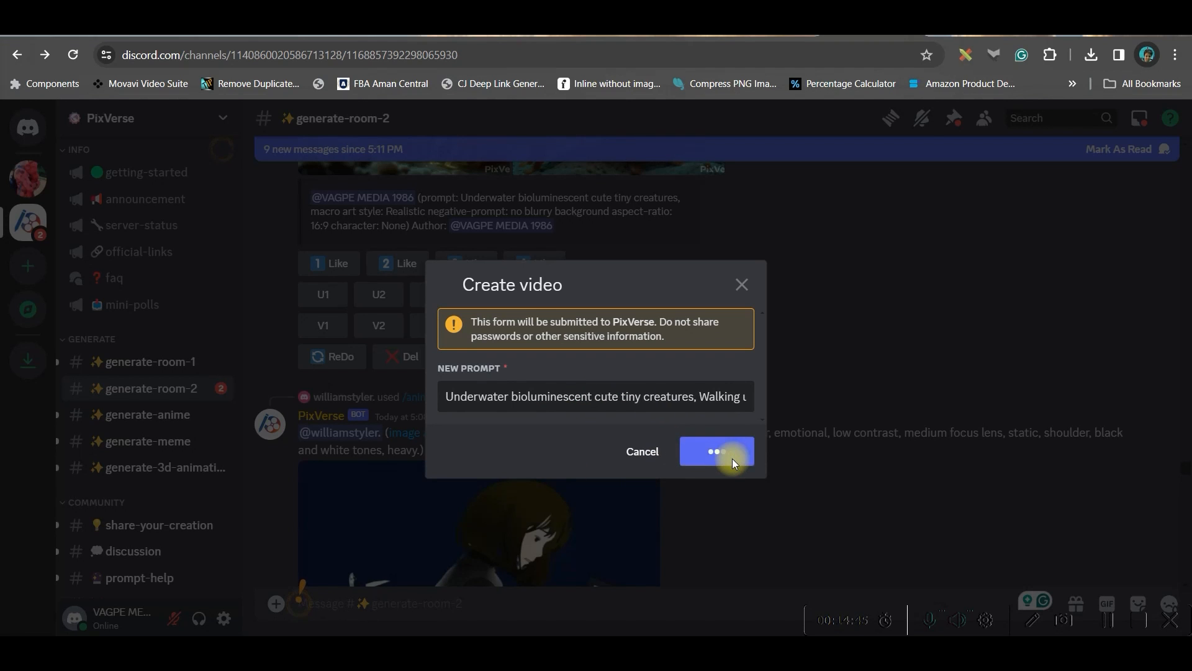
pyautogui.click(716, 451)
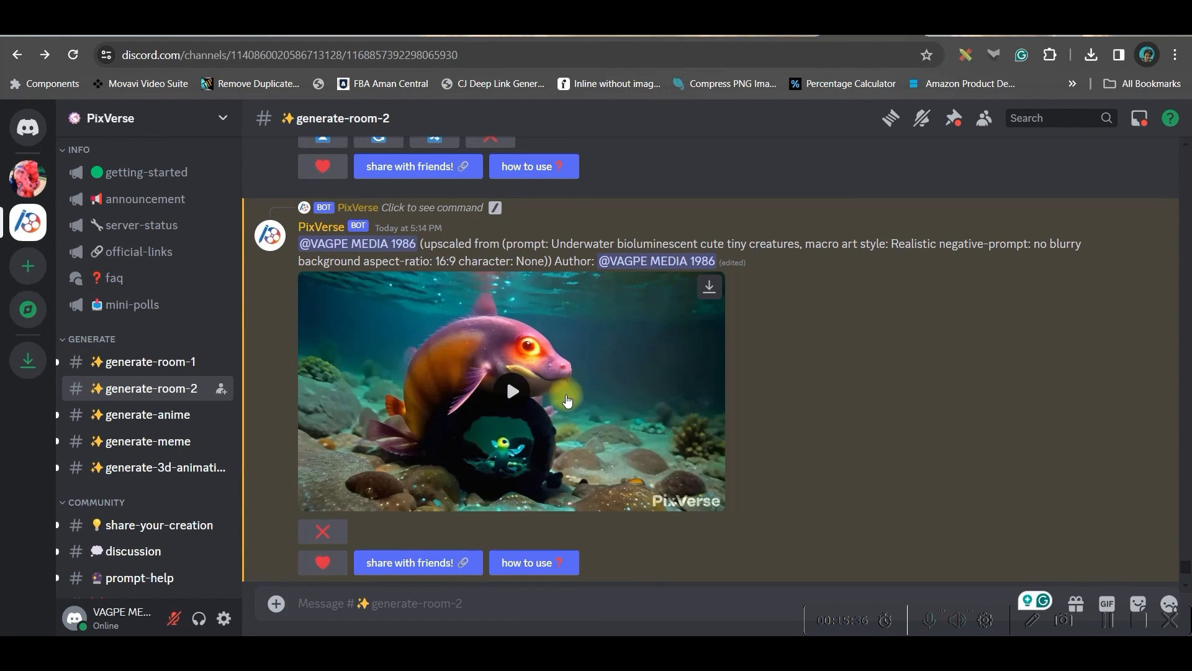
# - Play the upscaled fish clip and scroll to the upscaled twin-jellyfish result
pyautogui.click(511, 391)
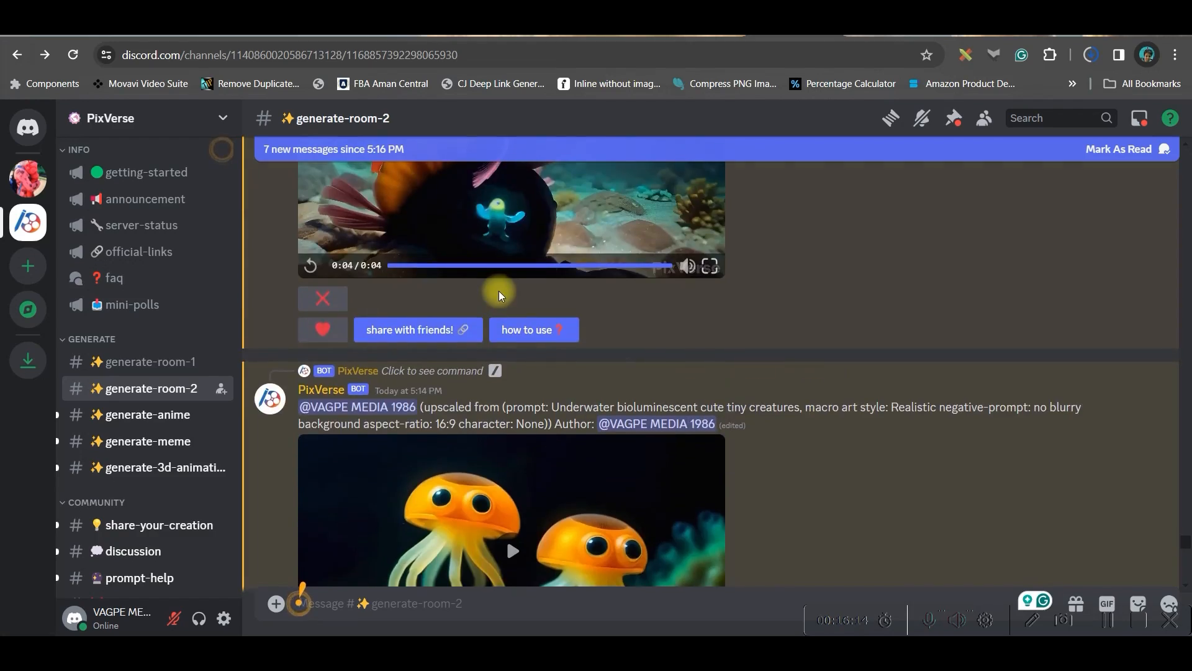
pyautogui.scroll(-3)
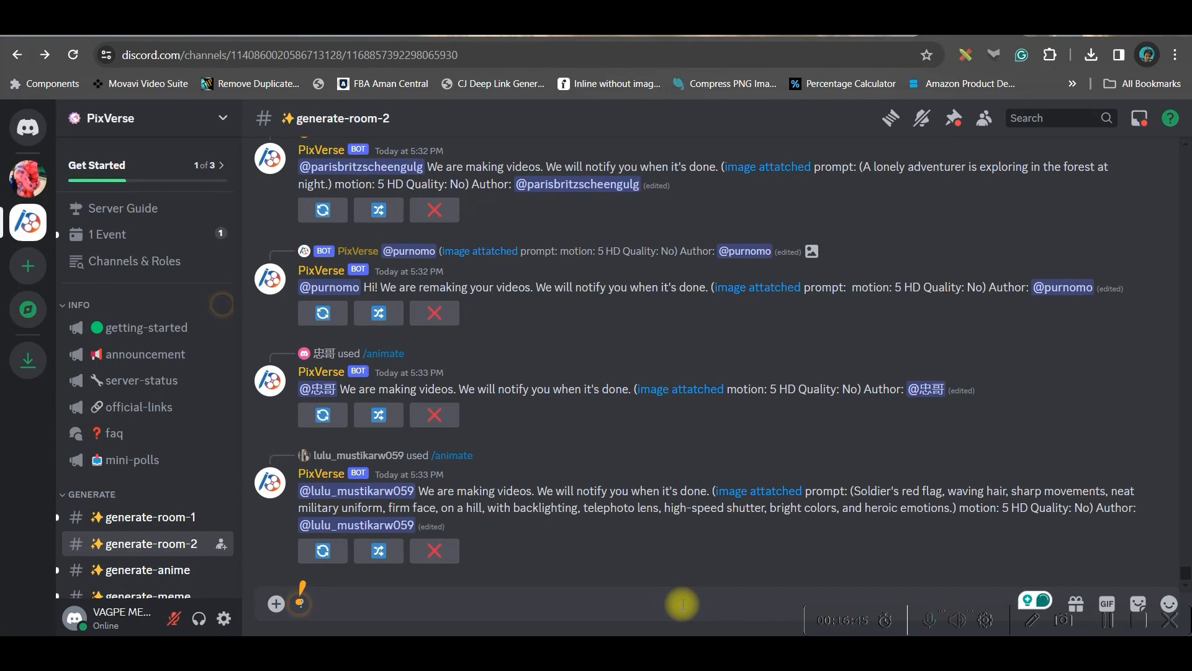
# - Compose a /create request 'A cute White cat astronaut is exploring Space' with a chosen style
pyautogui.write('/')
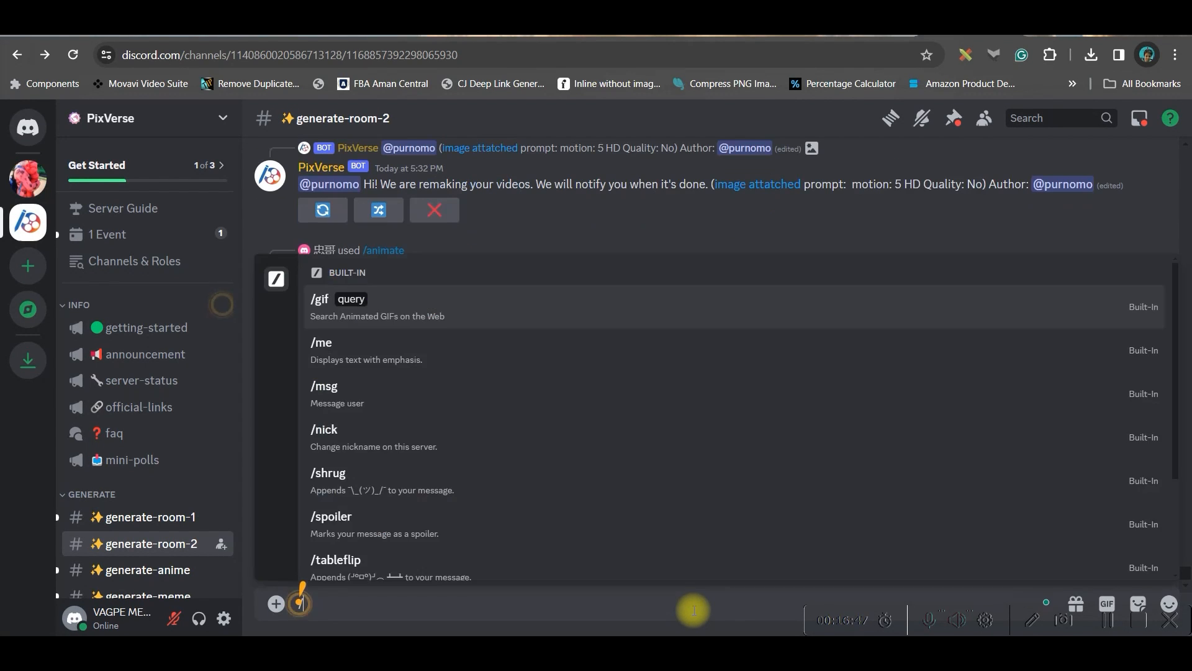
pyautogui.write('/cre')
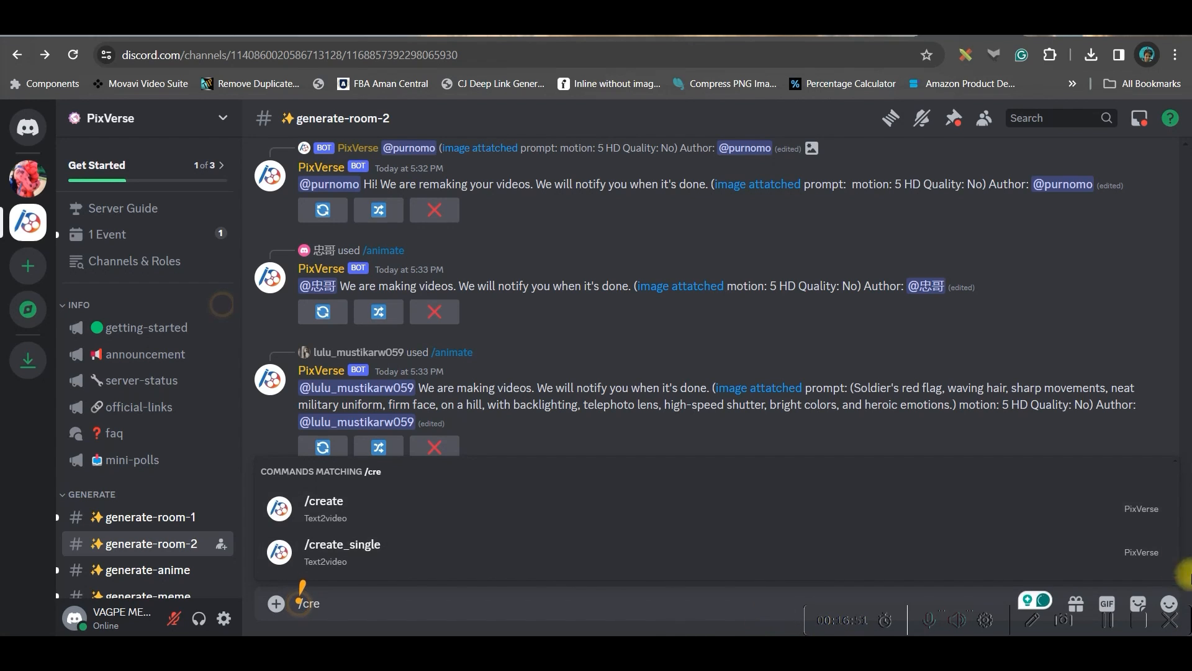
pyautogui.click(323, 508)
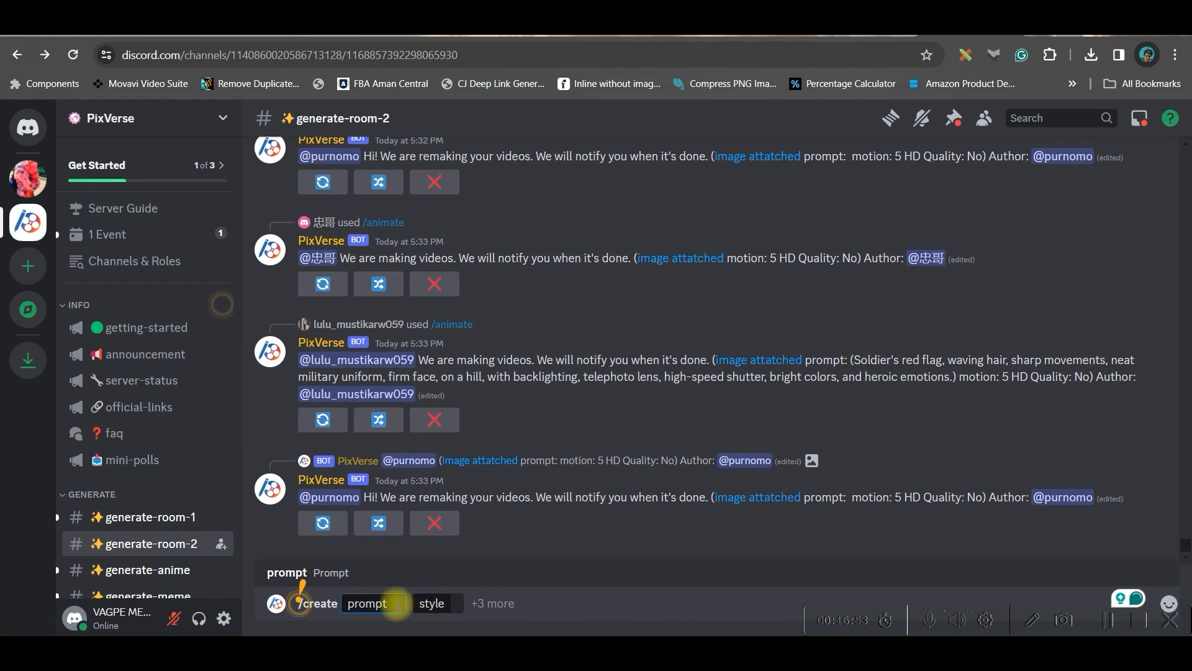
pyautogui.write('A cute White cat astronaut is exploring Space')
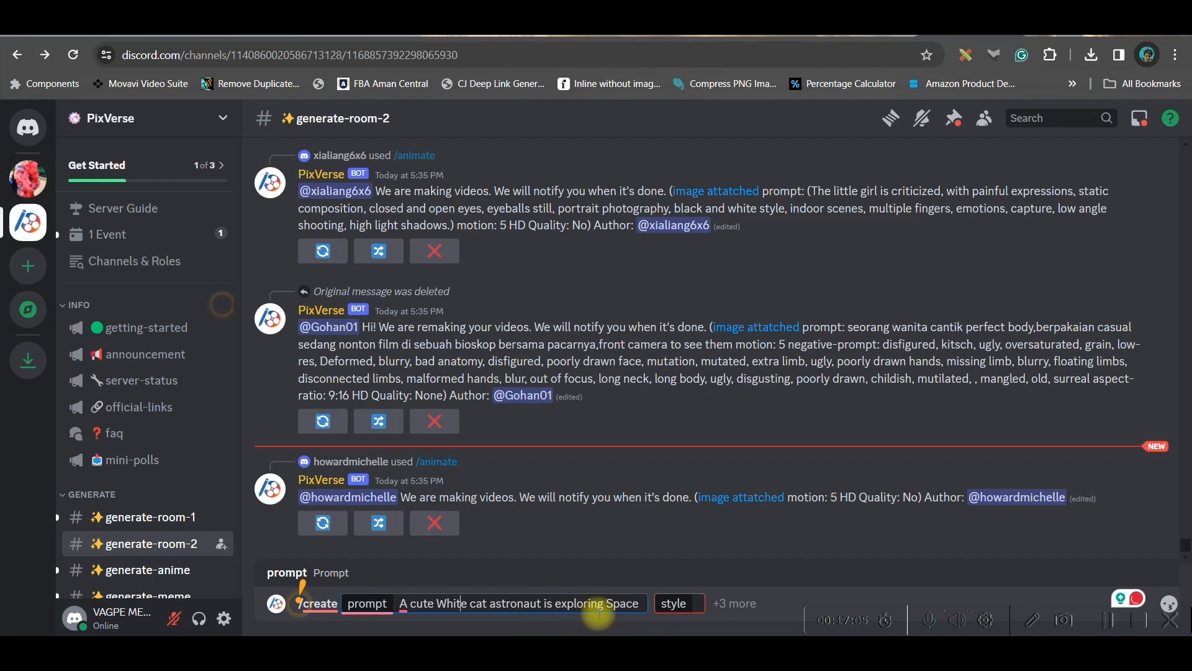
pyautogui.click(675, 604)
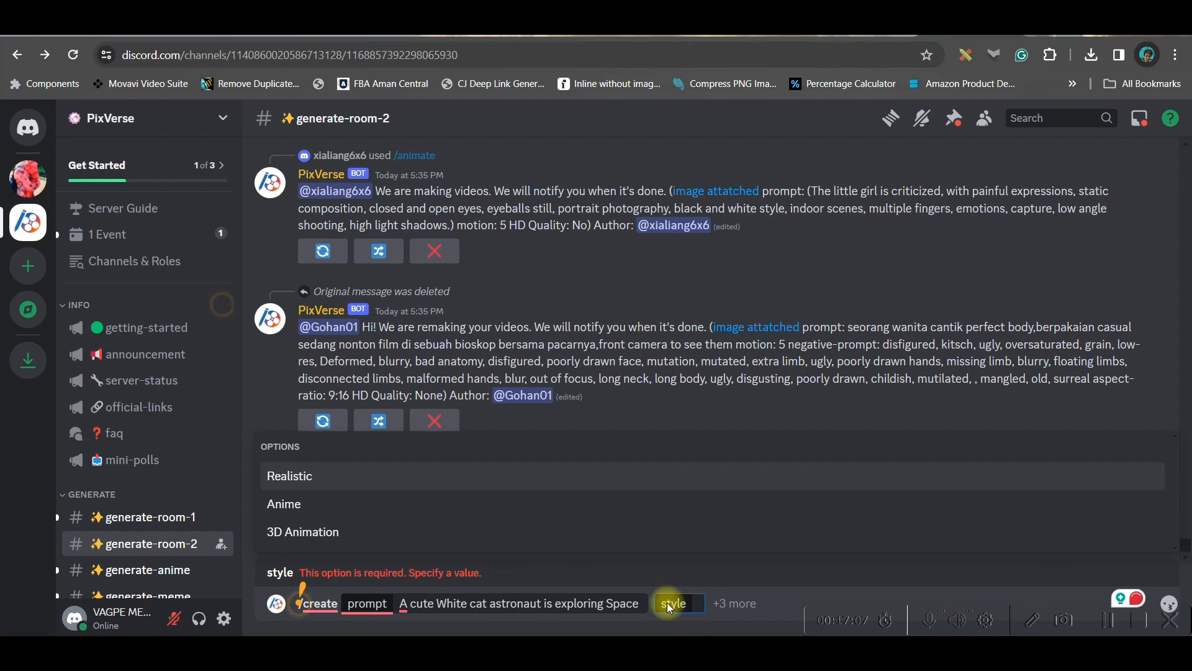
pyautogui.click(284, 503)
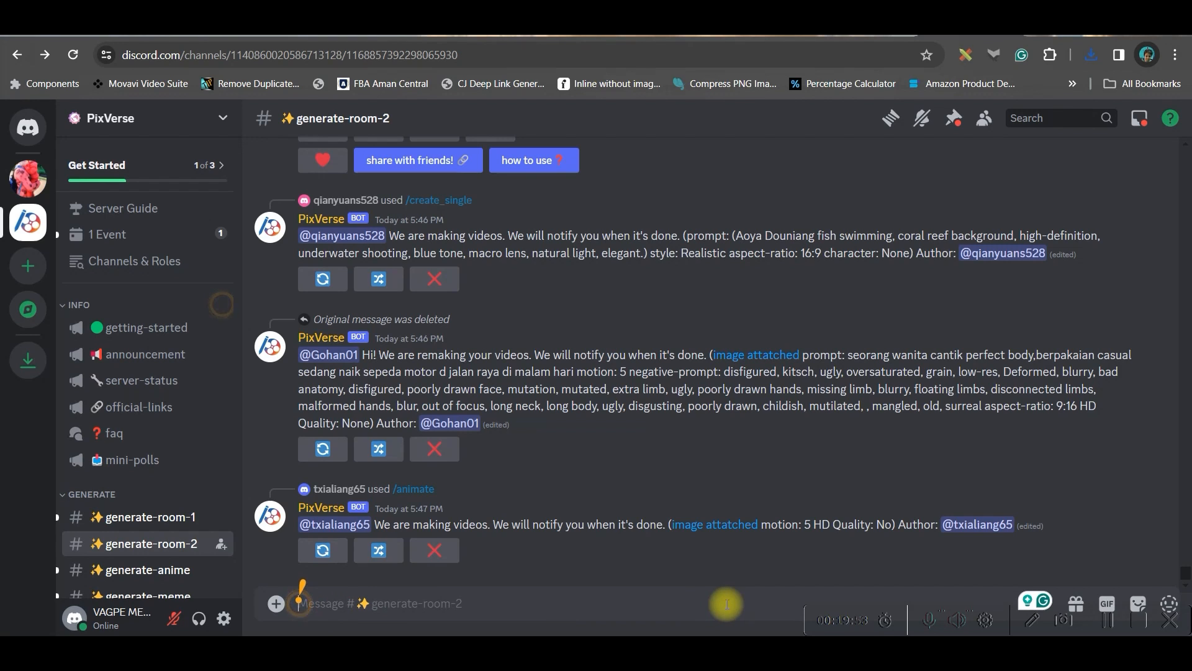
# - Send a /create_single request for an astronaut galloping on a white horse, Realistic style
pyautogui.write('/create')
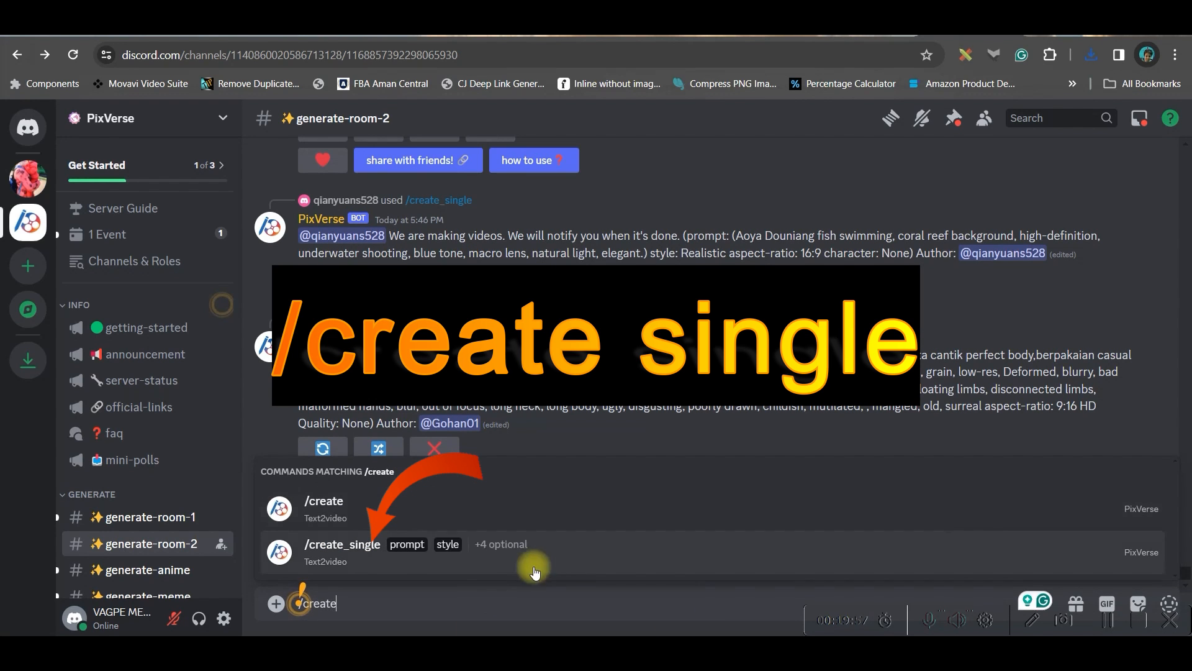
pyautogui.click(342, 544)
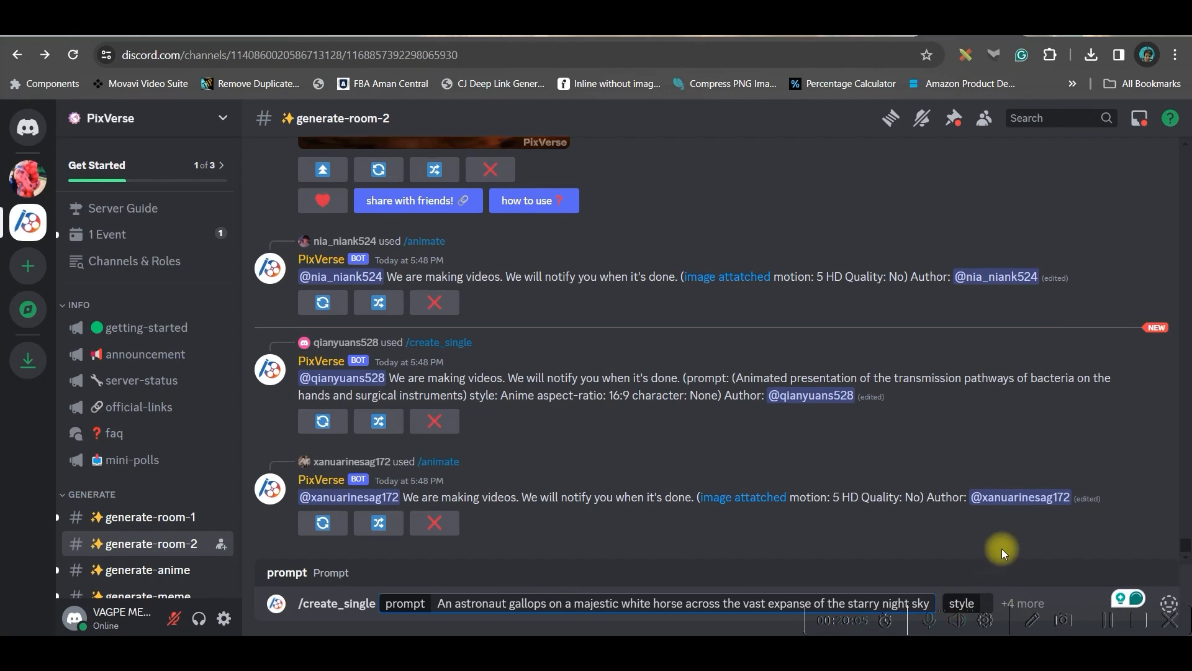
pyautogui.click(962, 603)
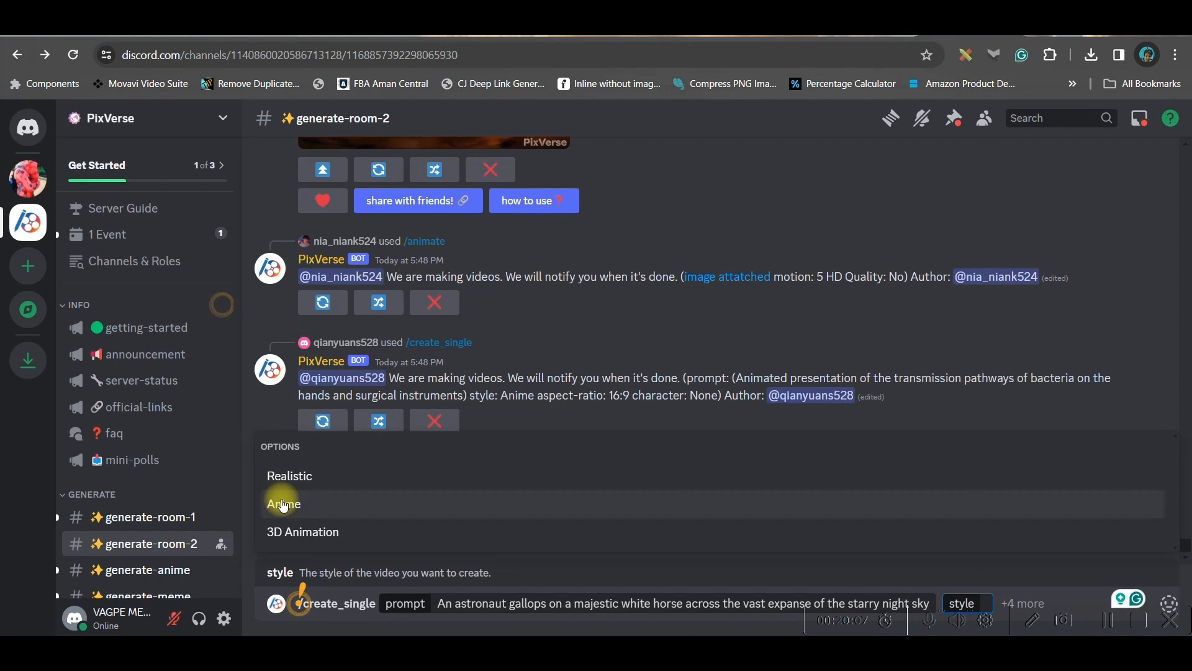
pyautogui.moveTo(290, 475)
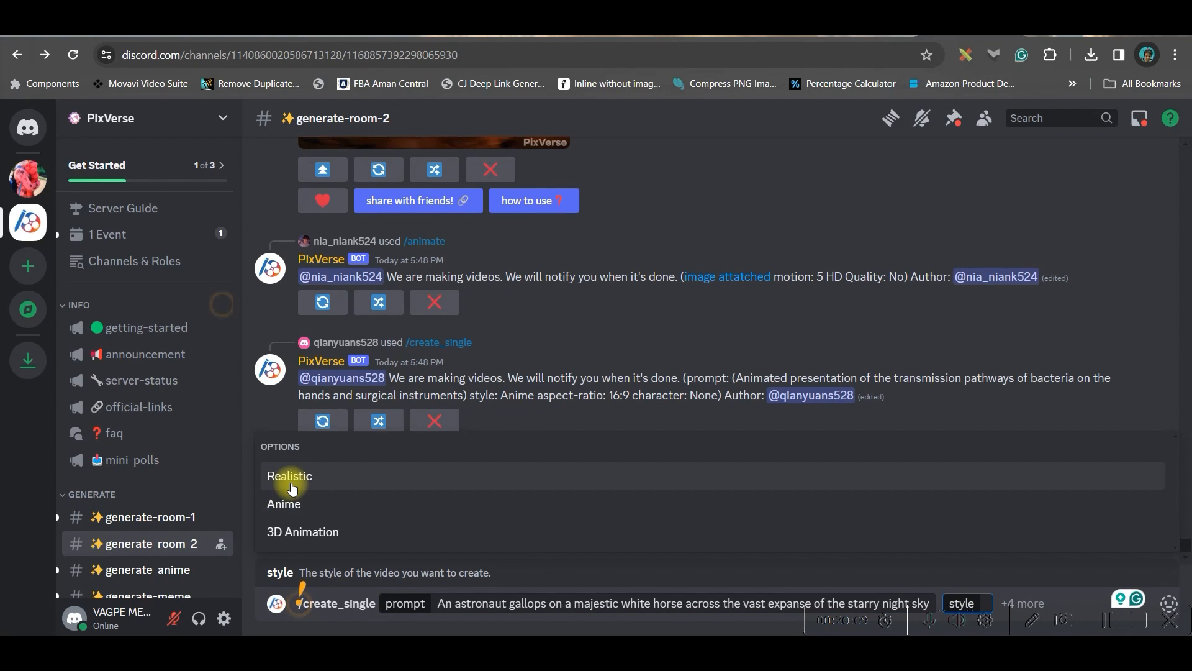
pyautogui.click(289, 476)
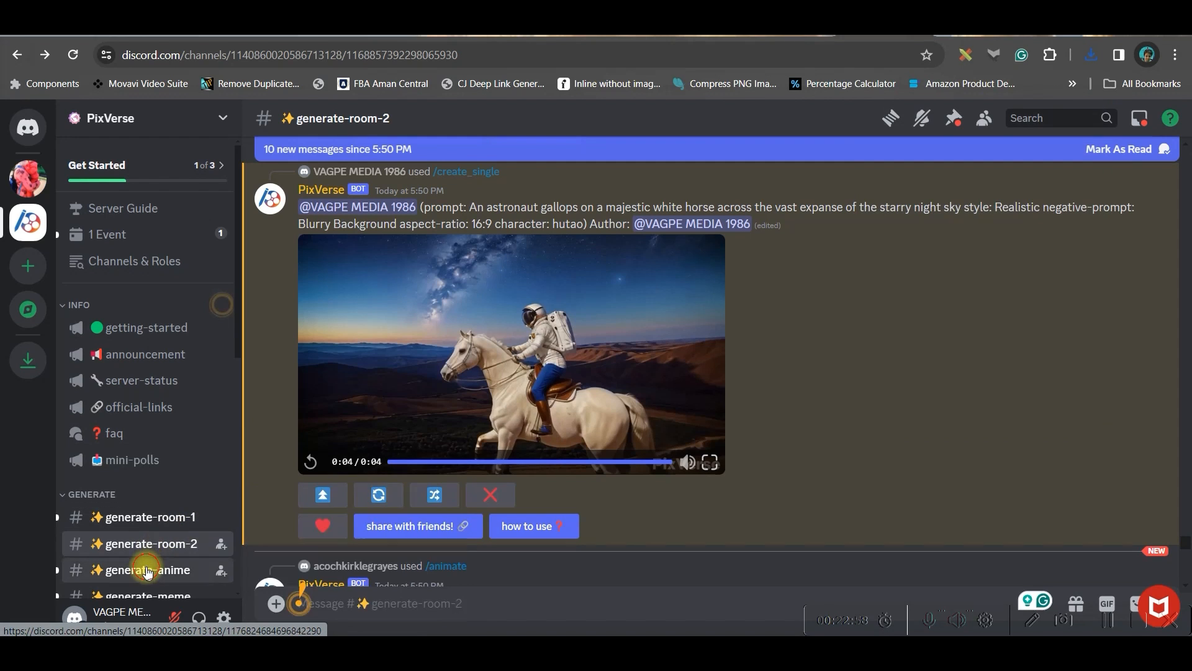
# - In generate-anime, start an /animate request with the snowy tiger JPG attached
pyautogui.click(154, 570)
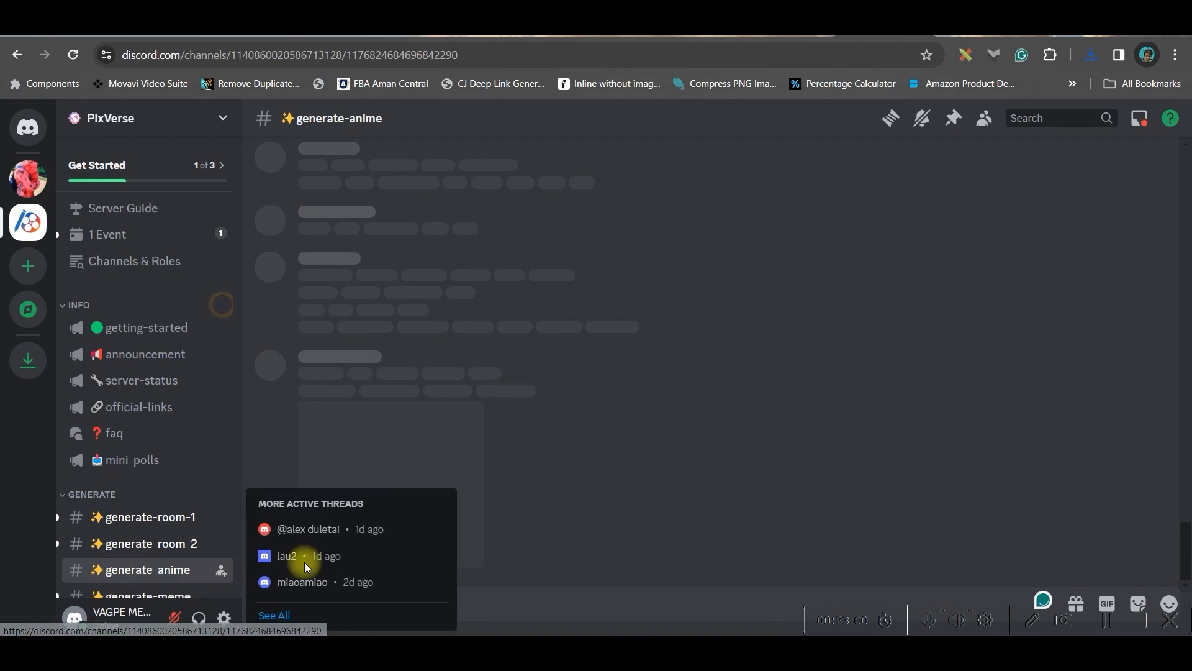
pyautogui.write('/animate')
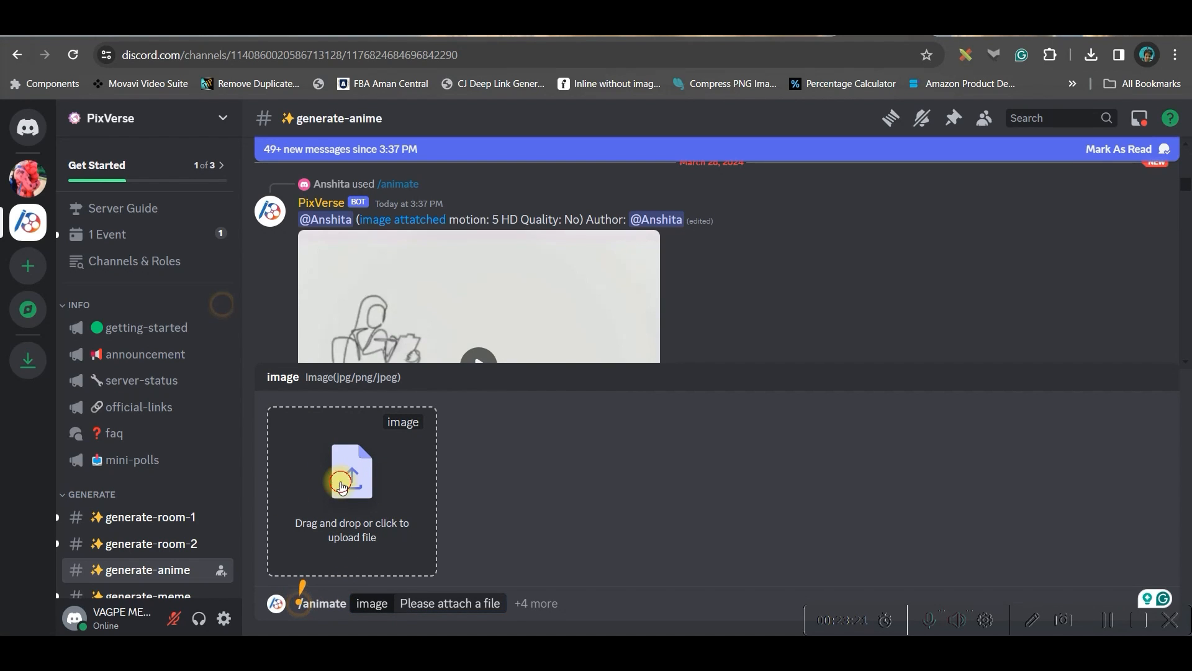
pyautogui.click(351, 486)
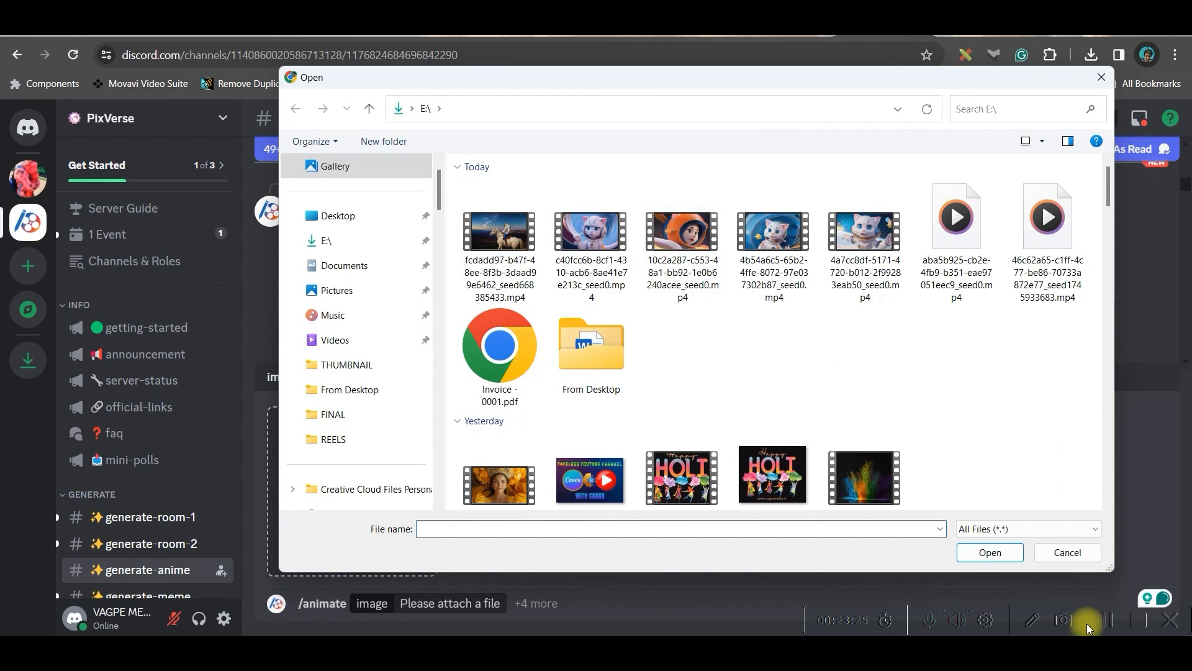
pyautogui.click(499, 231)
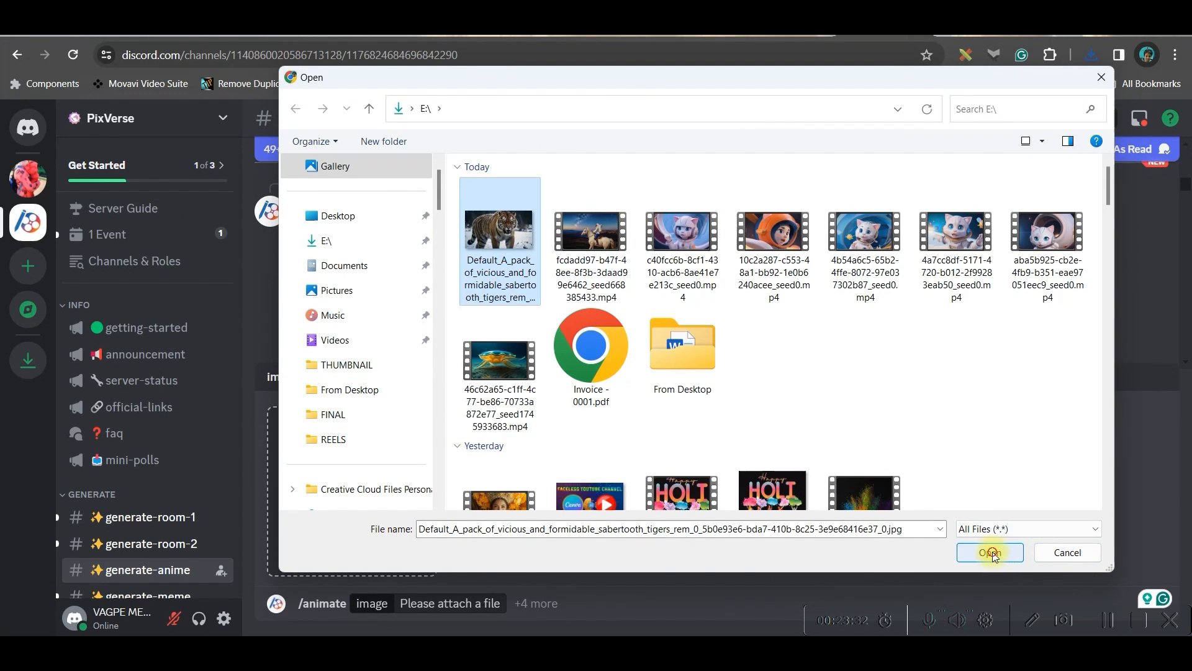
pyautogui.click(989, 551)
pyautogui.write('A tiger walking on snow')
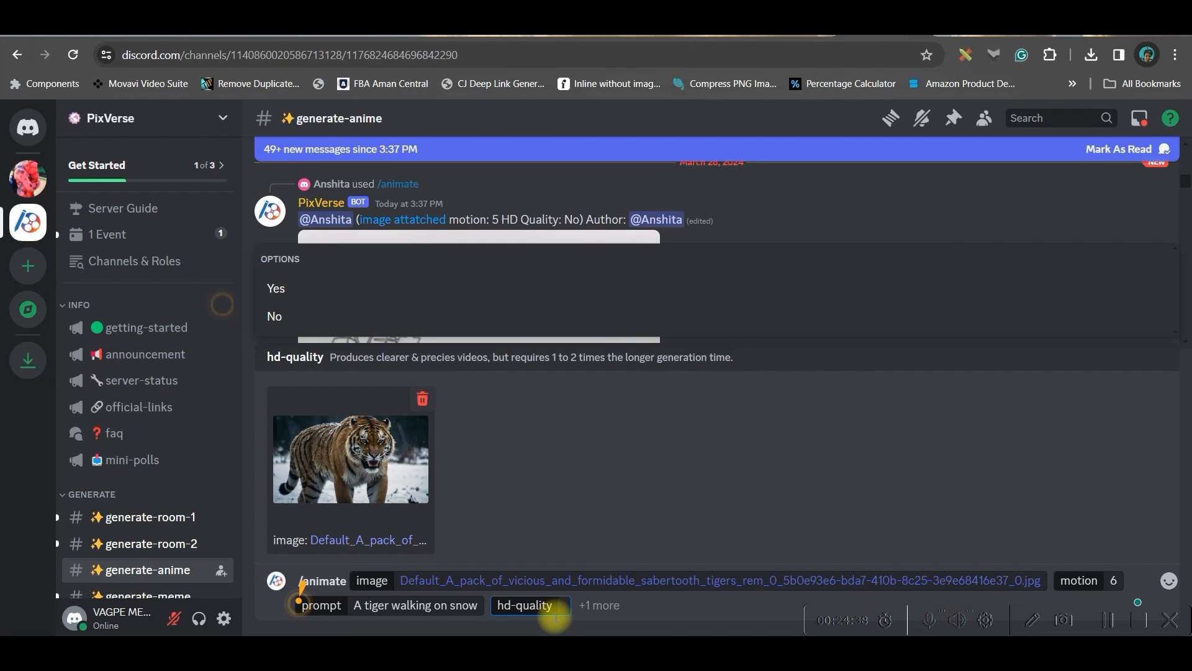
# - Set HD quality to No and send the tiger /animate request with motion 6
pyautogui.write('1')
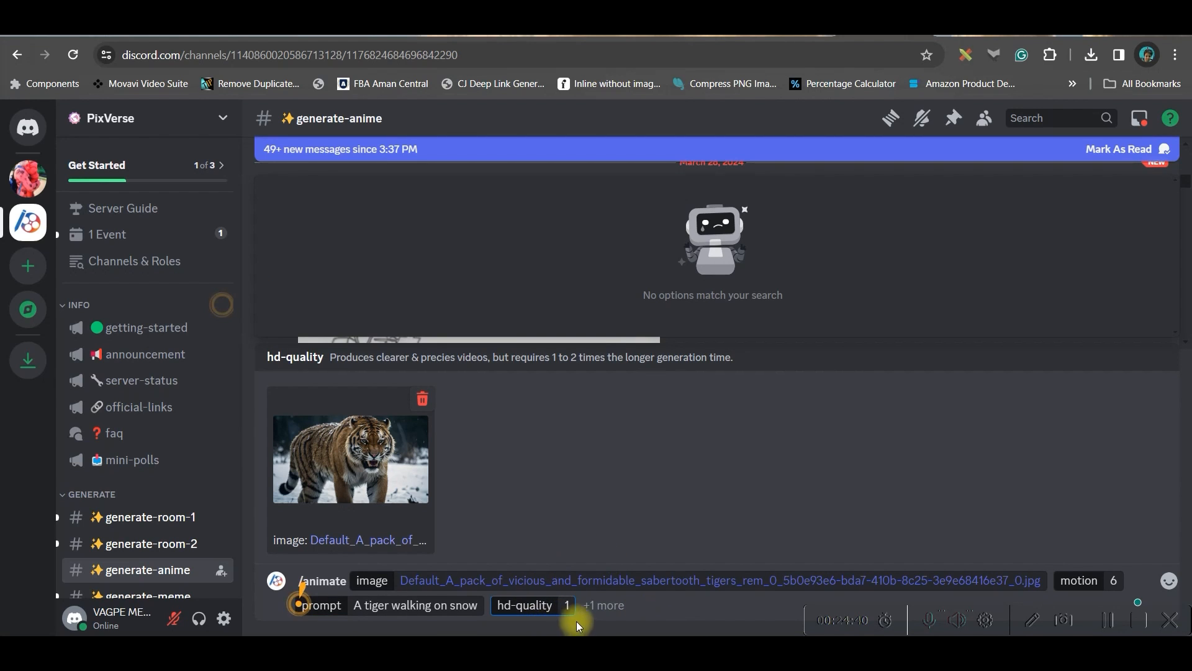
pyautogui.moveTo(623, 605)
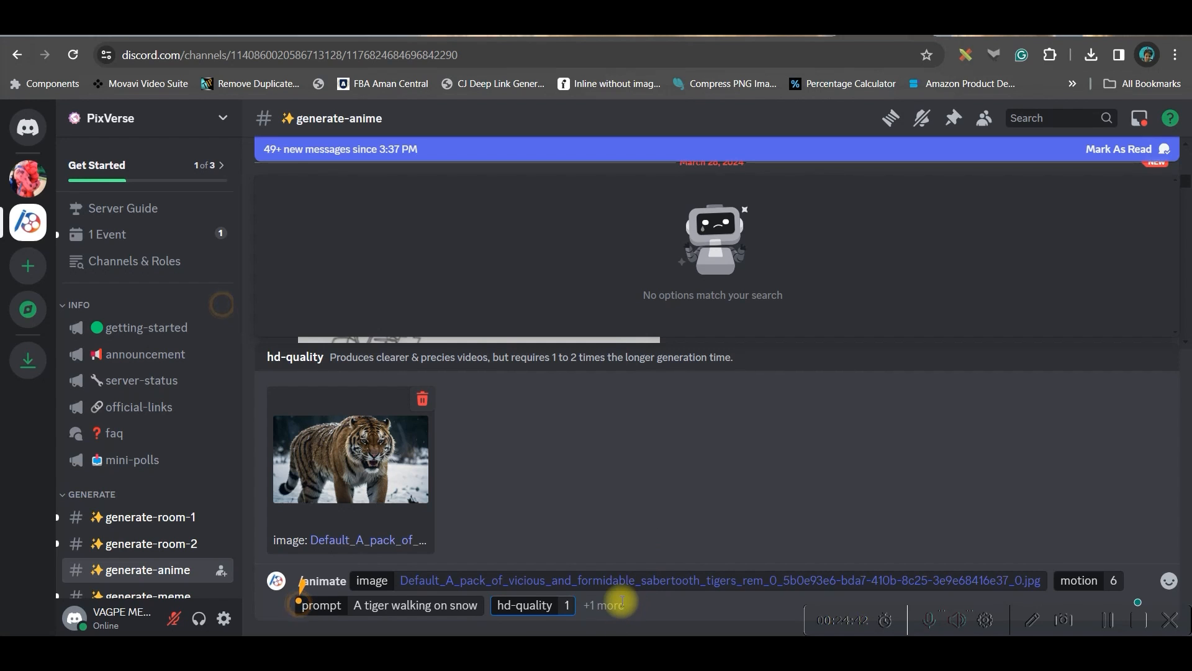
pyautogui.click(524, 605)
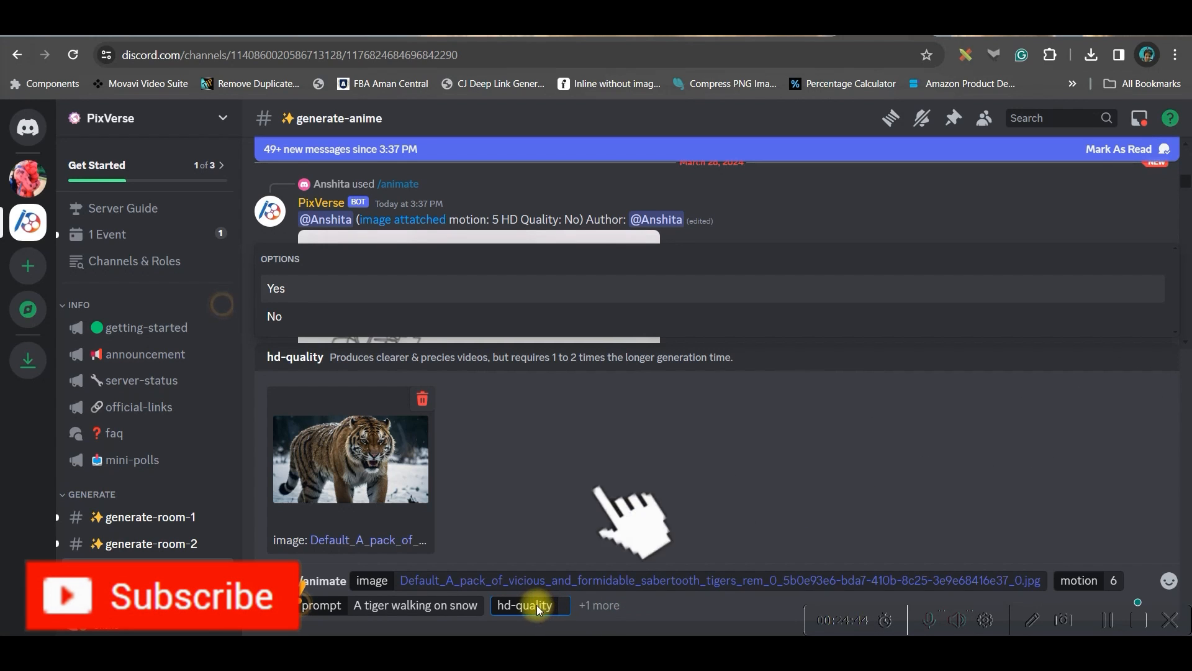
pyautogui.click(530, 605)
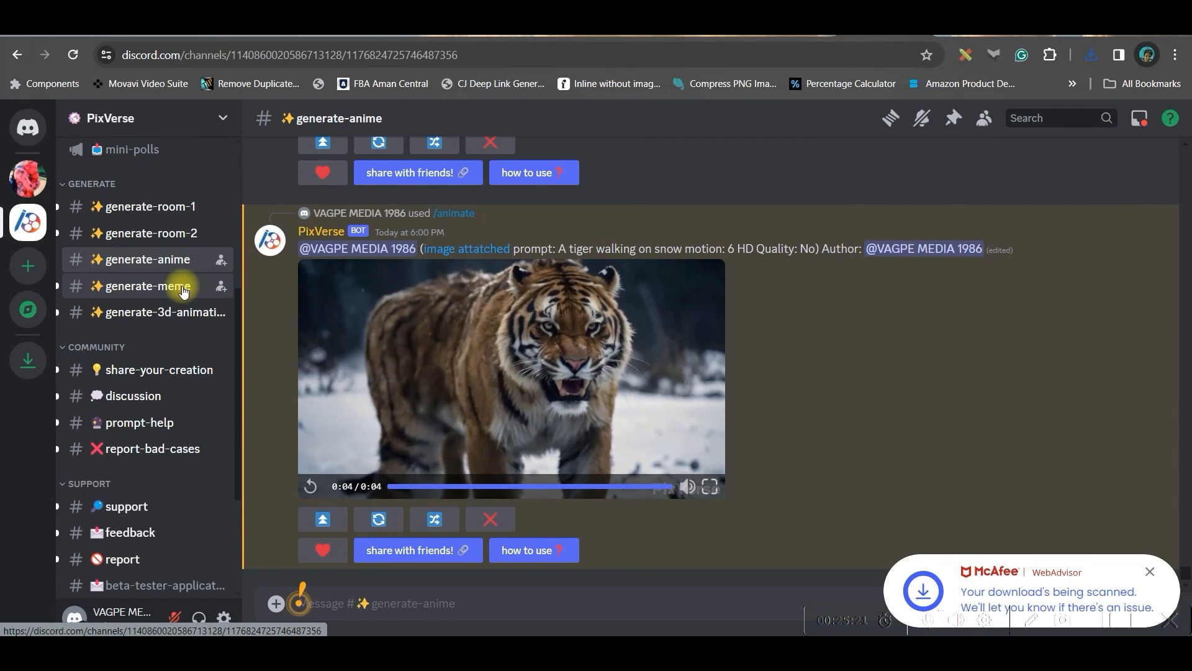
# - In generate-meme, attach the woman's portrait to /meme_face and set the aspect ratio to 9:16
pyautogui.click(145, 285)
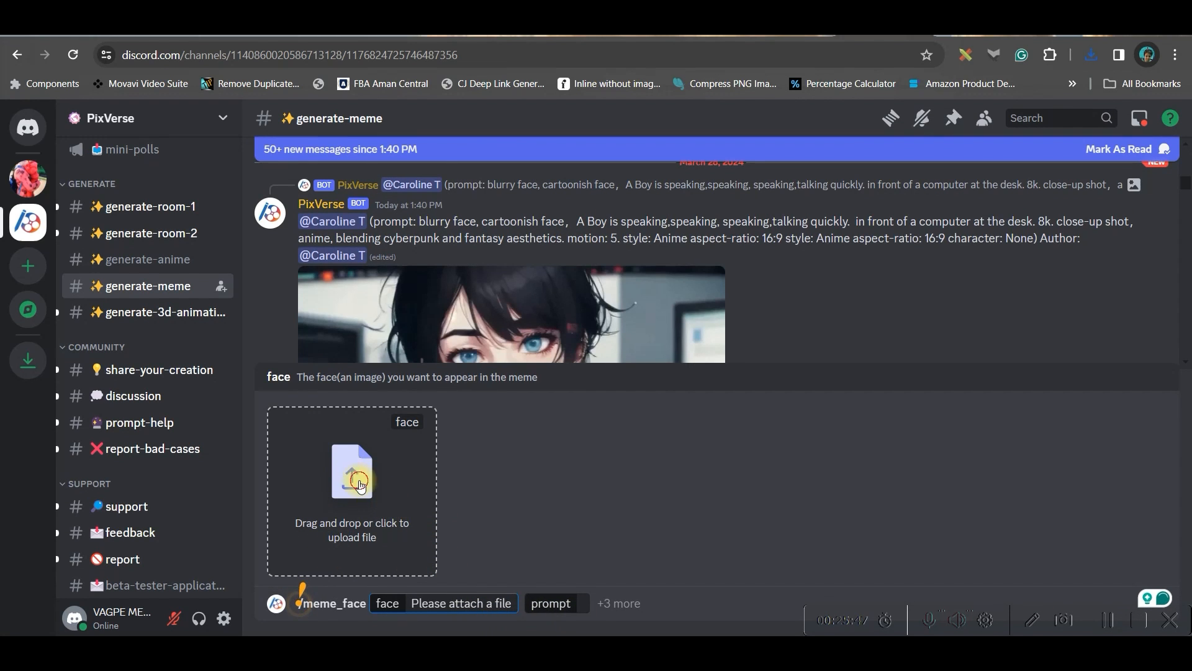
pyautogui.click(352, 472)
pyautogui.write('Talking & walking')
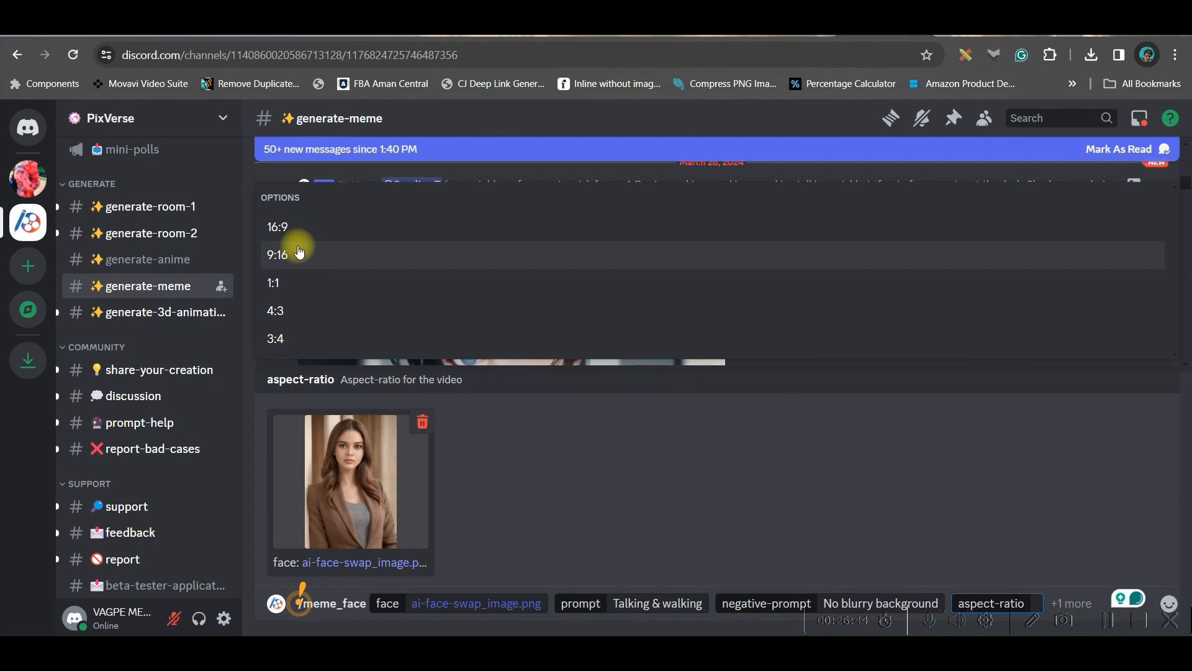
pyautogui.click(276, 253)
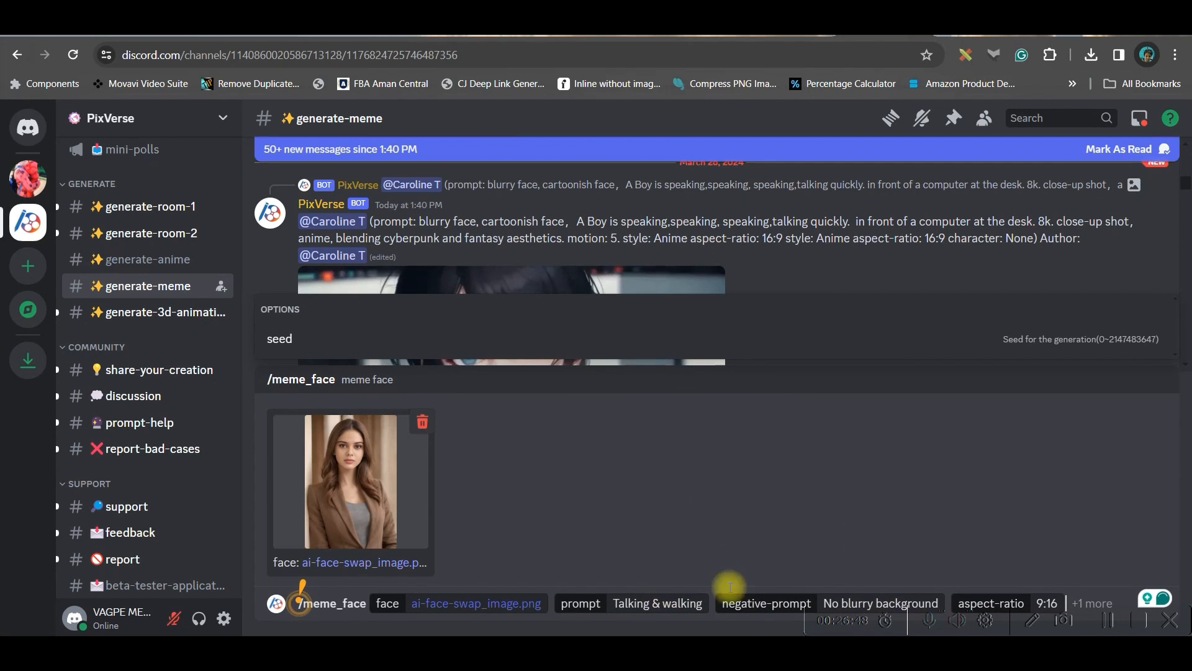